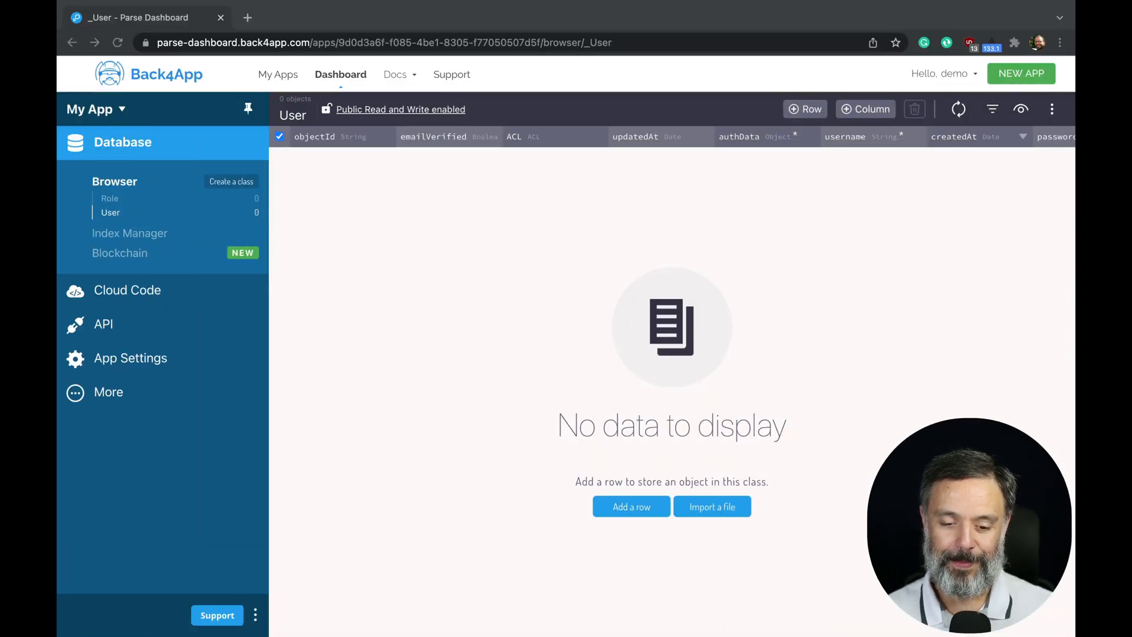
mouse_move(364, 339)
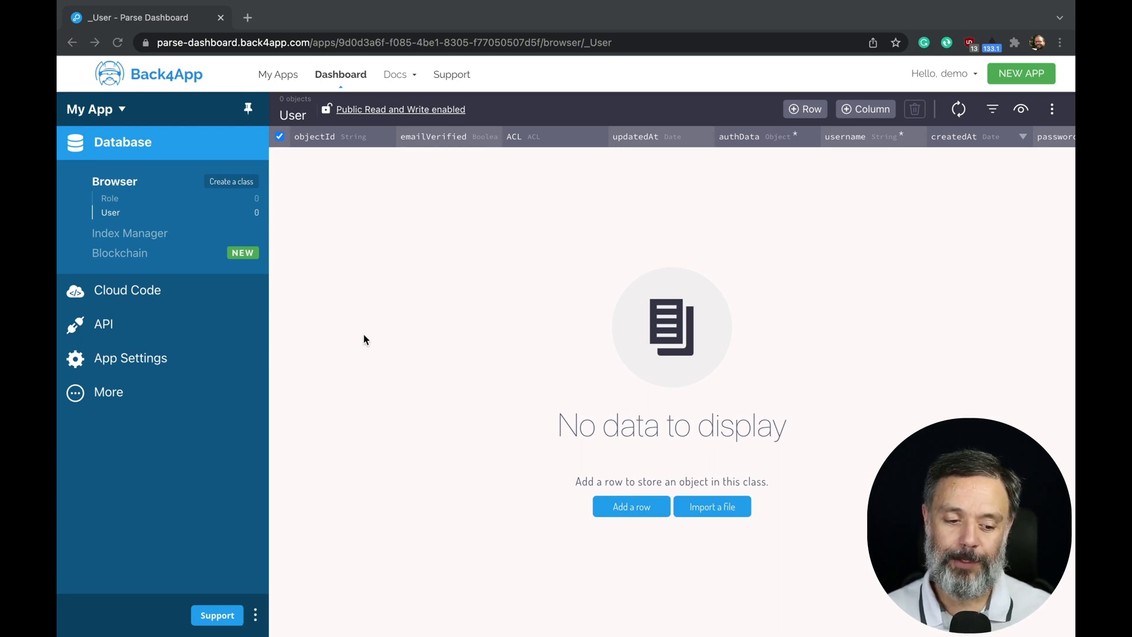
mouse_move(123, 142)
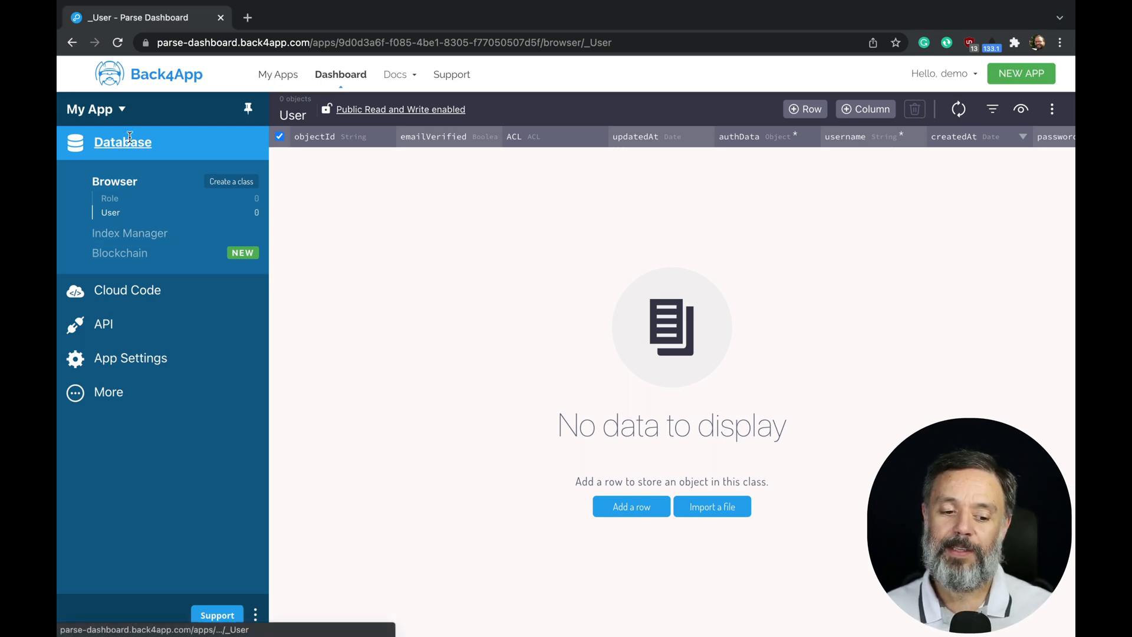
mouse_move(361, 273)
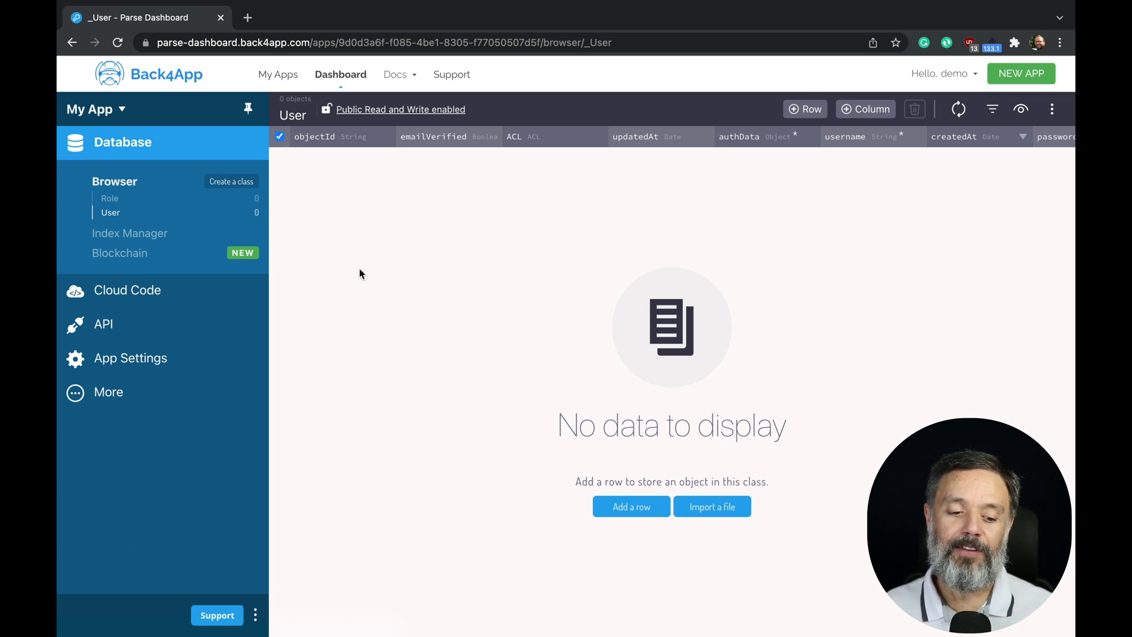
mouse_move(327, 254)
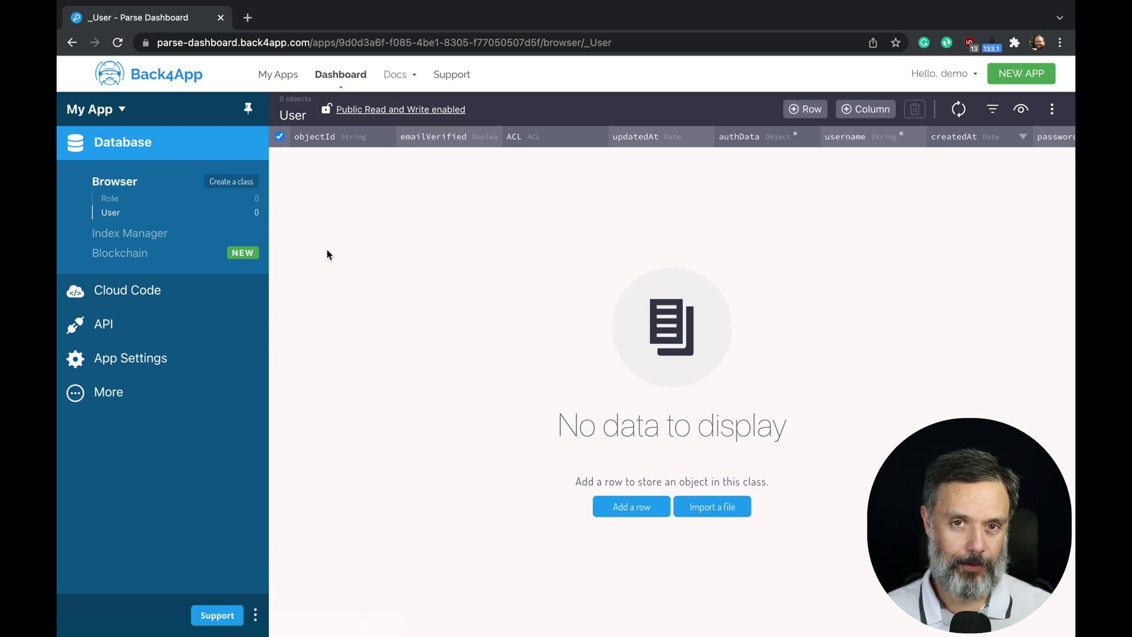
mouse_move(110, 213)
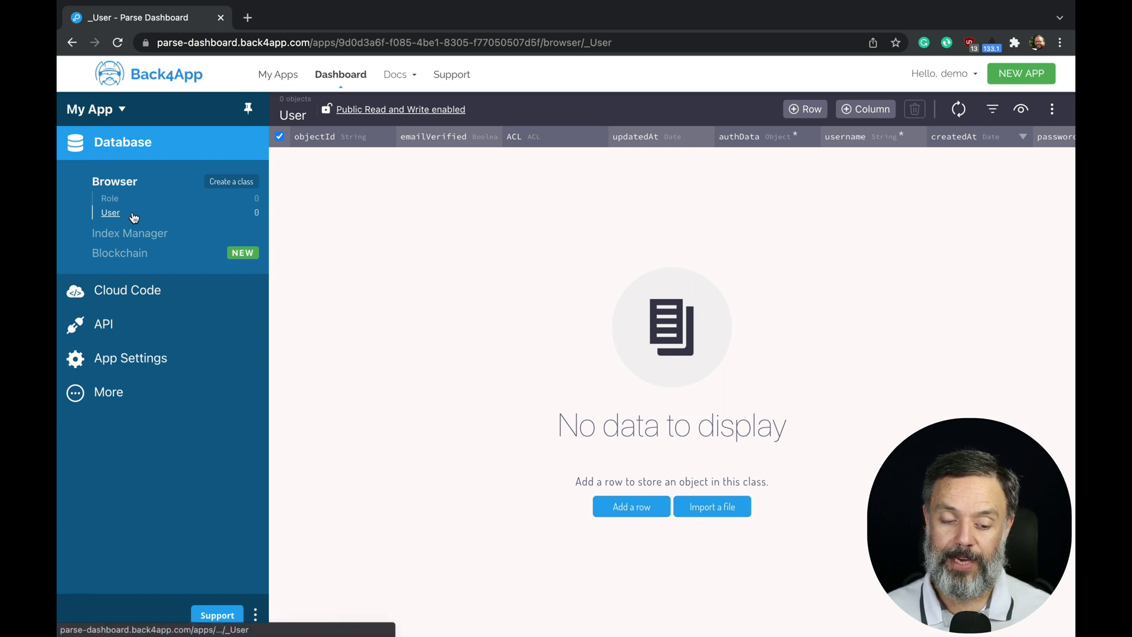
mouse_move(110, 199)
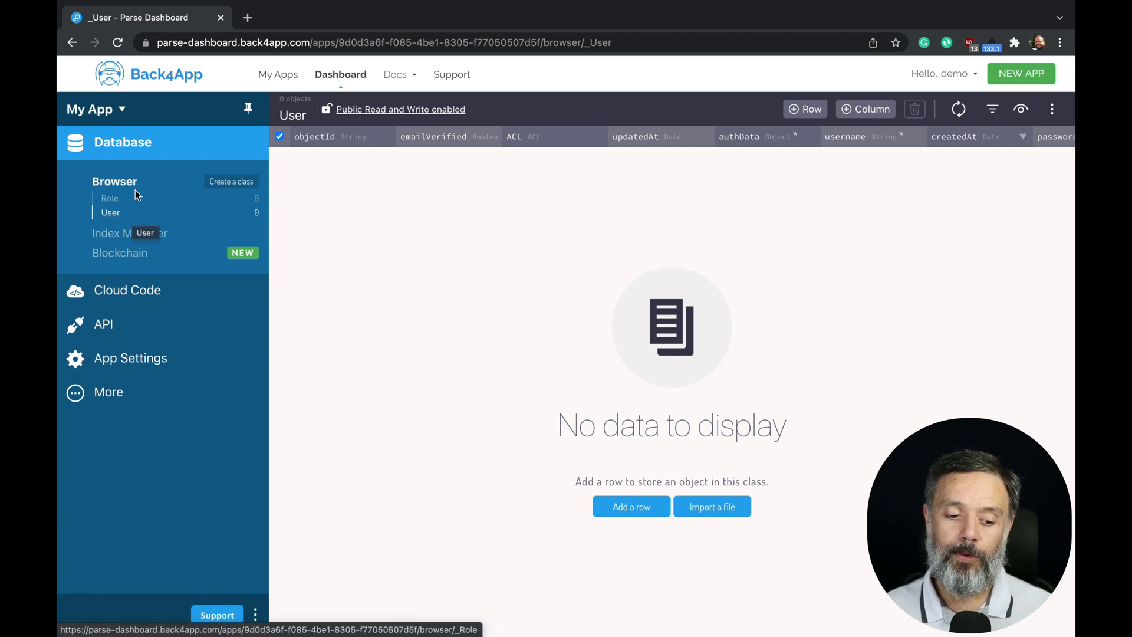
mouse_move(109, 199)
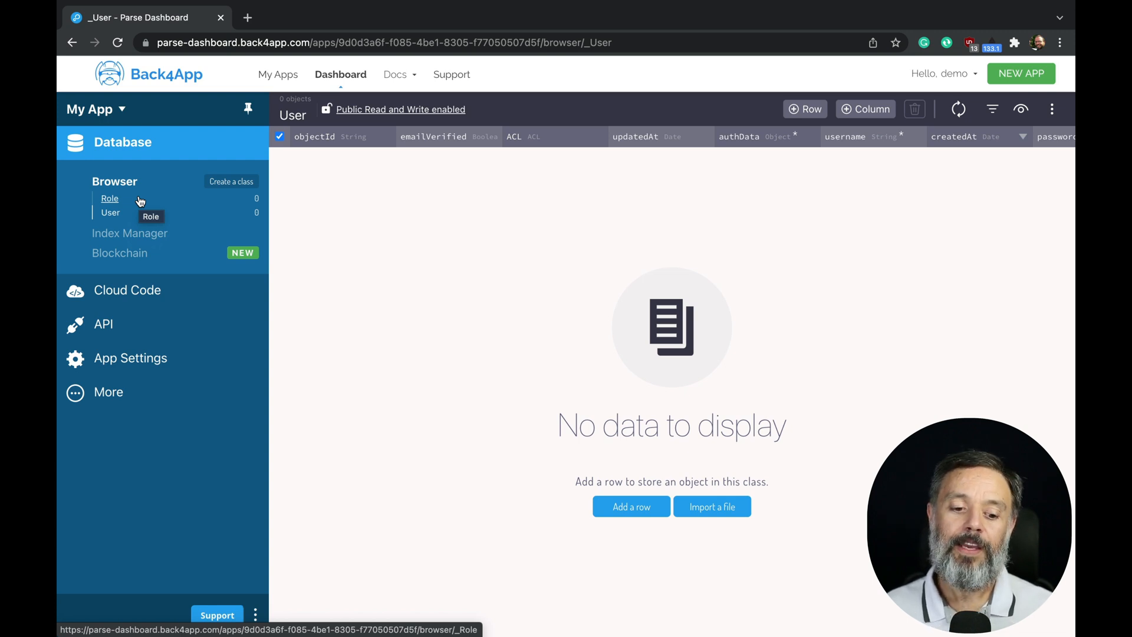
mouse_move(297, 229)
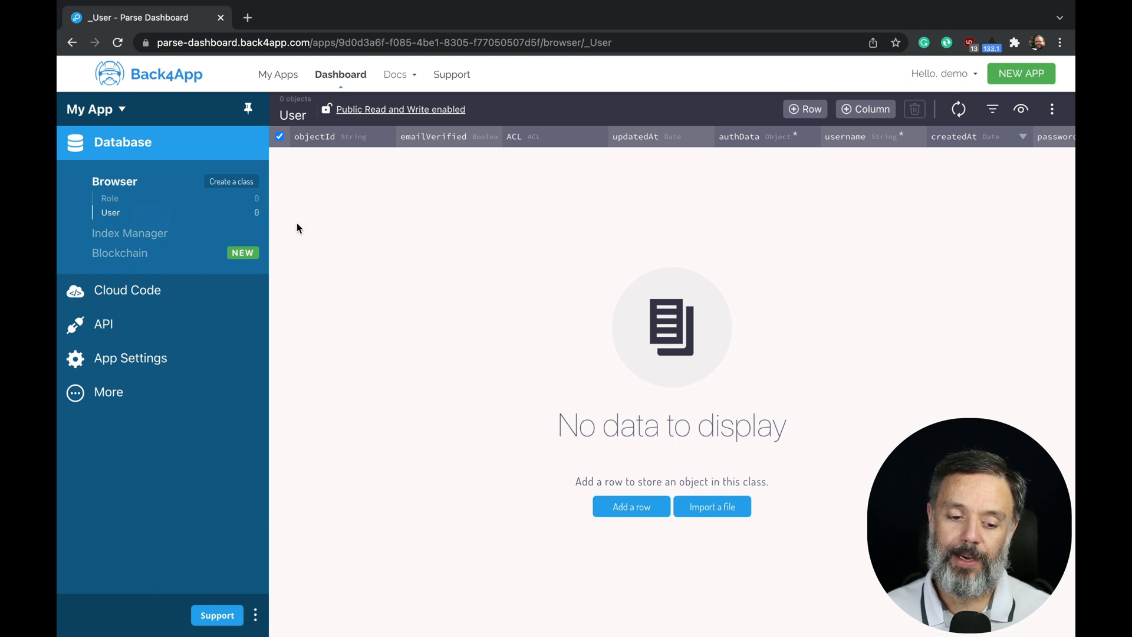
Step: Name a new class Person and set it to public read and write
click(231, 181)
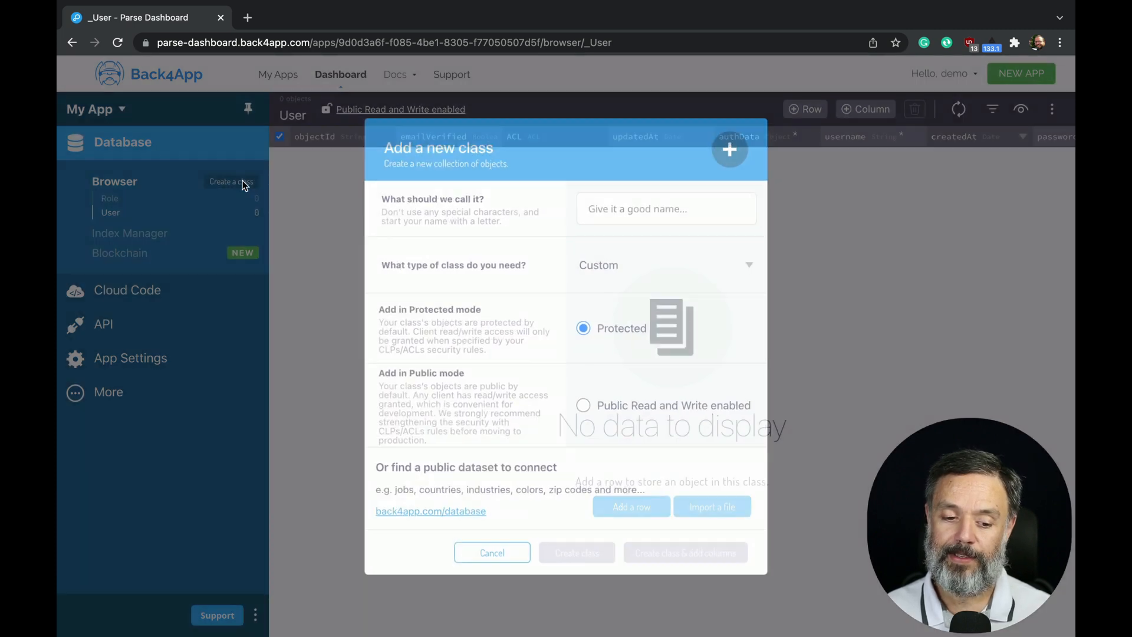
click(666, 205)
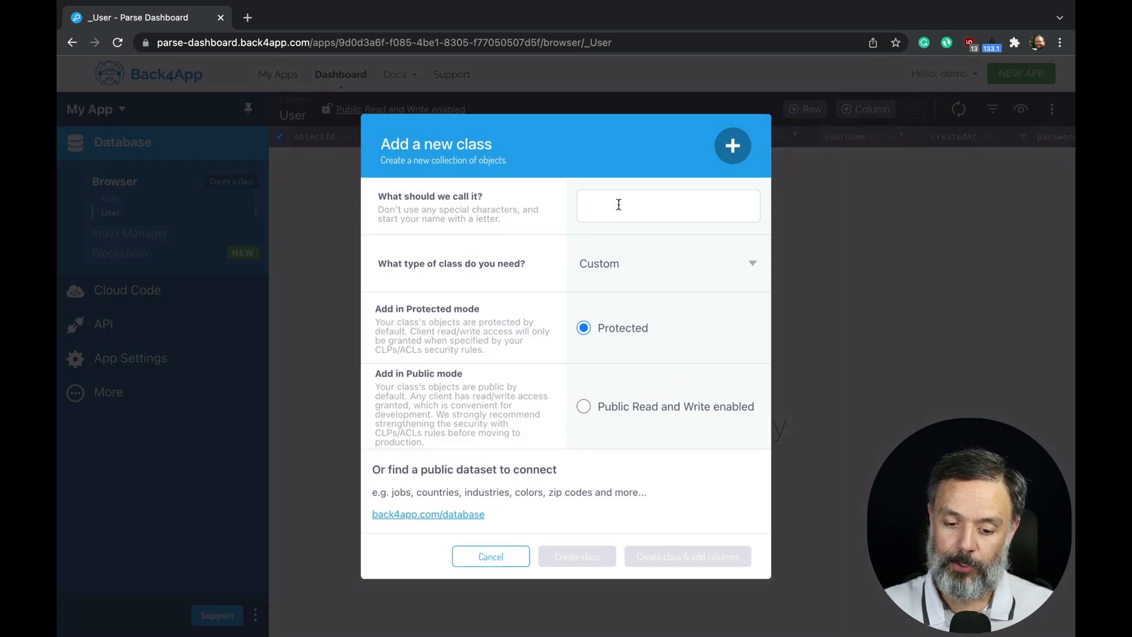
text(Person)
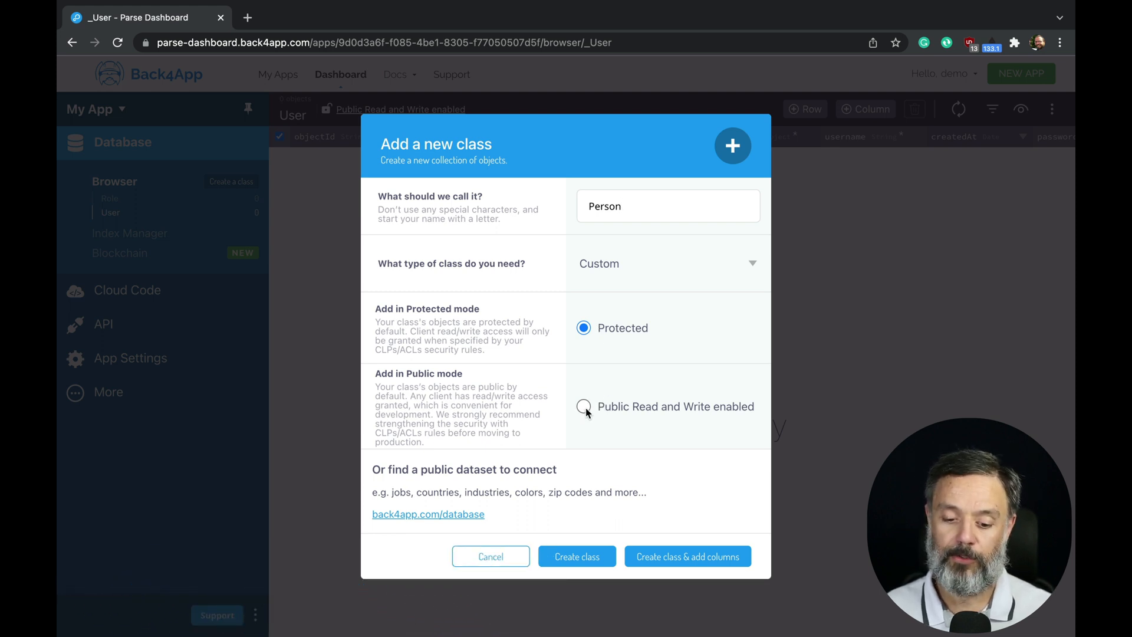
click(583, 406)
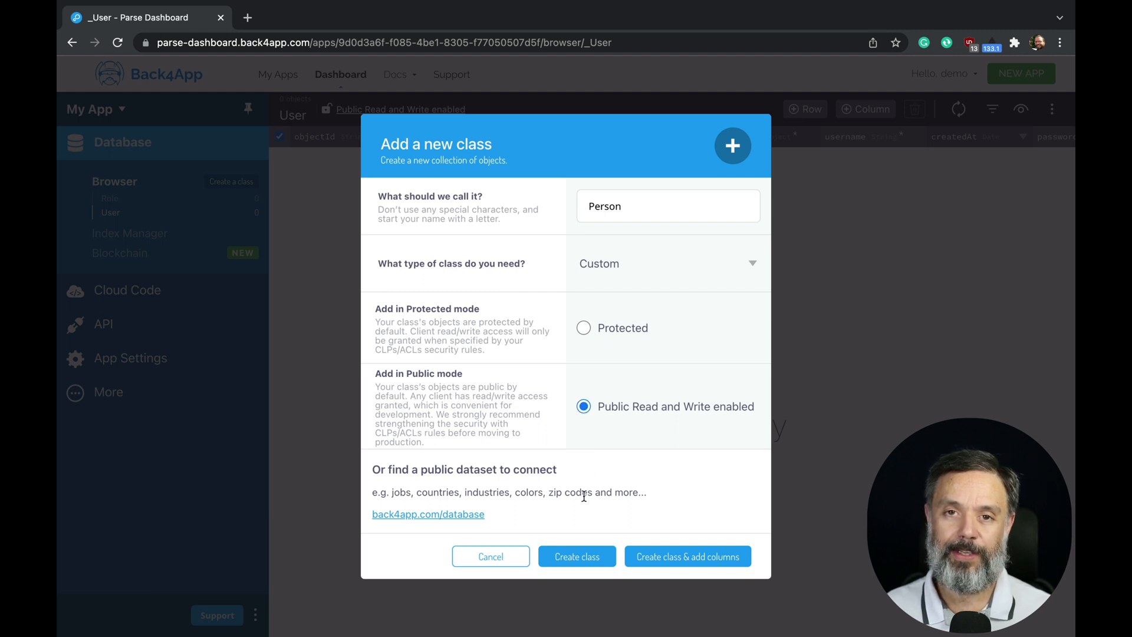
mouse_move(576, 556)
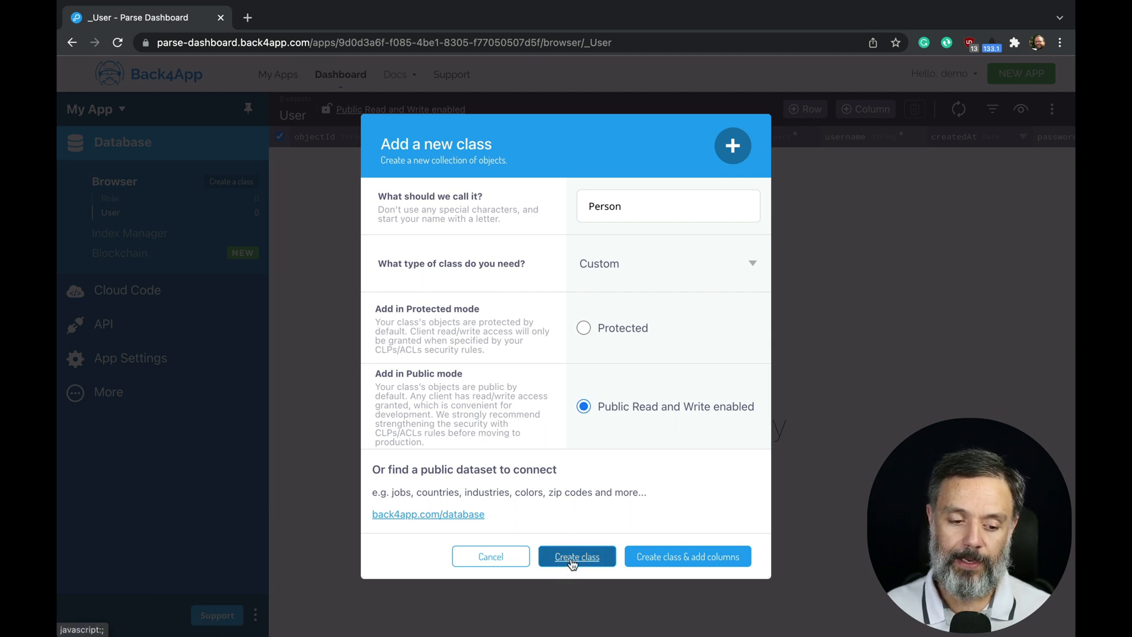
Step: Confirm the Add a new class dialog to create the public Person class
click(576, 556)
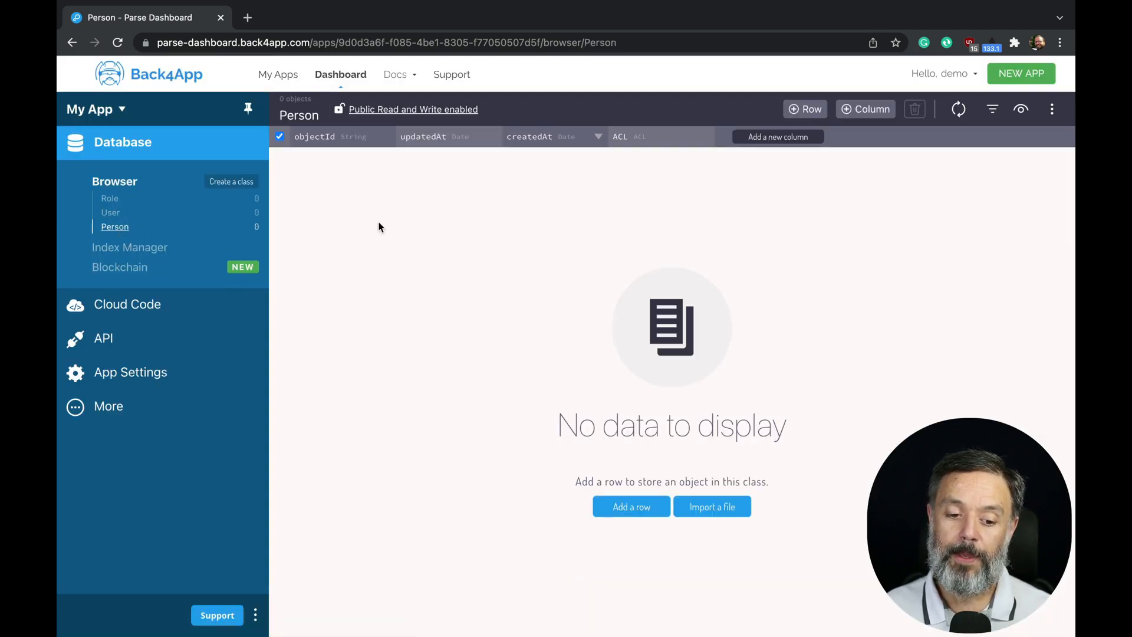
mouse_move(503, 233)
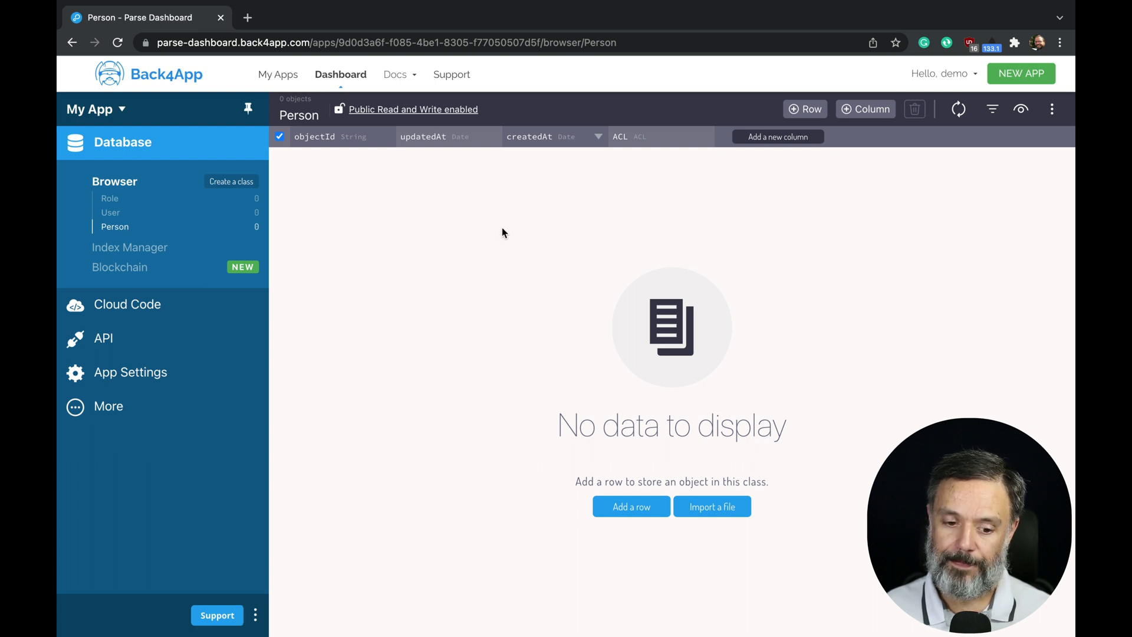
mouse_move(314, 158)
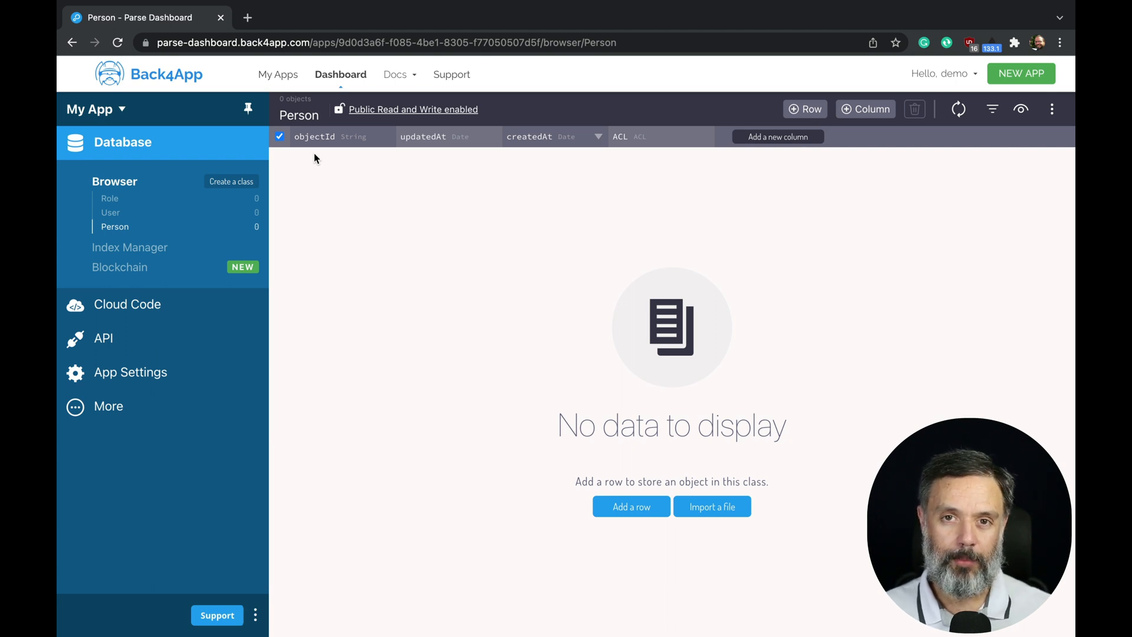
mouse_move(433, 155)
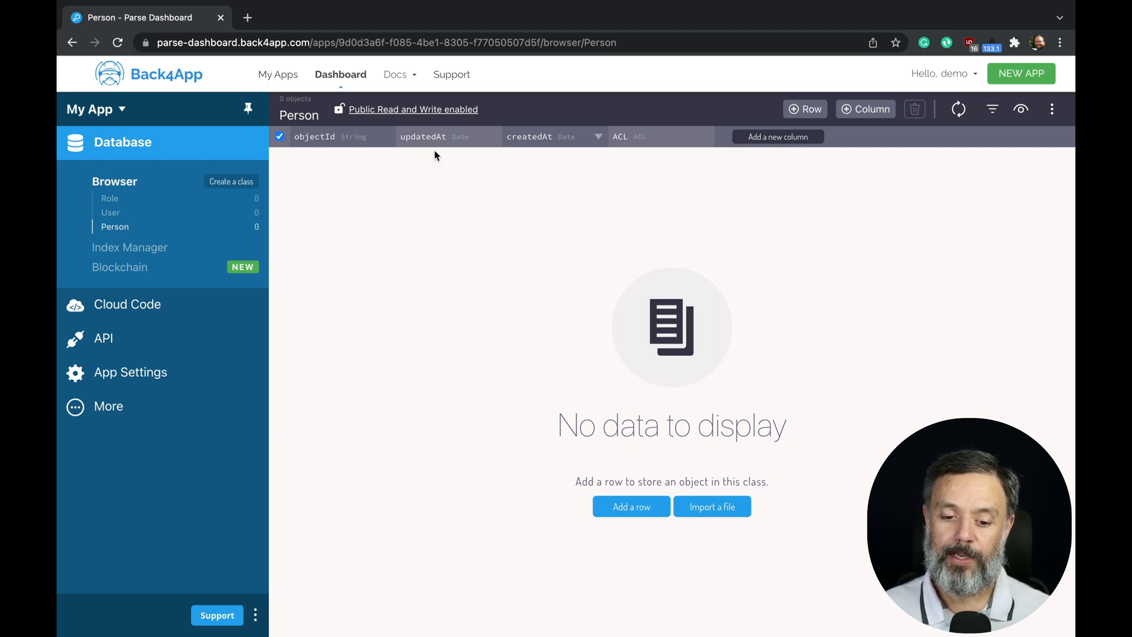
mouse_move(530, 158)
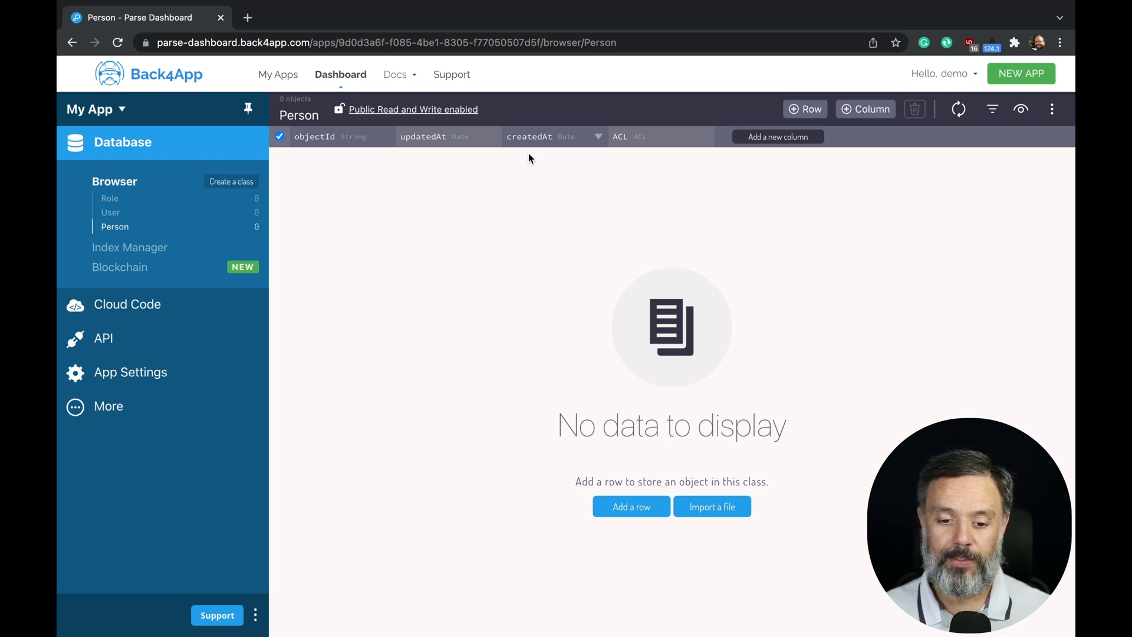
mouse_move(643, 167)
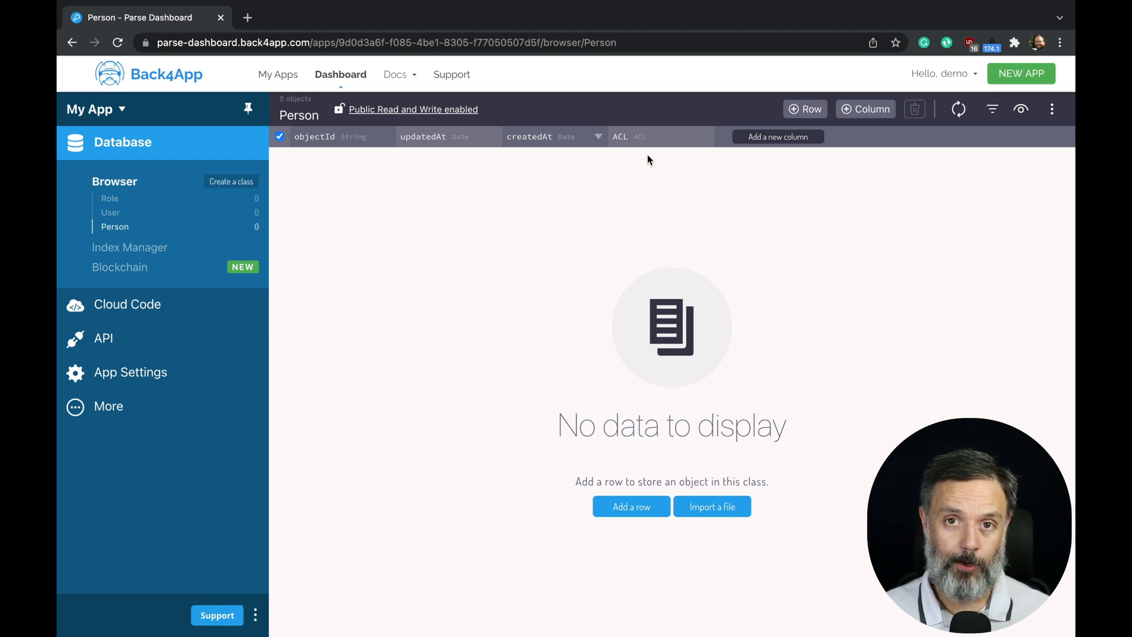
mouse_move(631, 194)
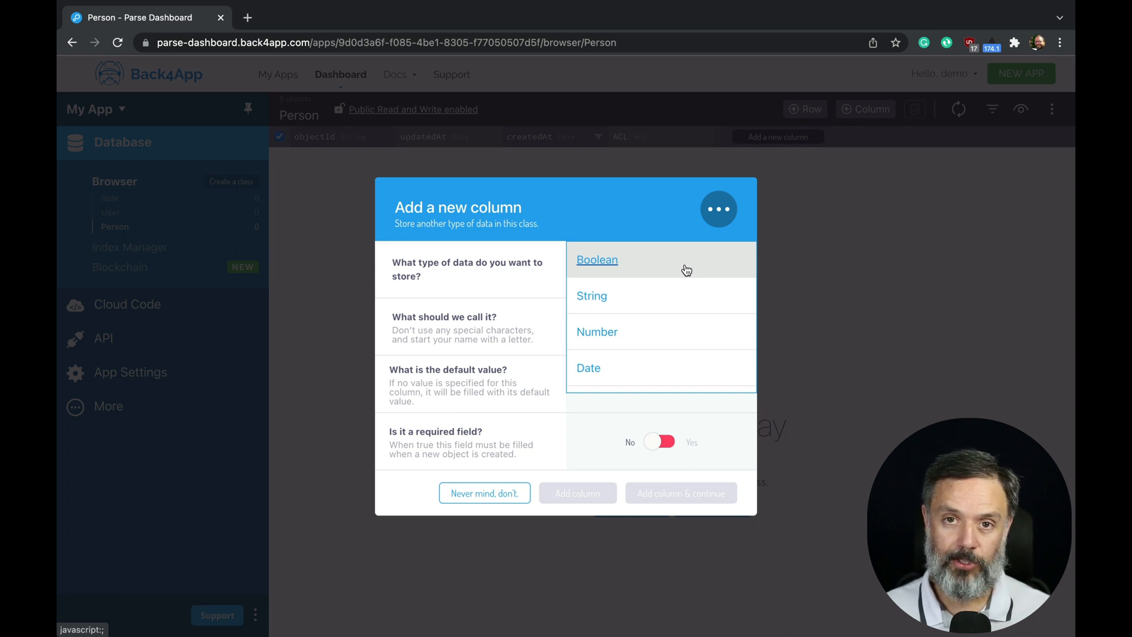
mouse_move(623, 303)
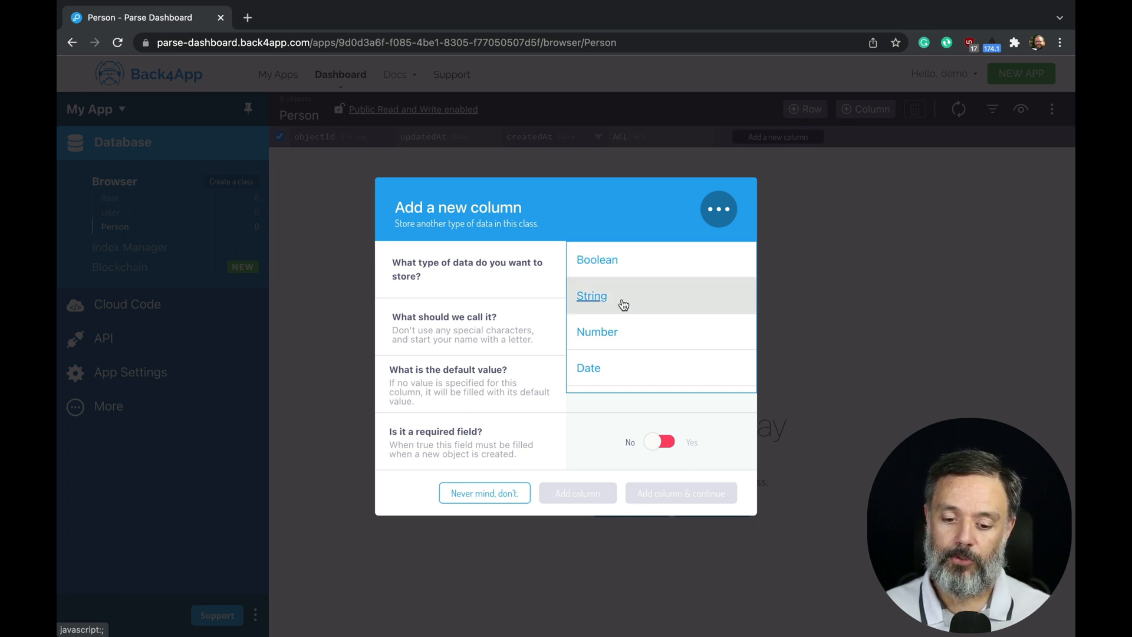
Step: Add a String column 'name' and a Number column 'age' to Person
click(592, 296)
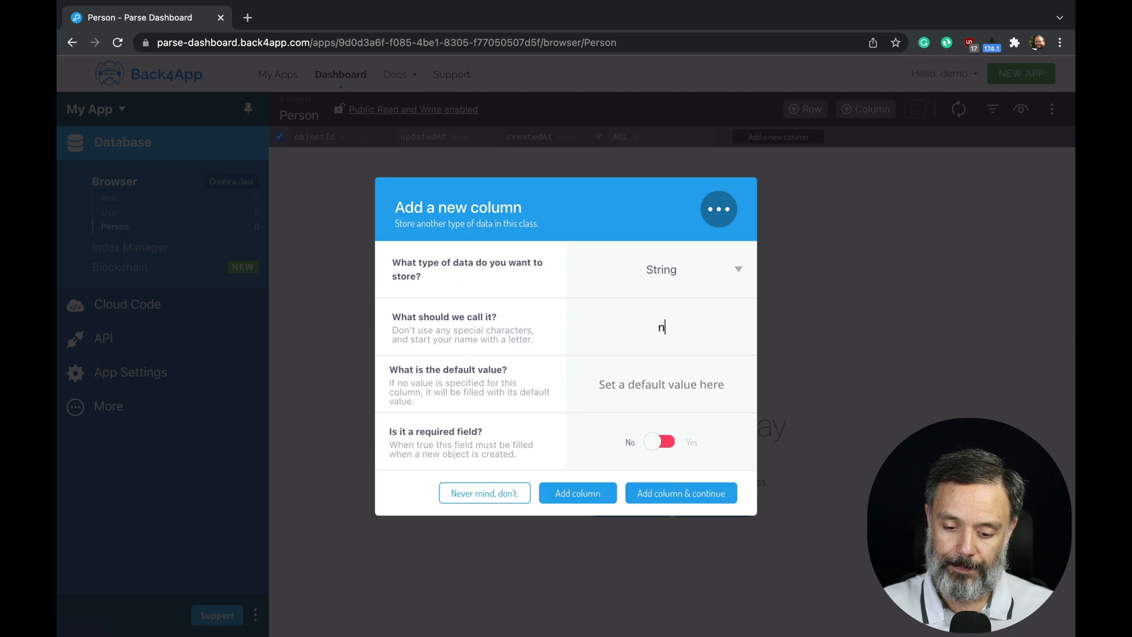
click(577, 493)
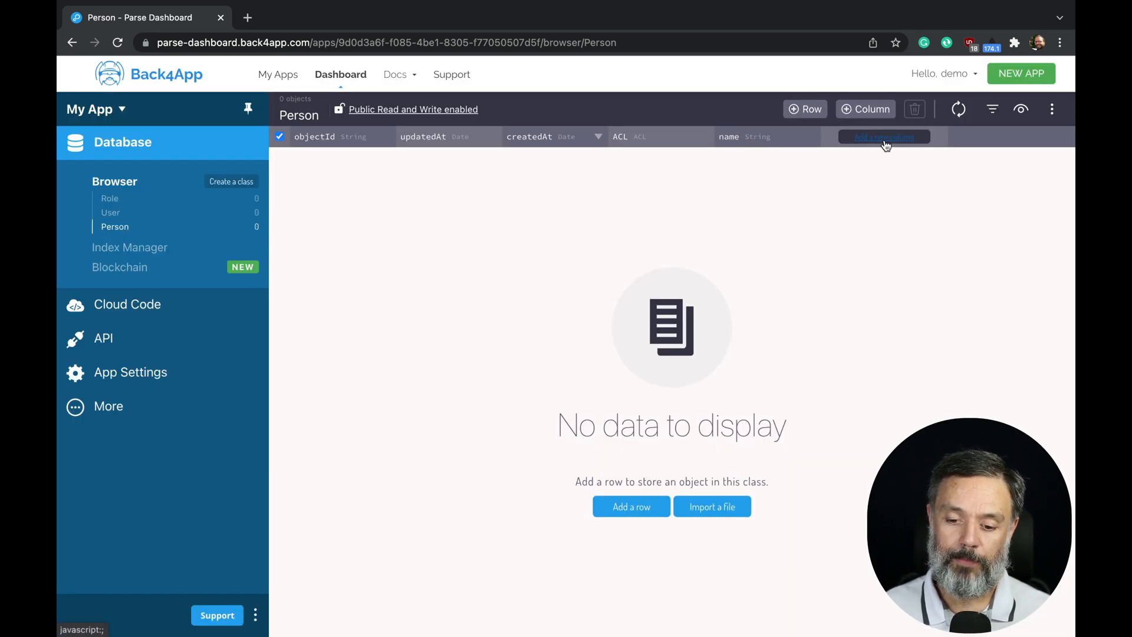
click(884, 136)
text(age)
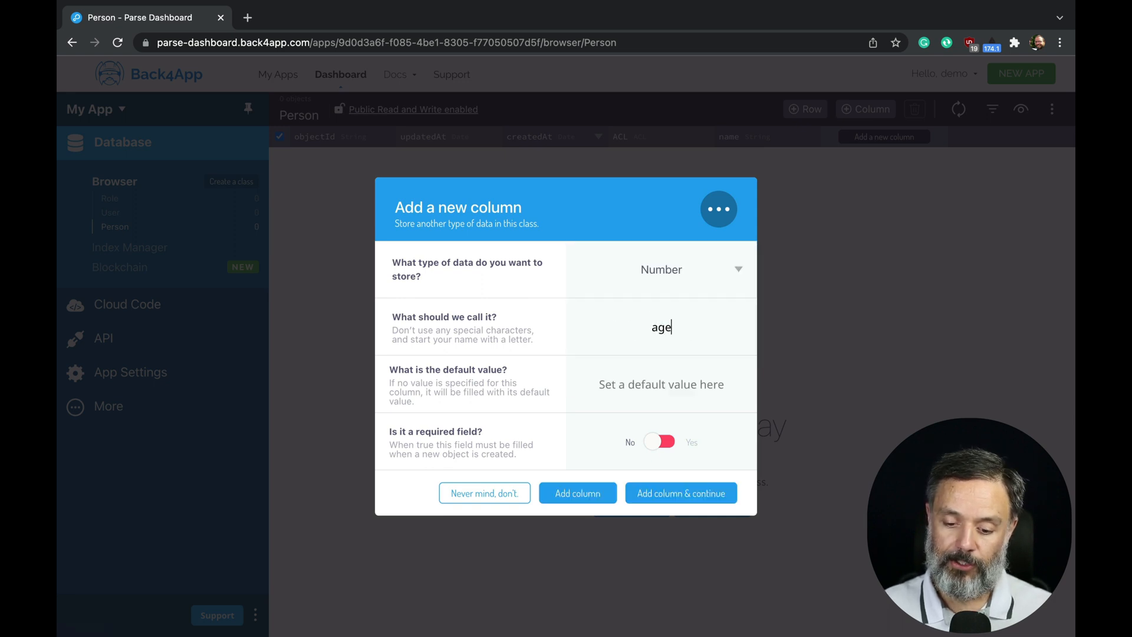
click(577, 493)
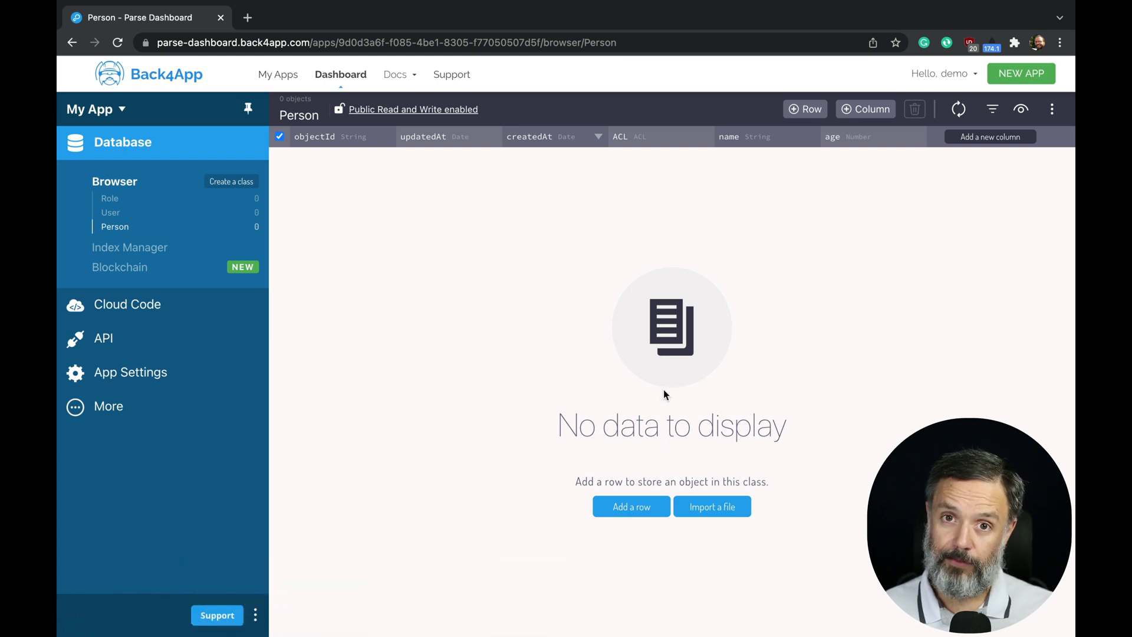
Step: Add a Person row with name Alysson and age 40
click(631, 506)
text(4)
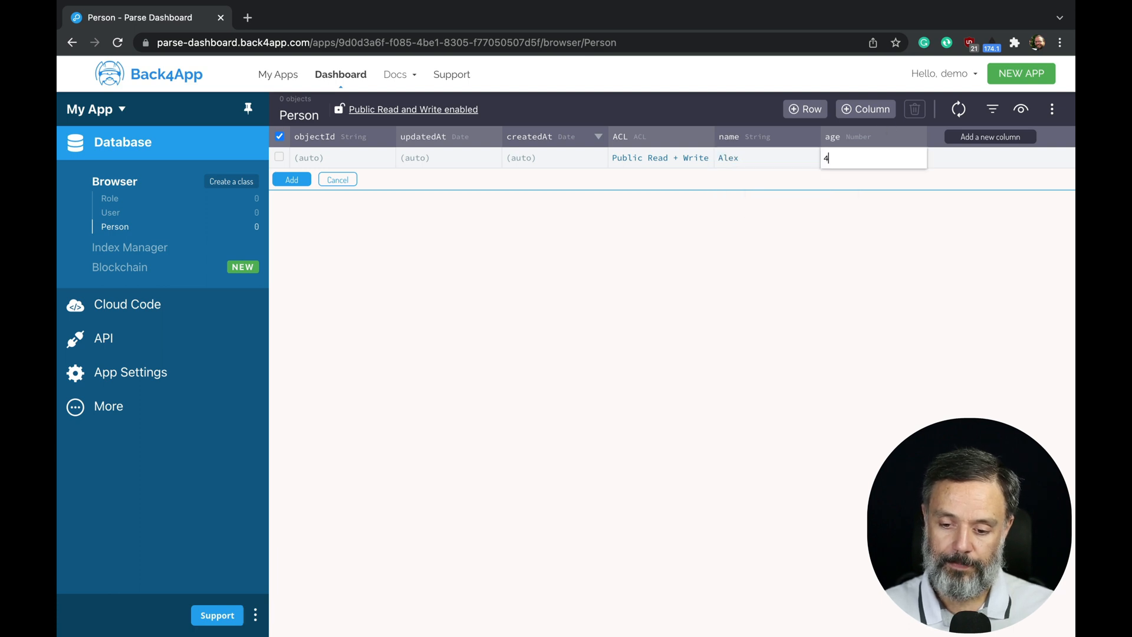
click(292, 179)
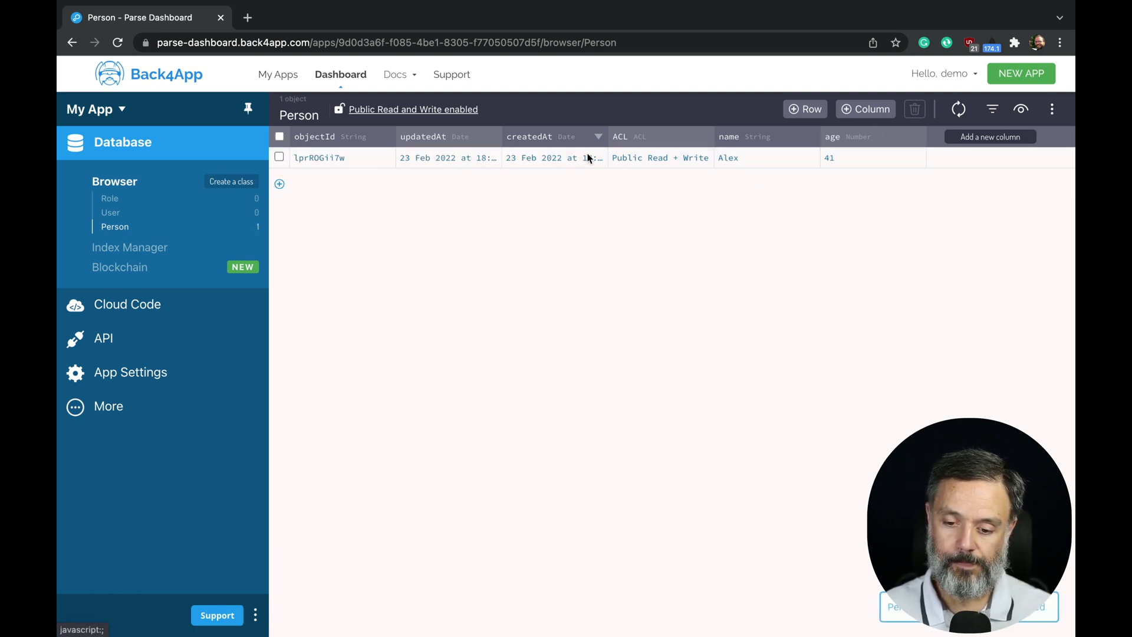
click(804, 109)
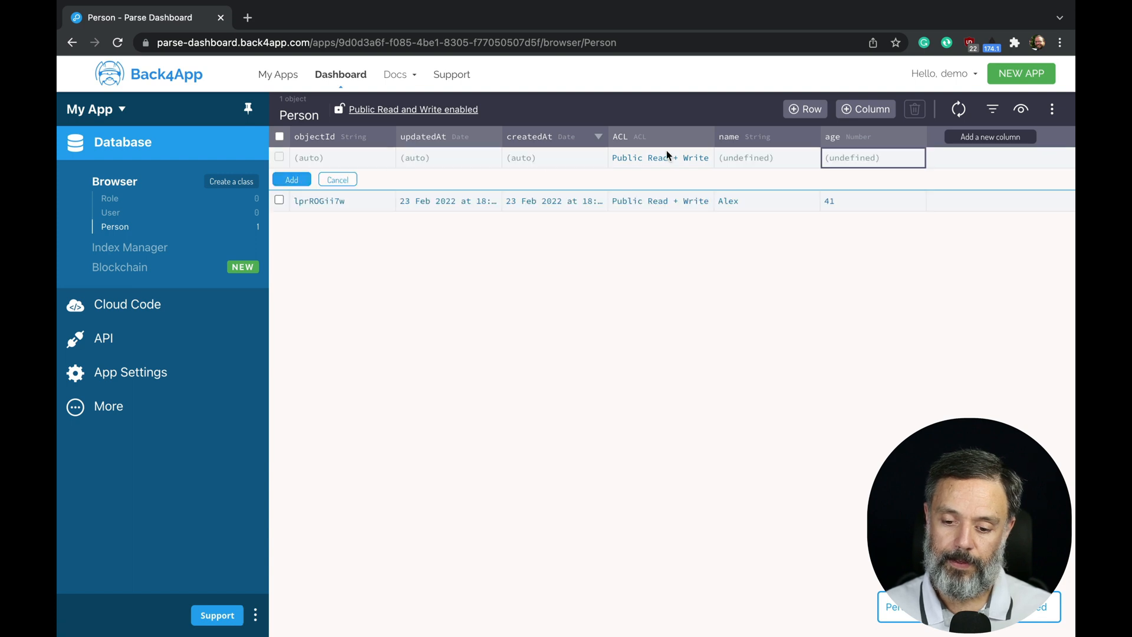
text(Alyson)
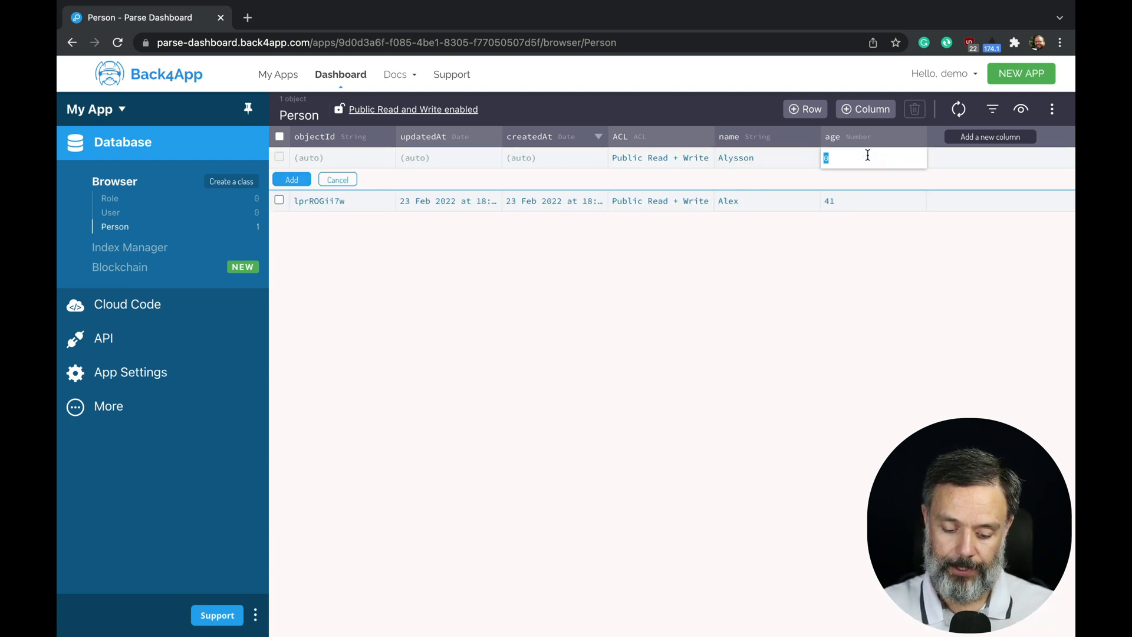
text(40)
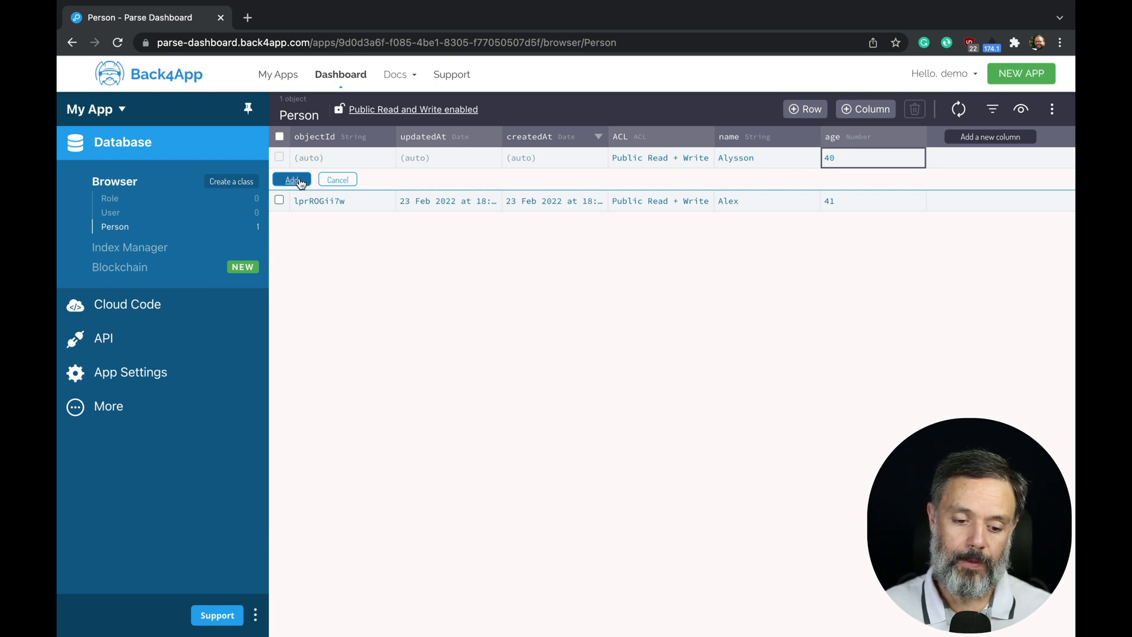
click(292, 179)
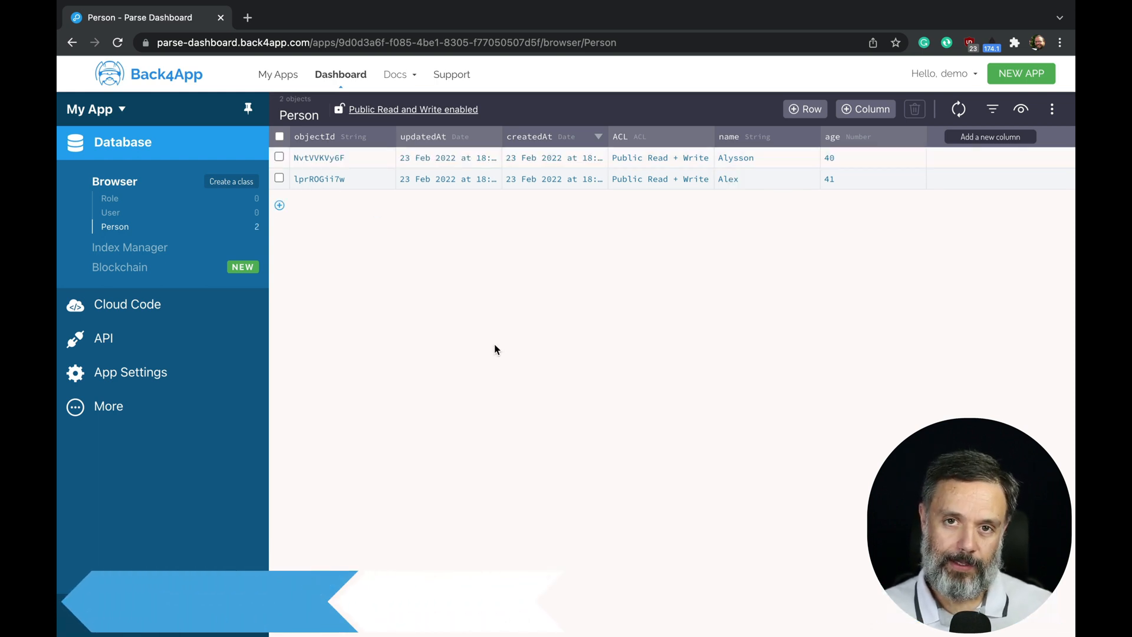
Step: Create a Dog class and give it a String column 'name'
click(231, 181)
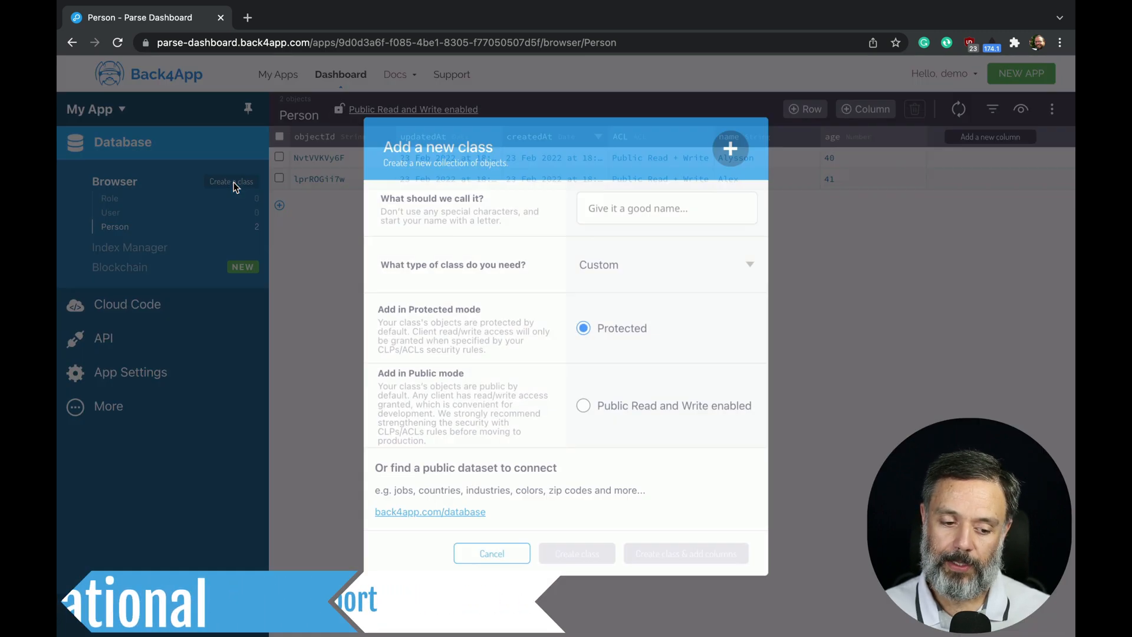
text(Dog)
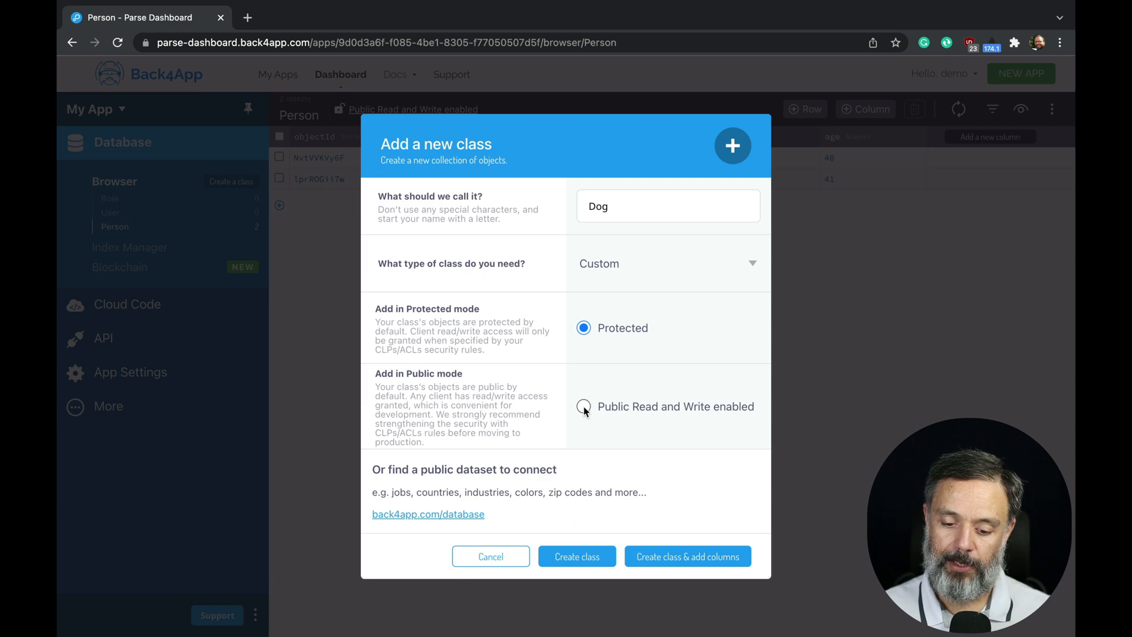
click(576, 556)
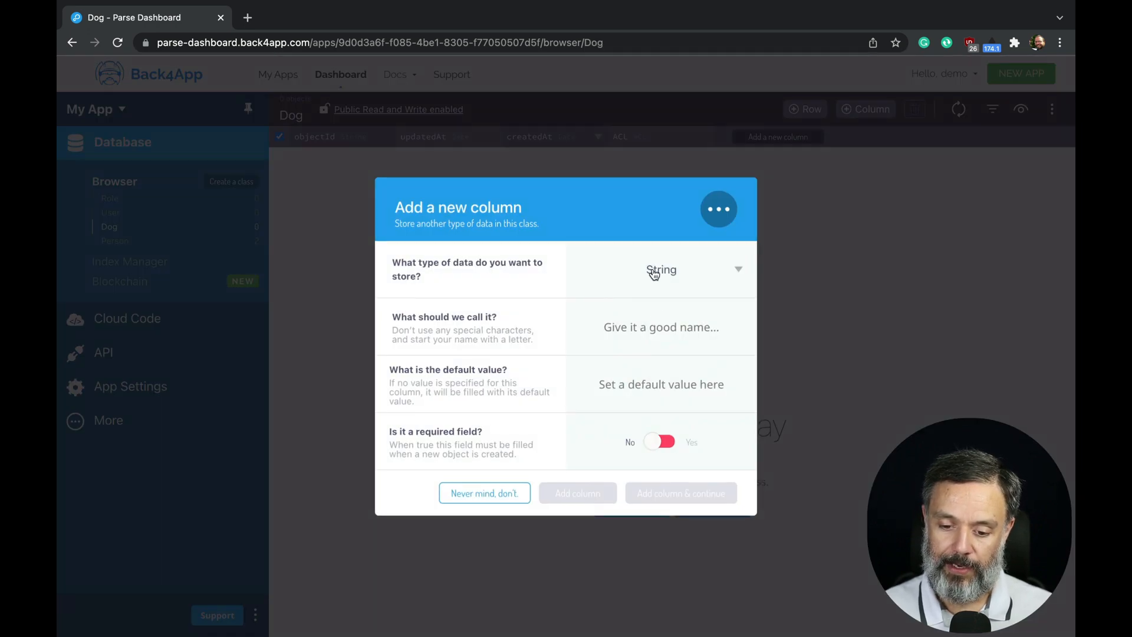
text(name)
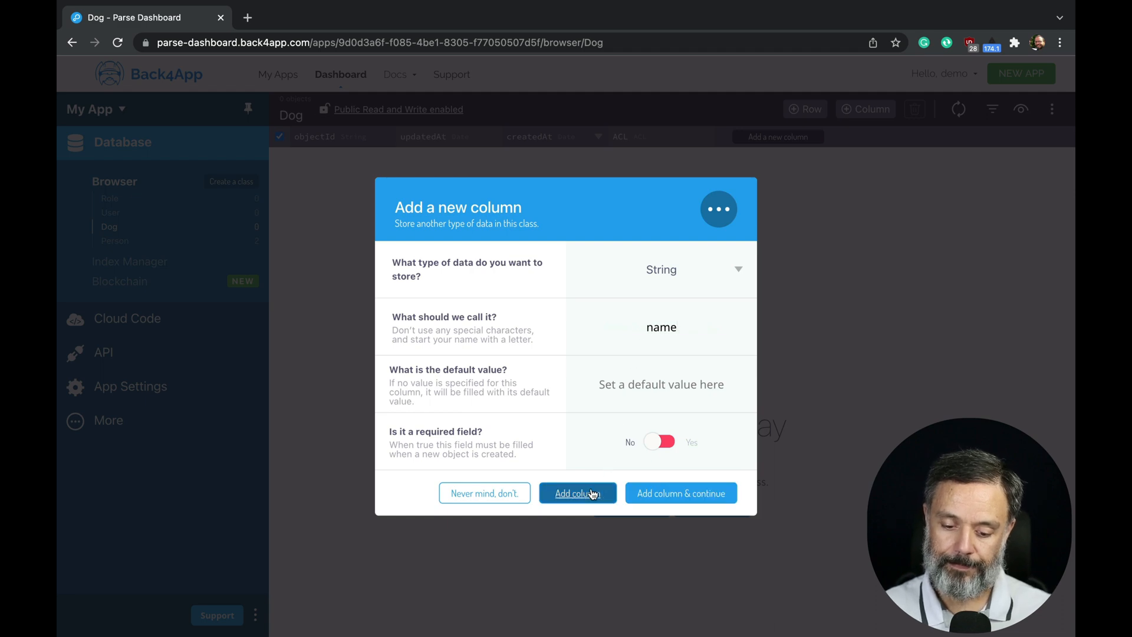
click(577, 493)
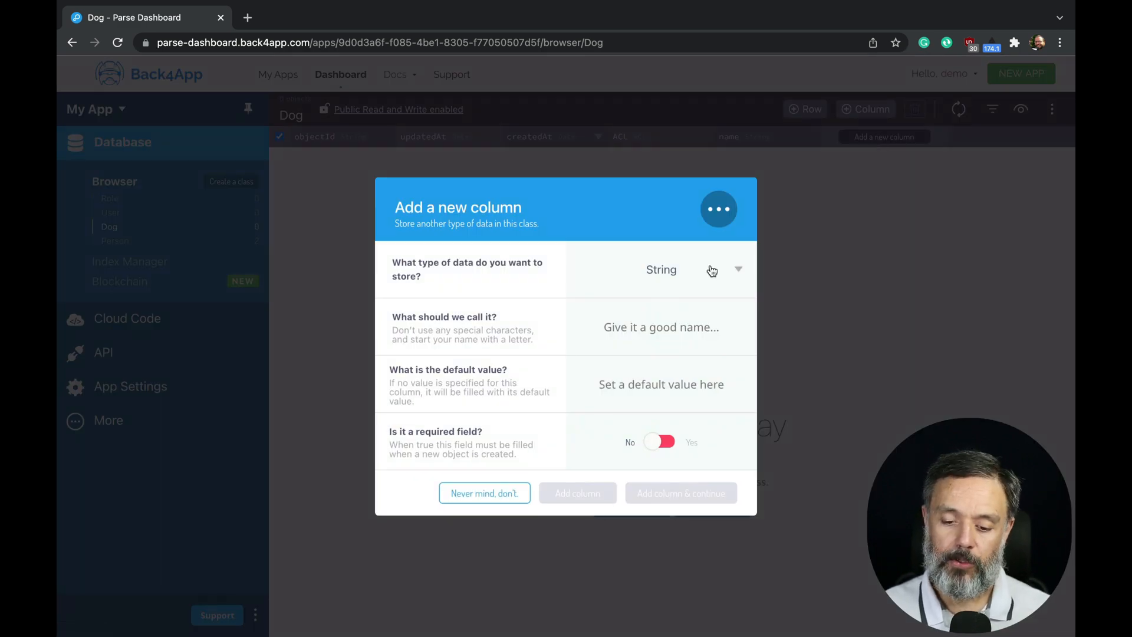
Step: Add a Pointer column 'owner' to Dog that targets the Person class
click(737, 269)
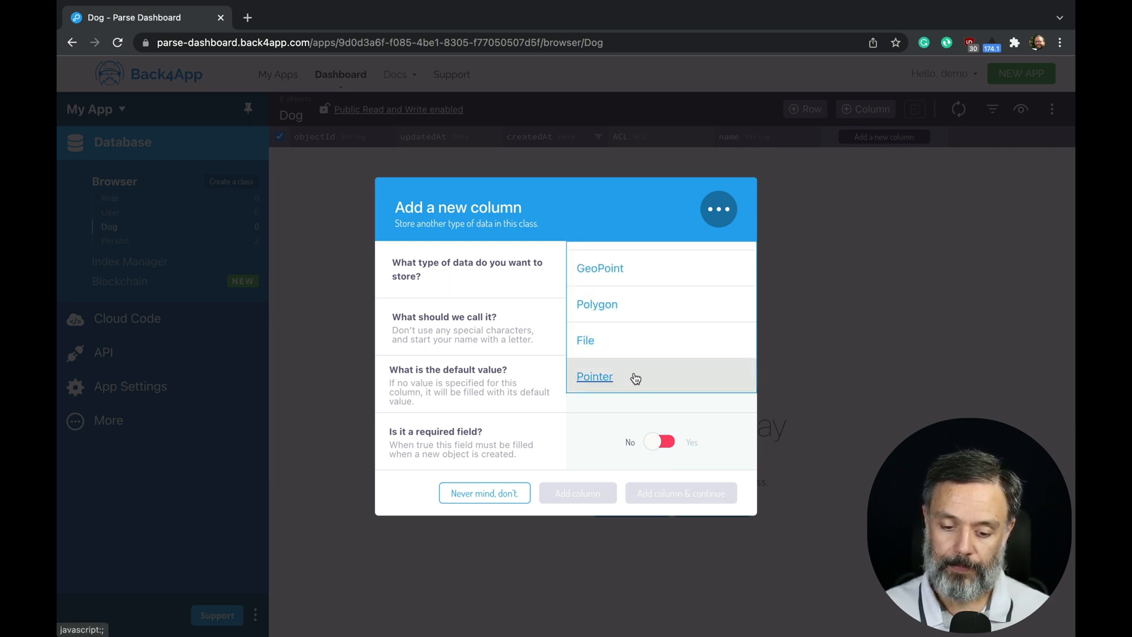
click(595, 376)
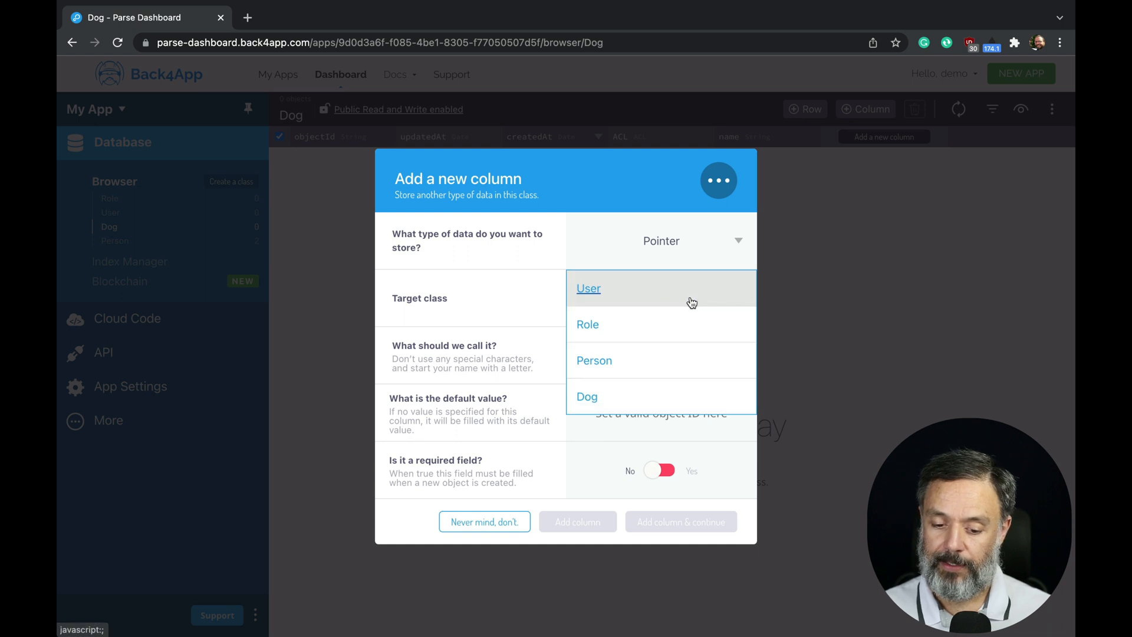
click(594, 360)
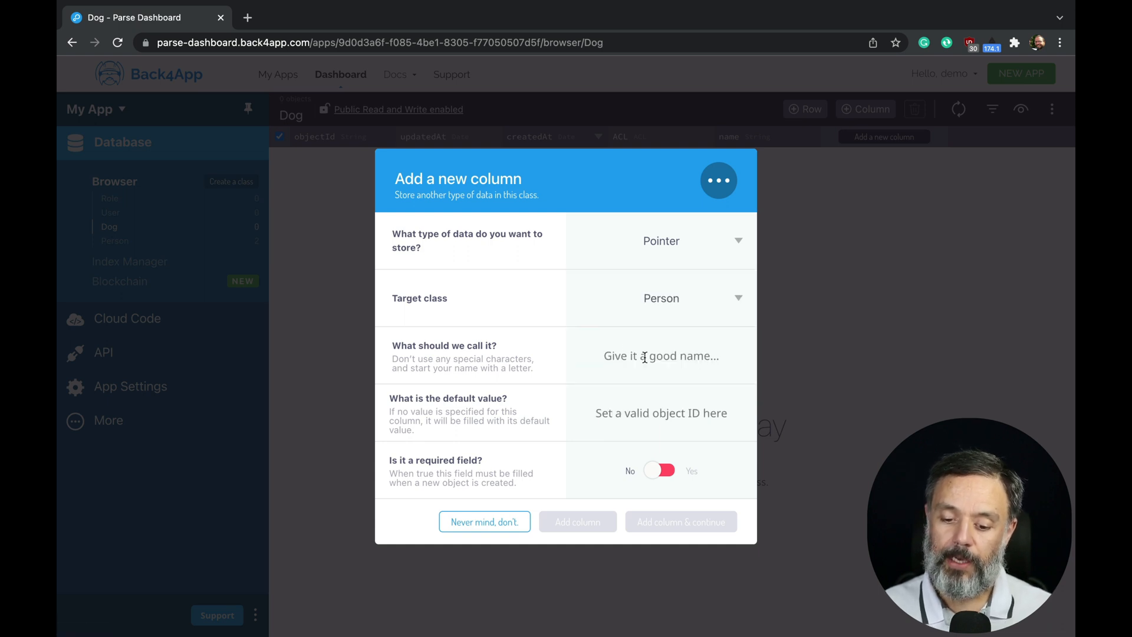
text(owner)
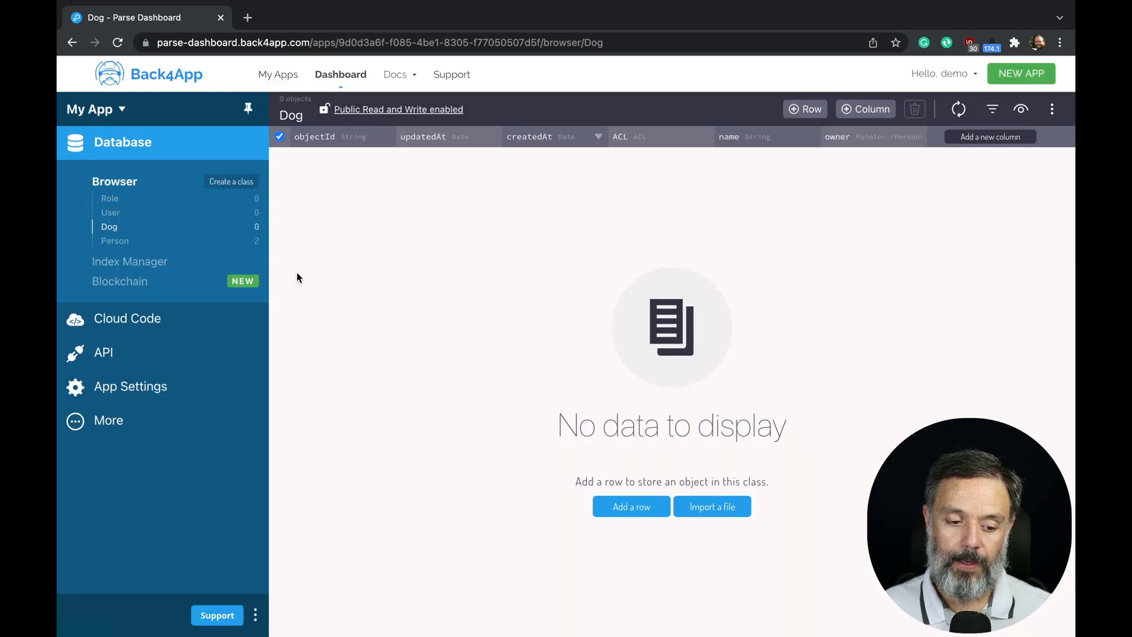
mouse_move(888, 150)
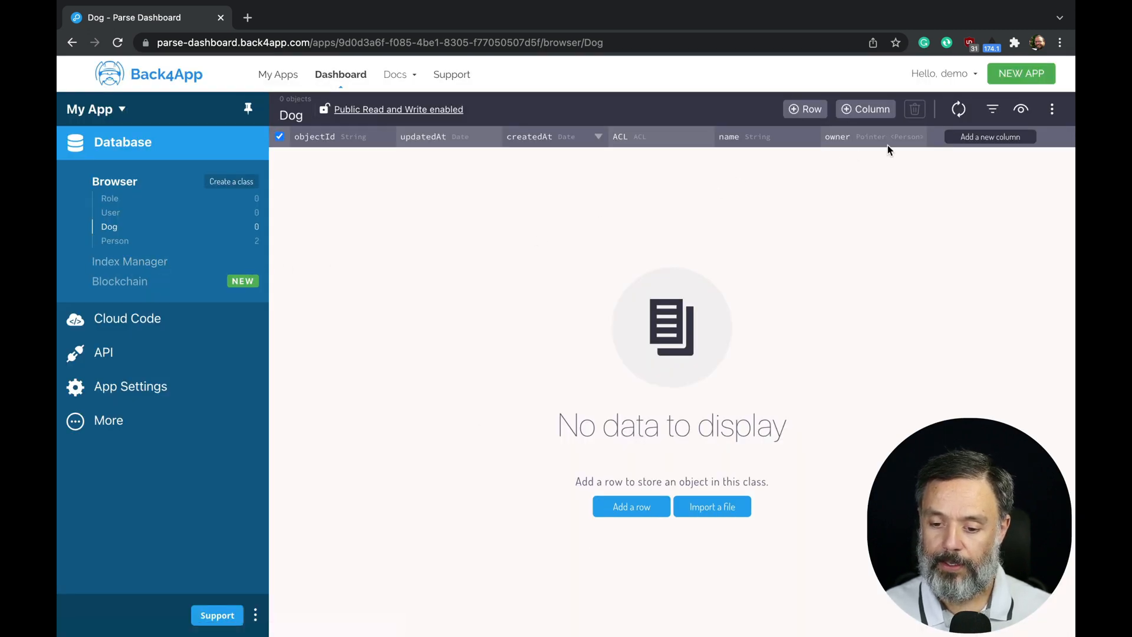
mouse_move(914, 148)
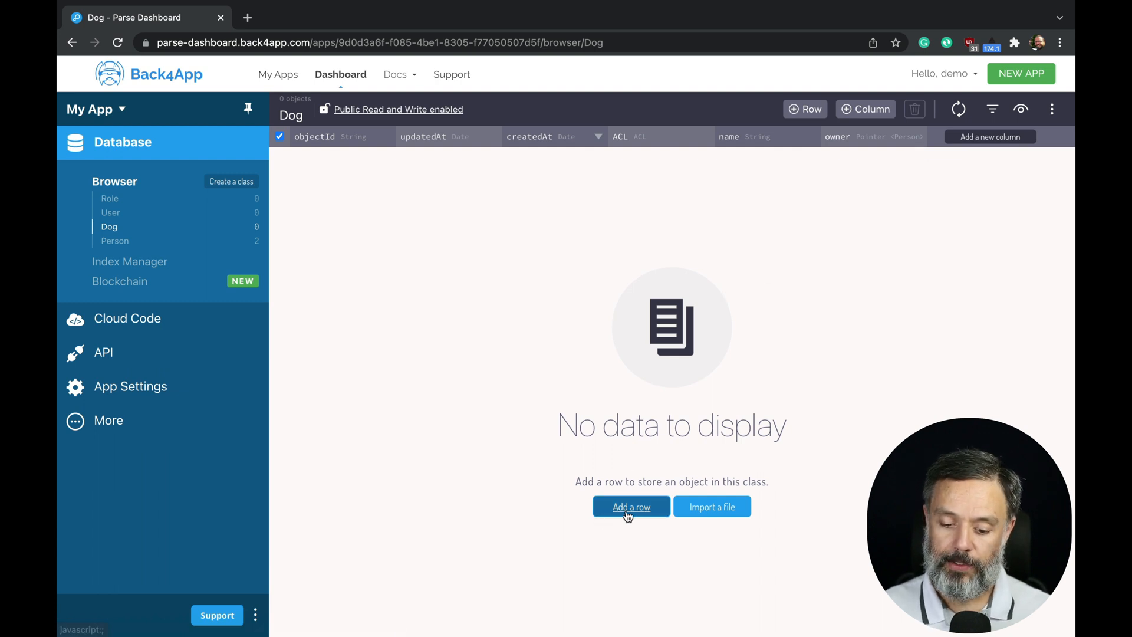
Step: Add a Dog row named Fido whose owner points to Alex's Person record
click(630, 506)
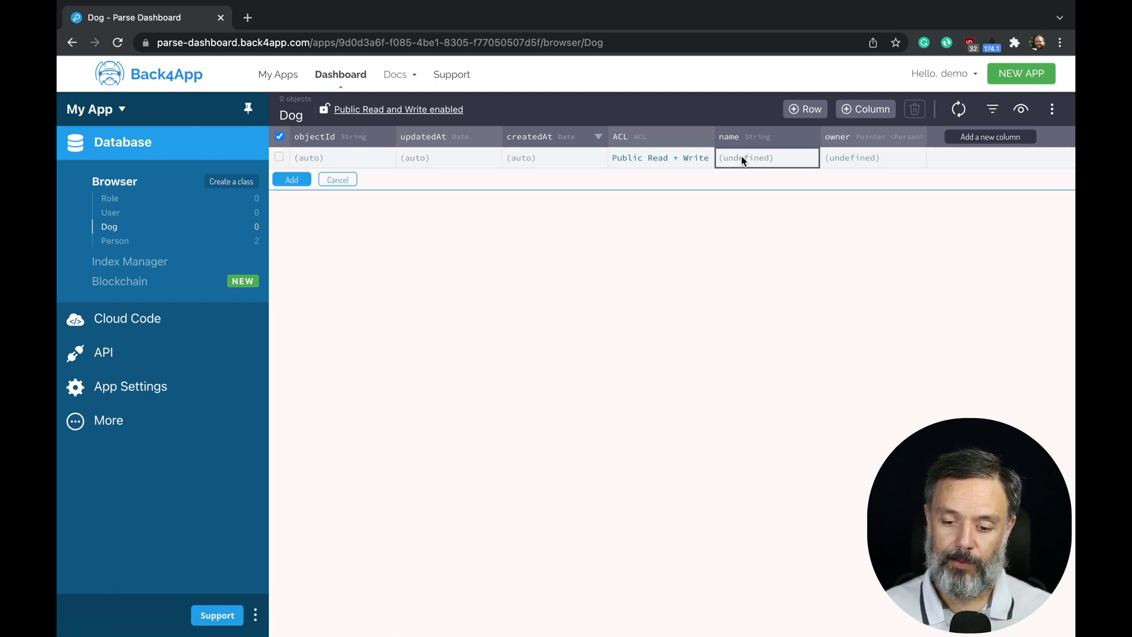
text(Fido)
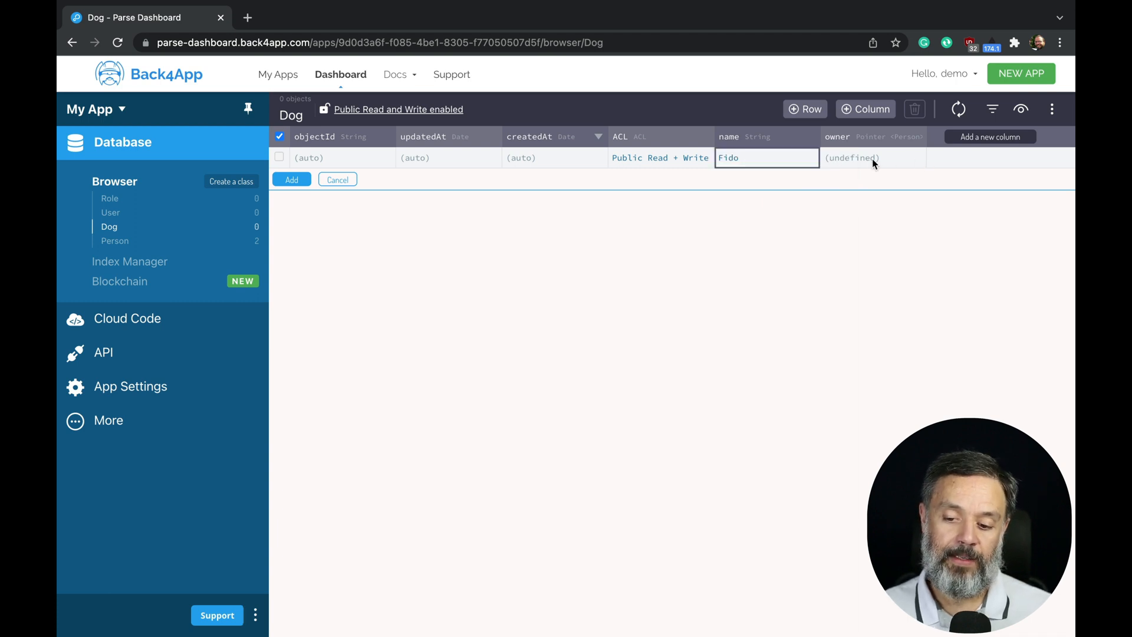
mouse_move(556, 330)
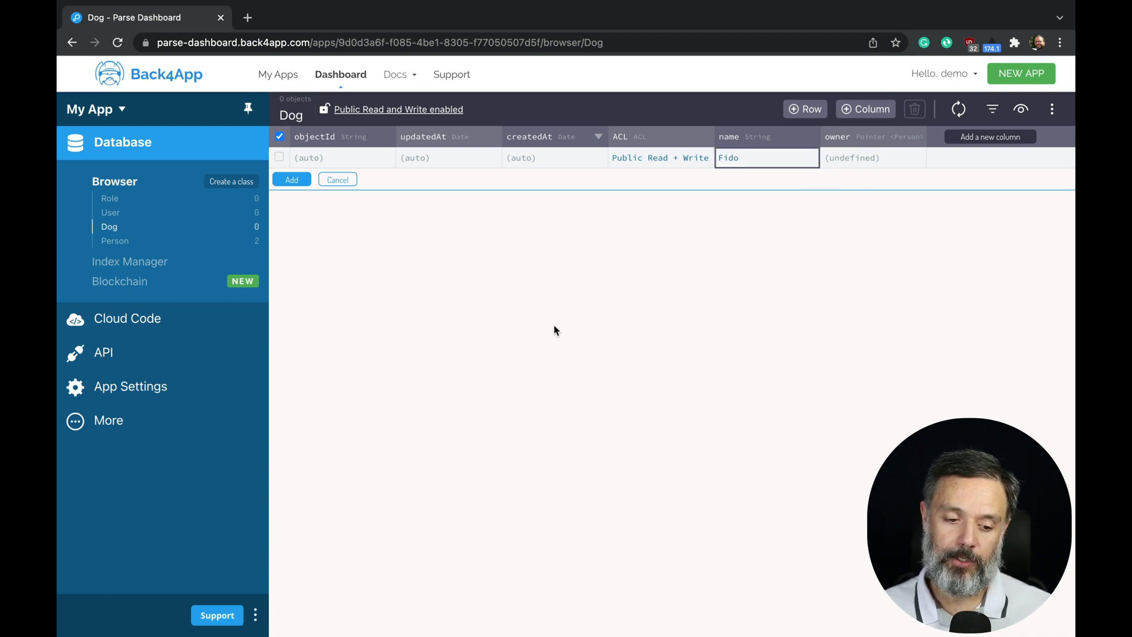
right_click(115, 240)
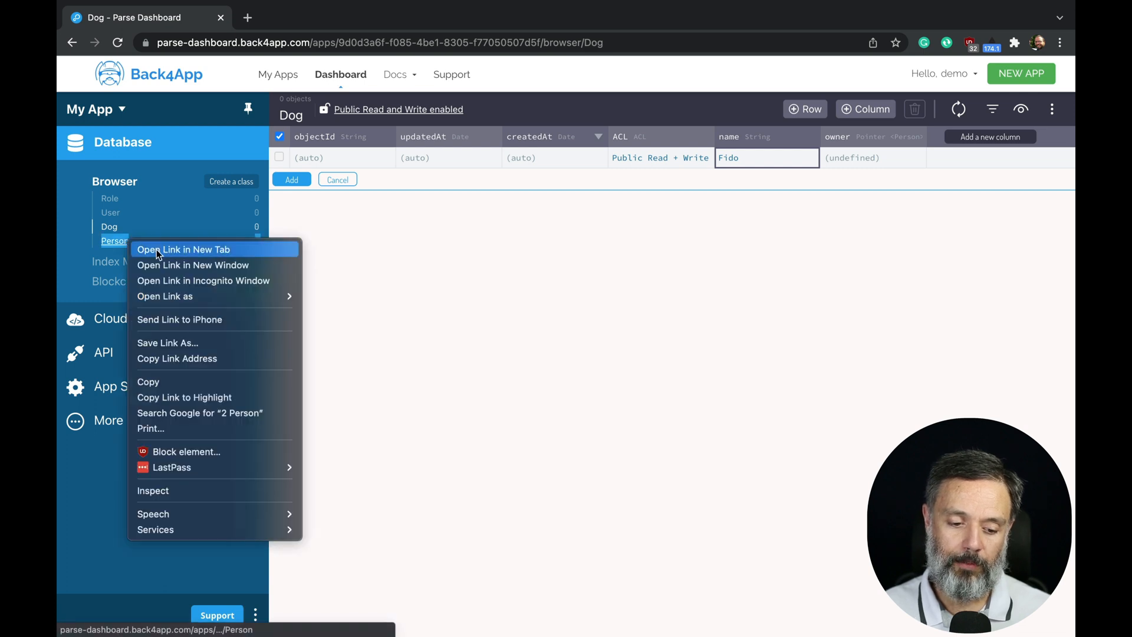
click(184, 249)
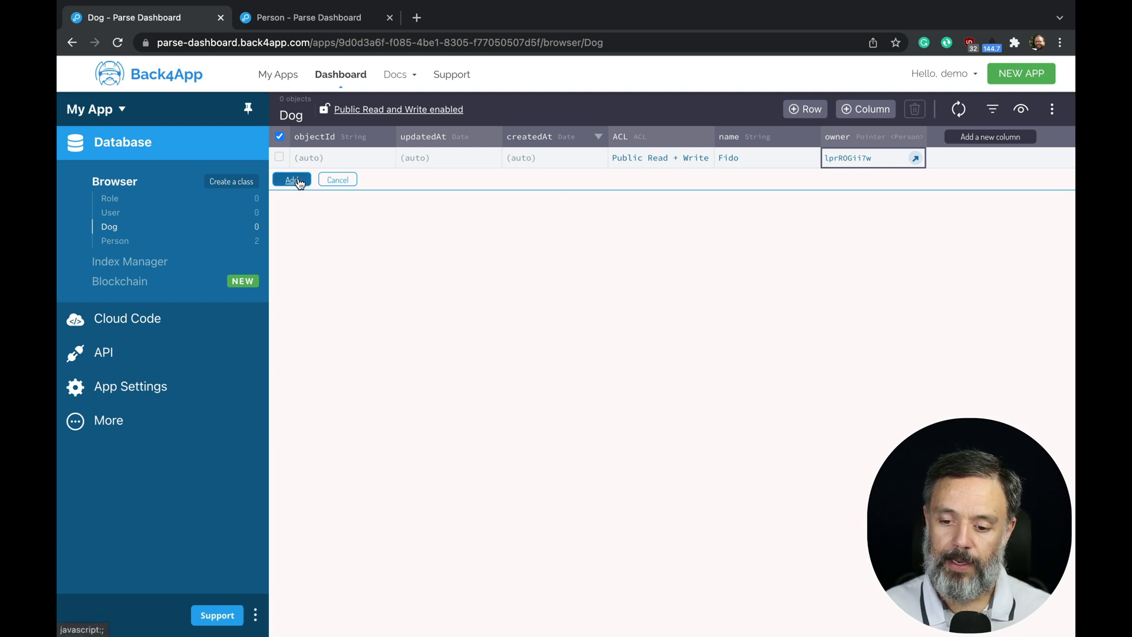
click(292, 179)
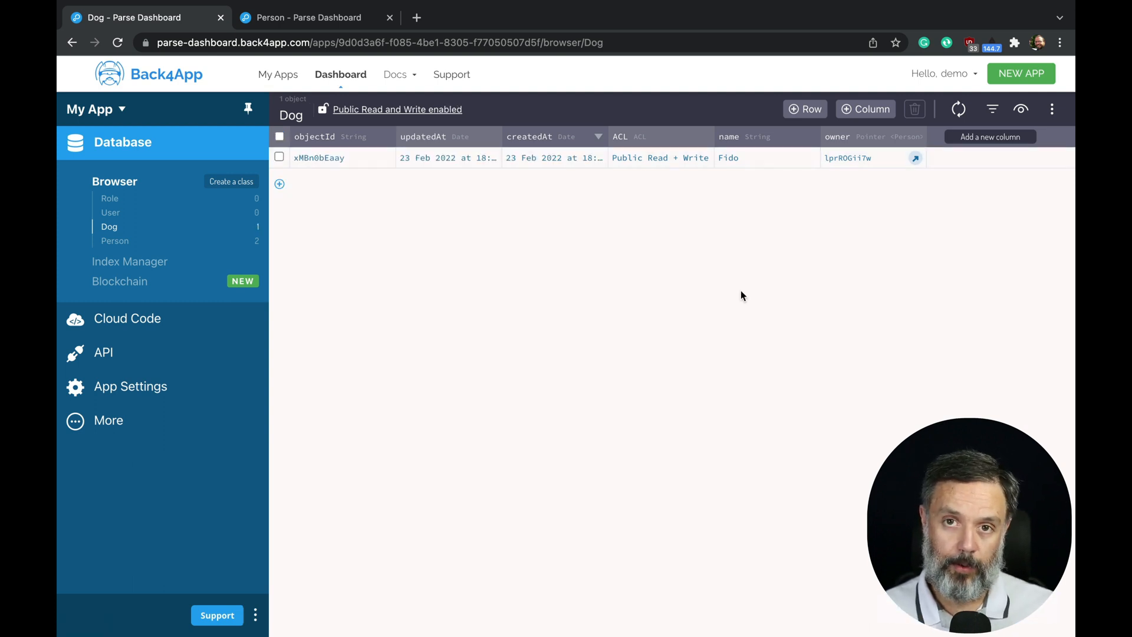
Step: Add a Dog row named Rex with owner pointer NvtVVKVy6F
click(804, 109)
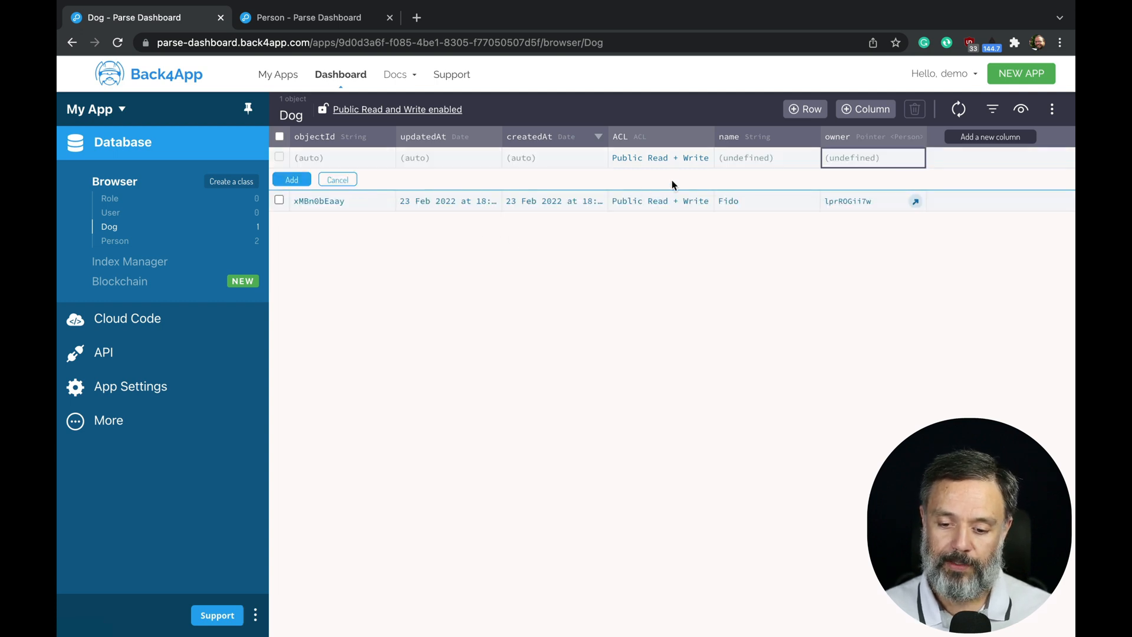
click(765, 157)
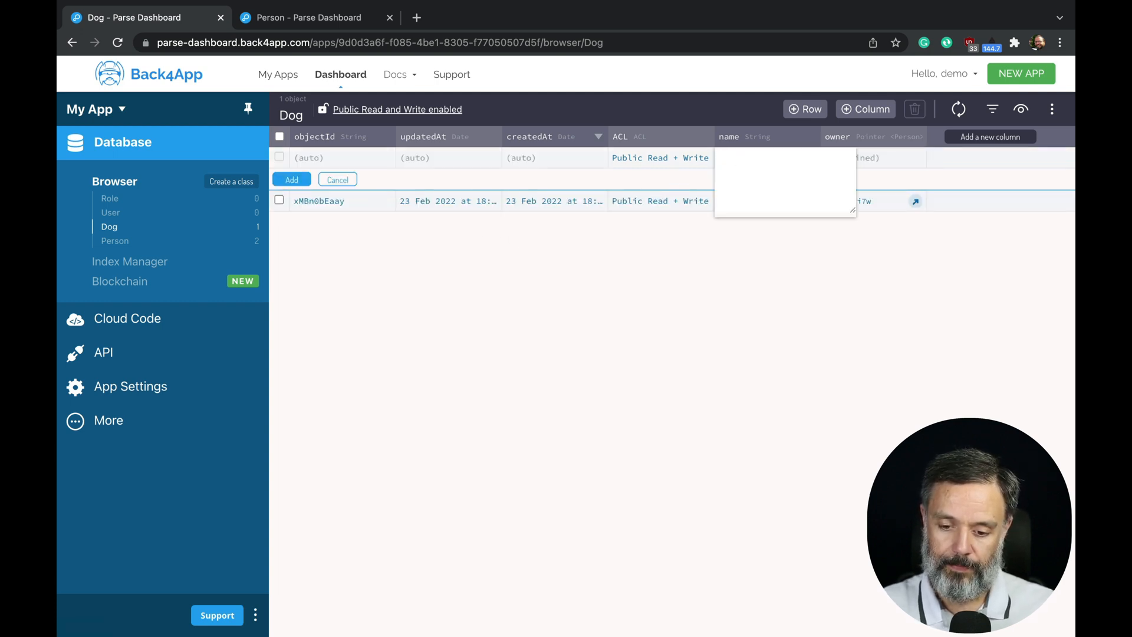
text(Rex)
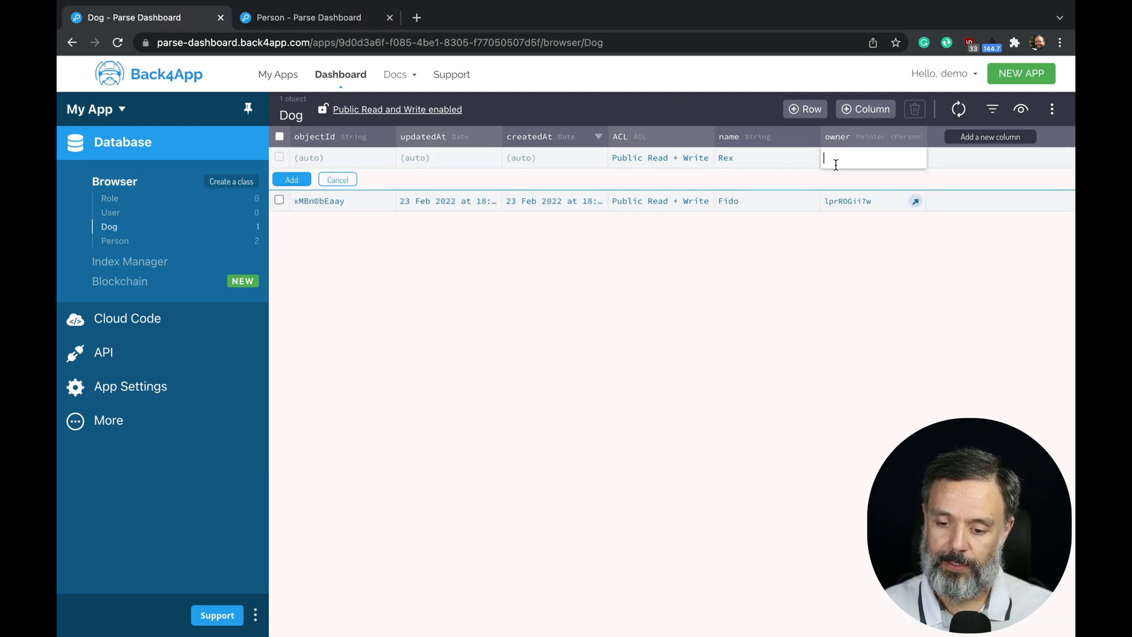
text(NvtVVKVy6F)
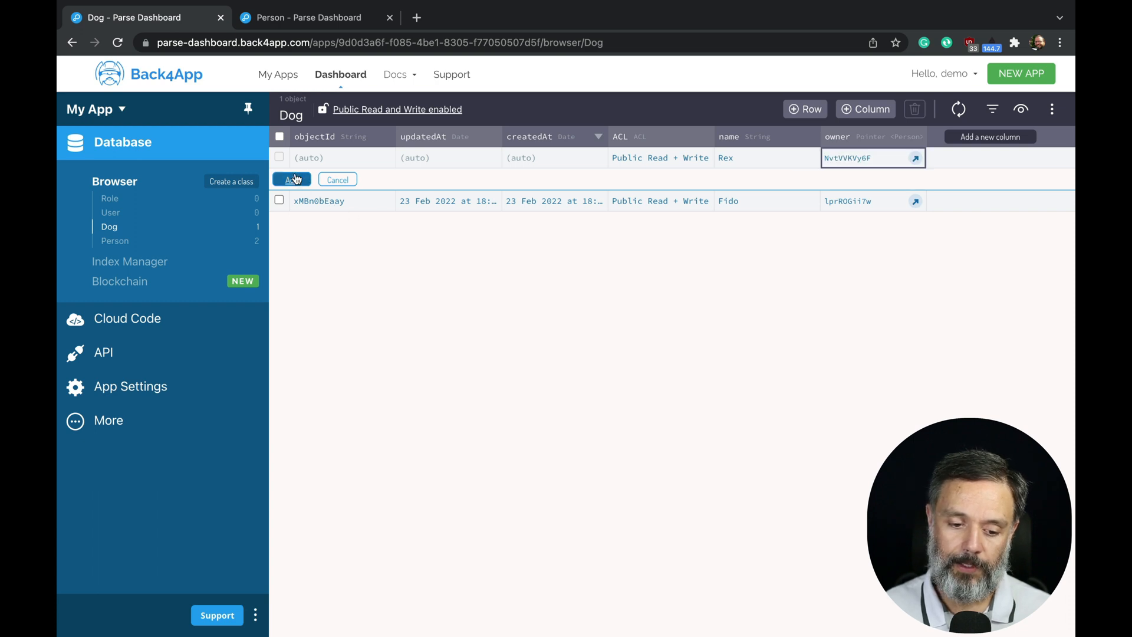
click(290, 179)
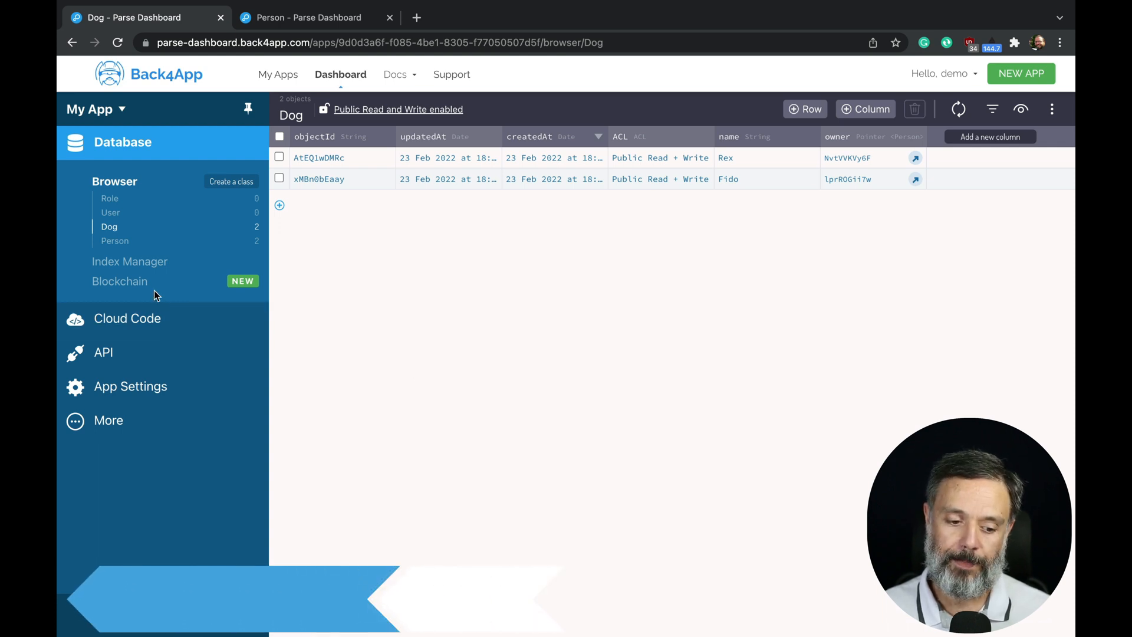
Step: Add the Dog class to Classes in Blockchain on the Blockchain page
click(119, 281)
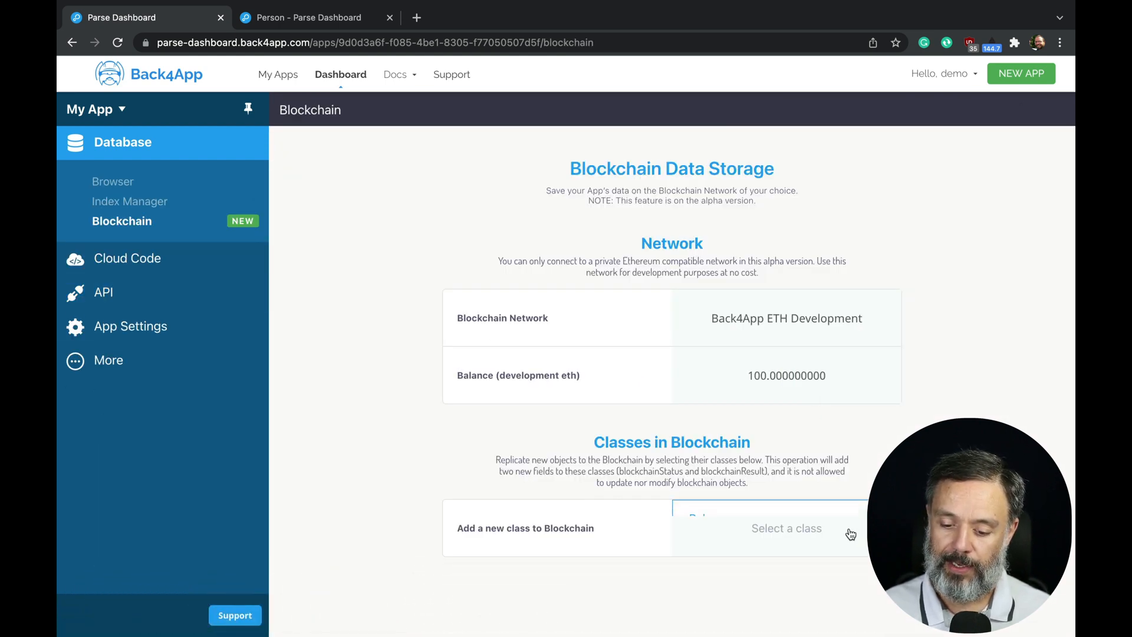
click(786, 527)
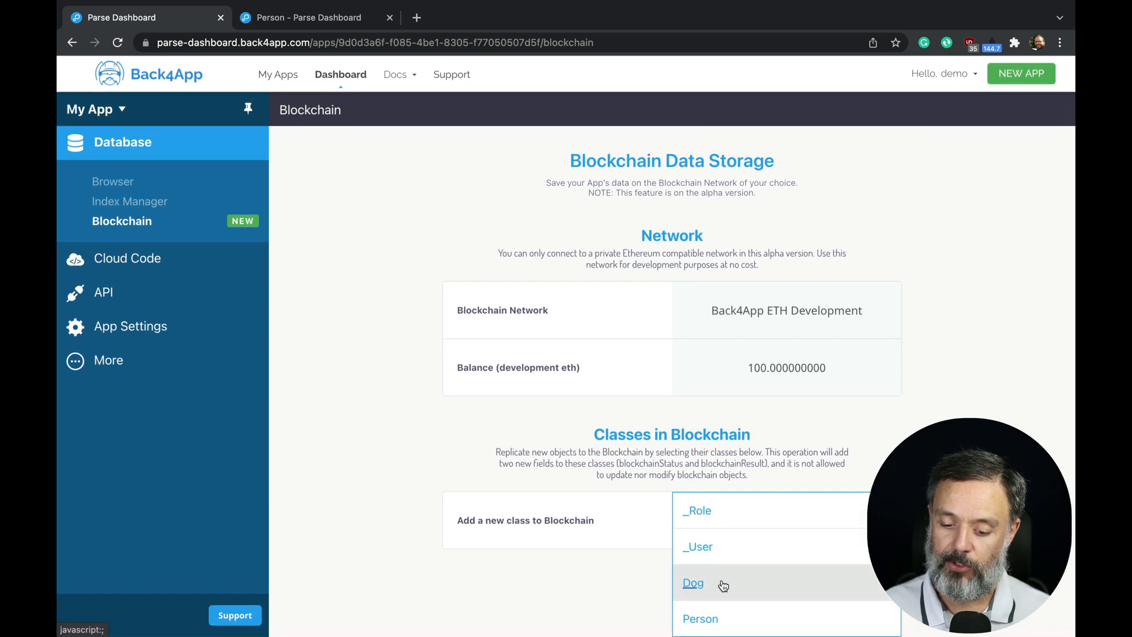
click(692, 583)
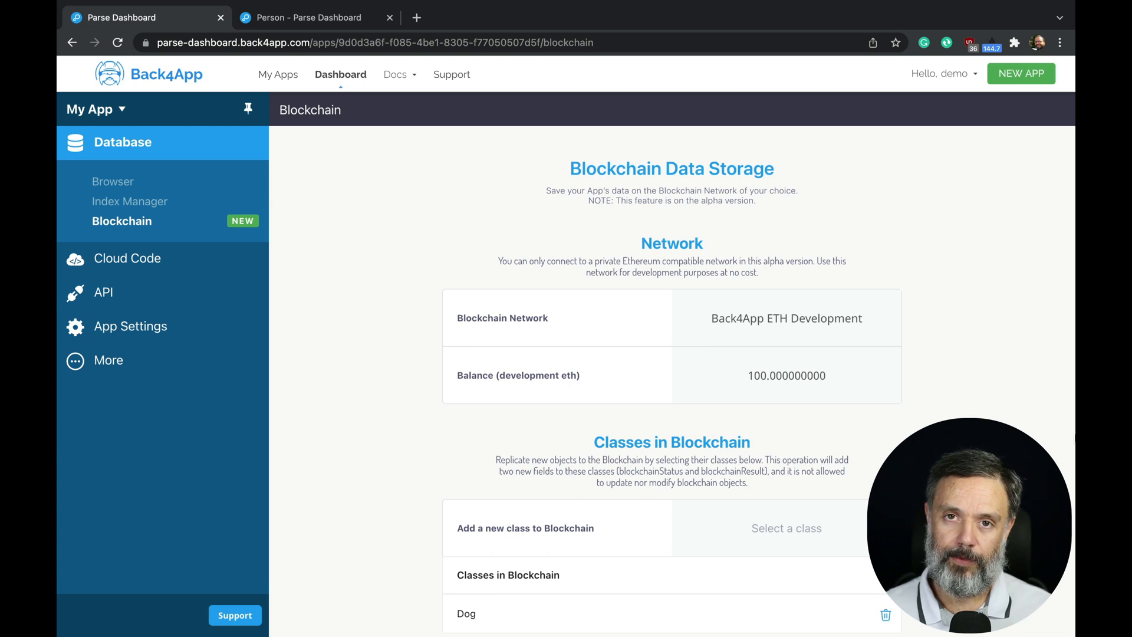
mouse_move(463, 351)
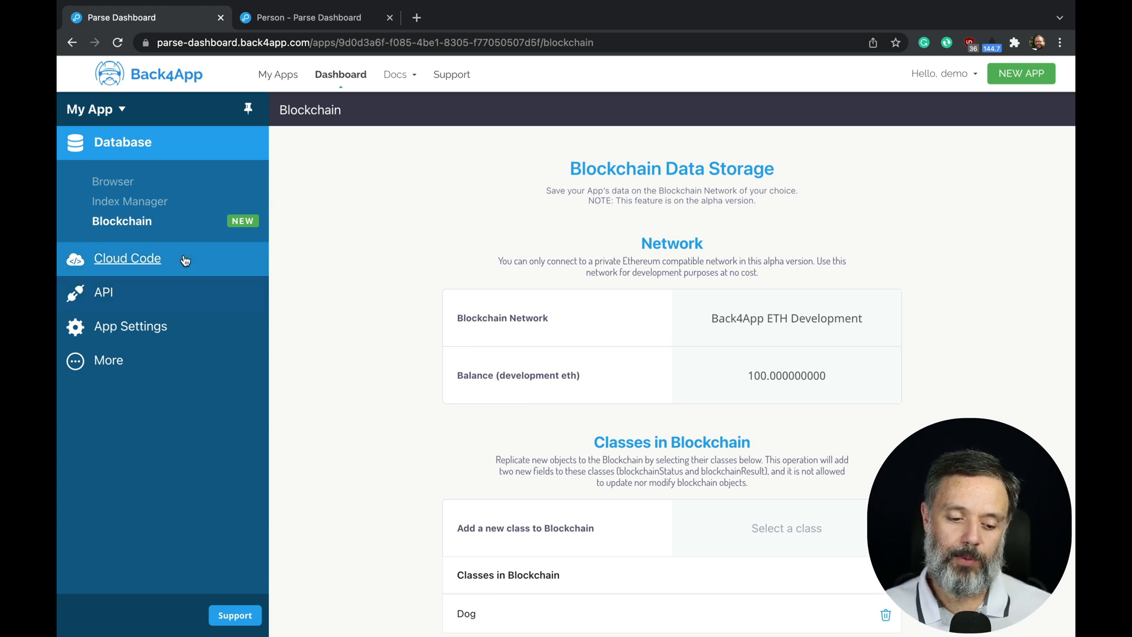
Step: Go to the Cloud Code area of the app
click(127, 258)
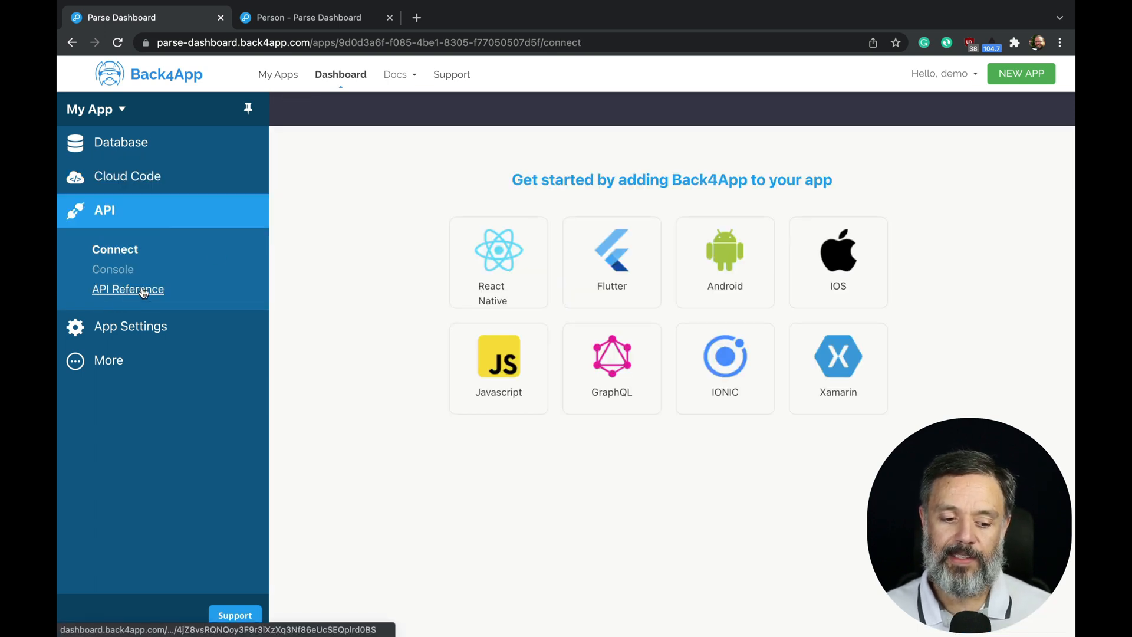
Step: Run a REST GET query on classes/Person and check the results
click(113, 268)
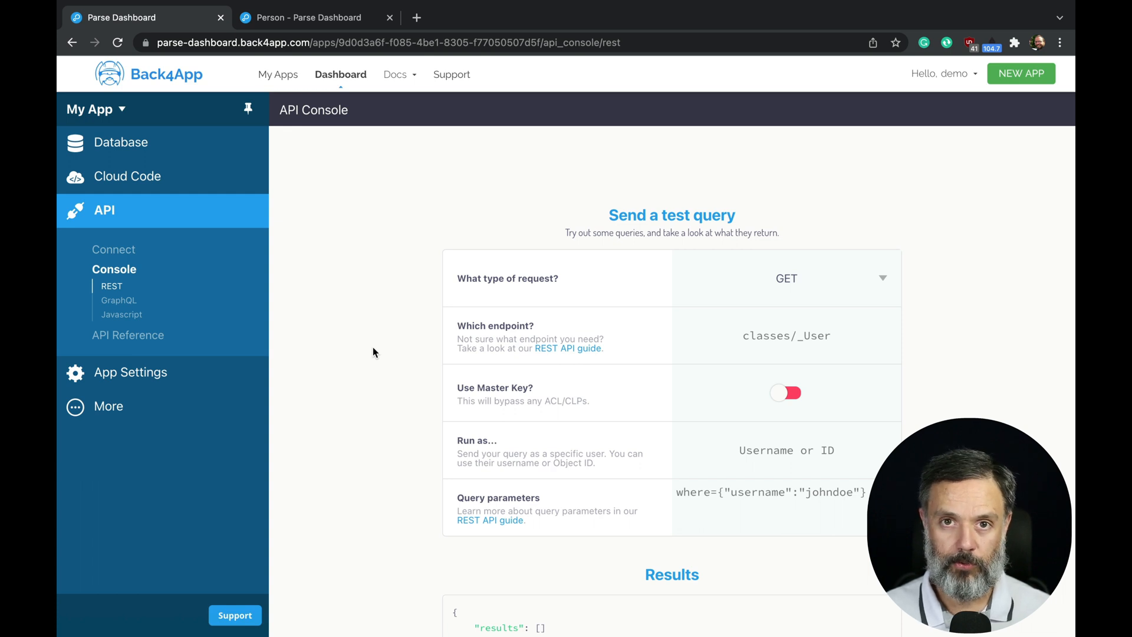
mouse_move(292, 305)
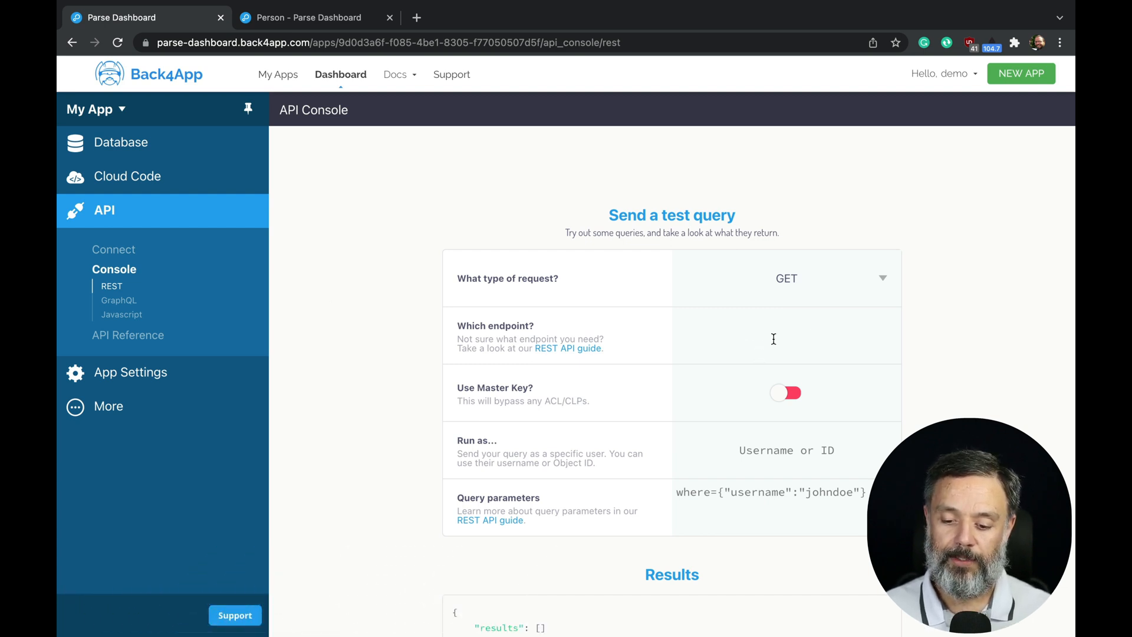
click(784, 337)
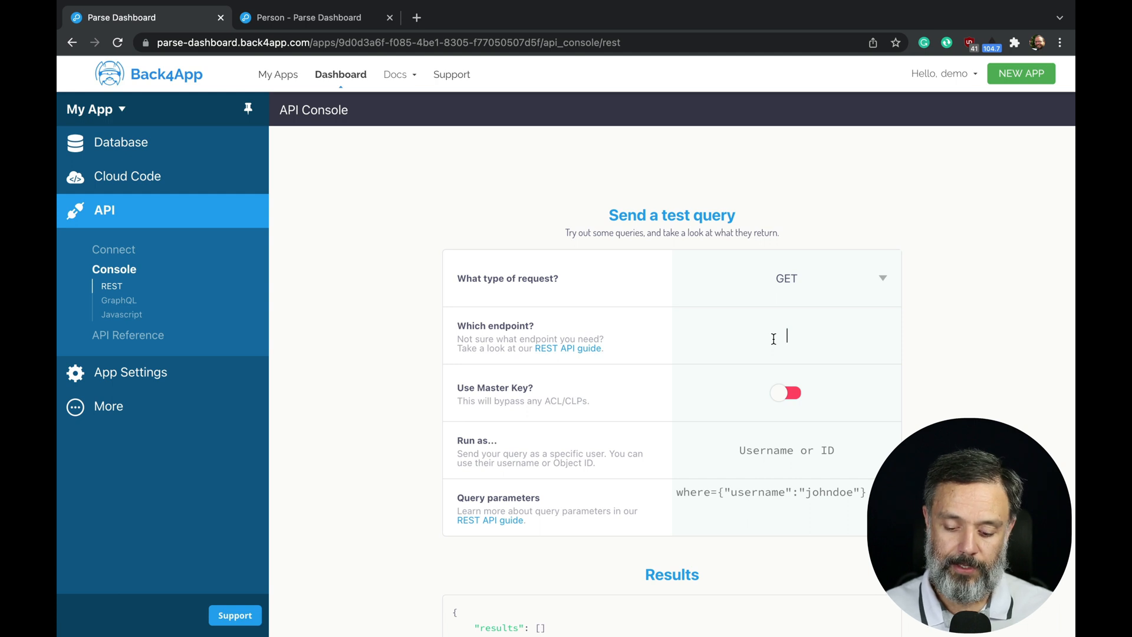
text(cle)
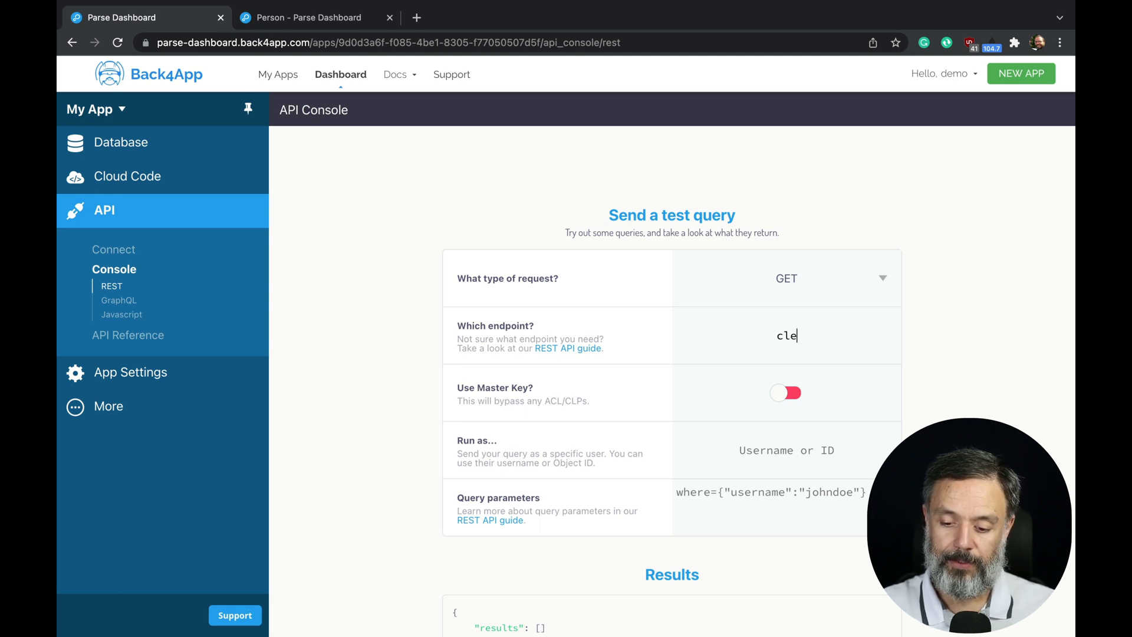
text(classes/Per)
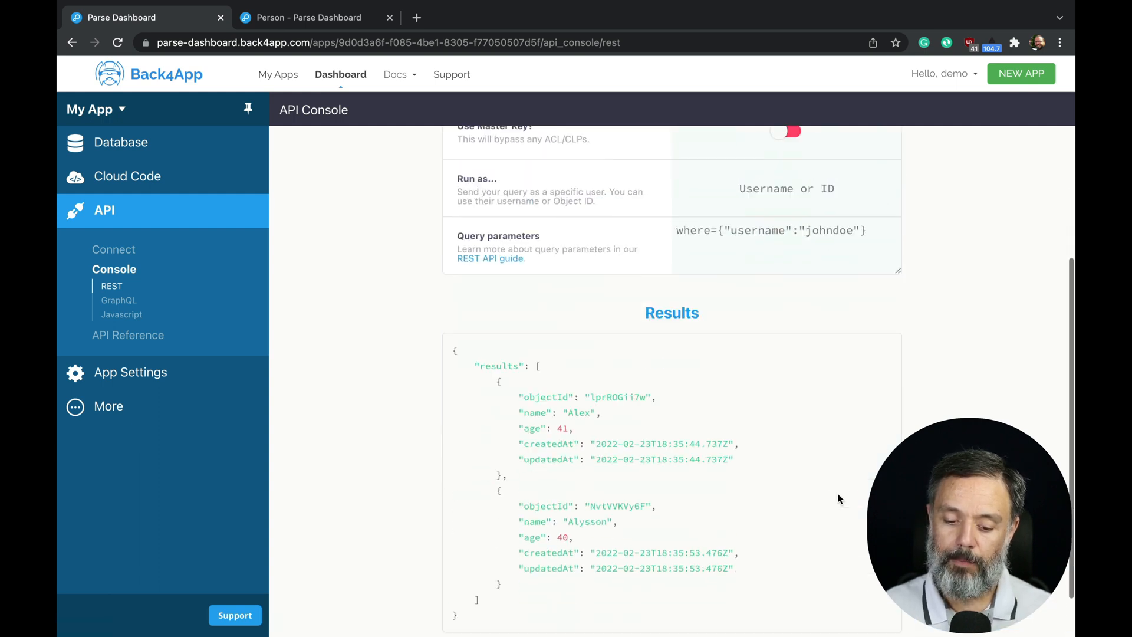
scroll(down, 3)
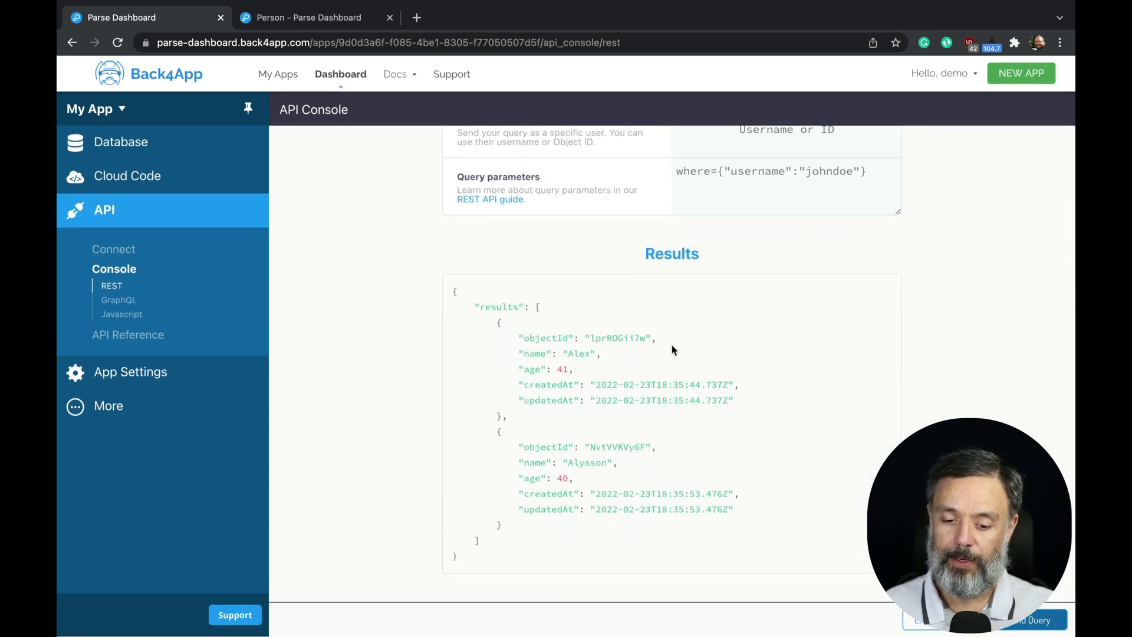
scroll(up, 3)
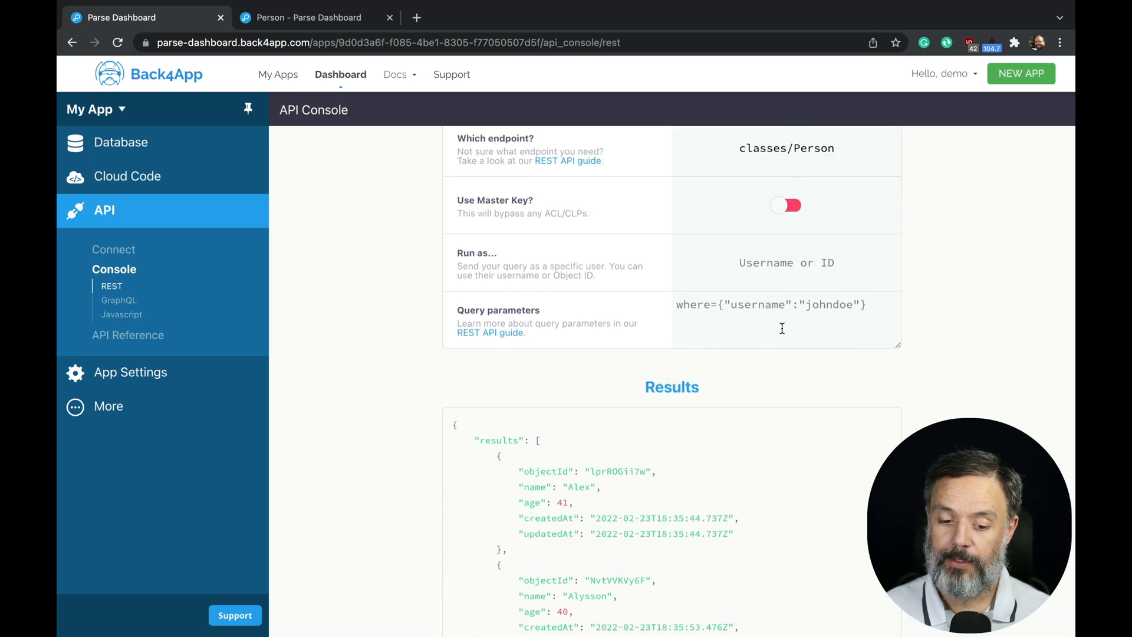
mouse_move(787, 261)
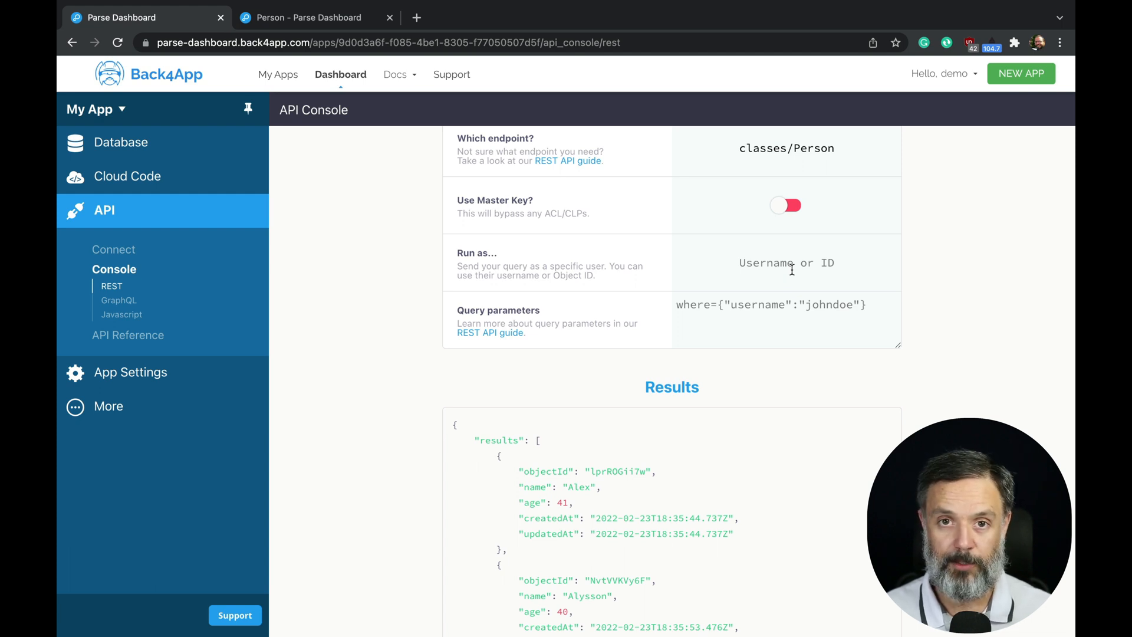
mouse_move(347, 286)
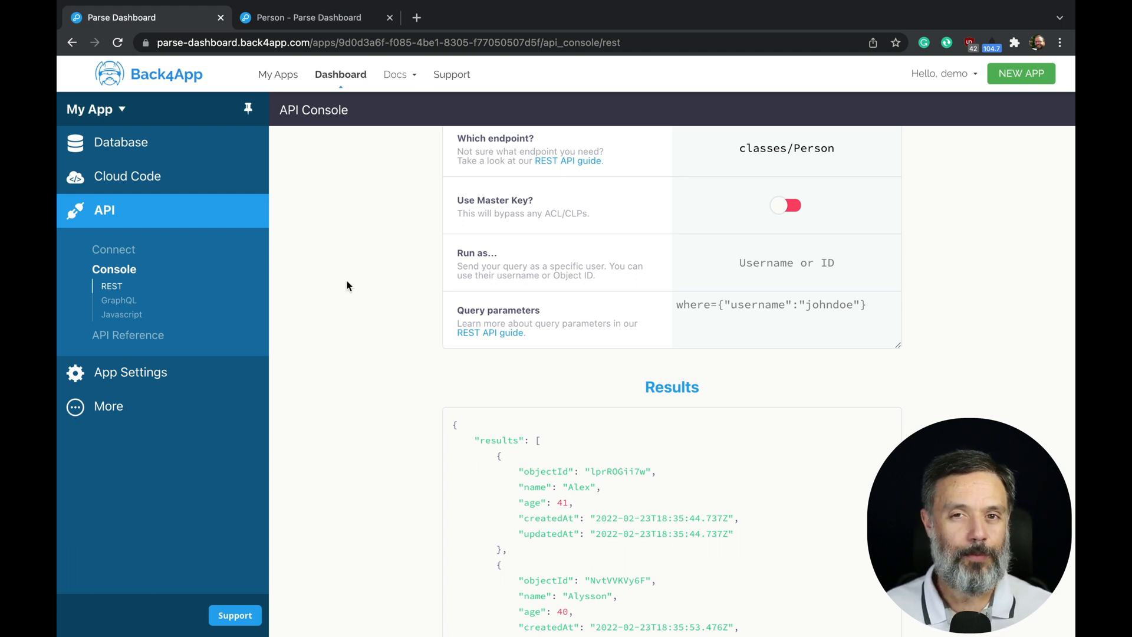
mouse_move(118, 300)
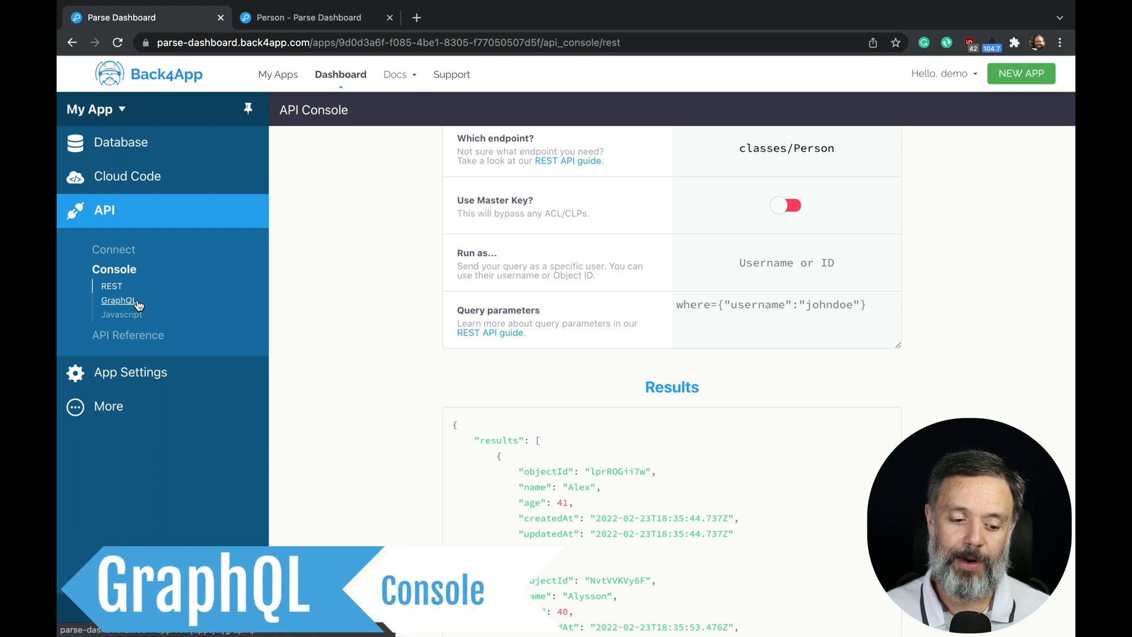
Step: Switch to the GraphQL console, browse the DOCS and SCHEMA panels, then close the schema
click(118, 299)
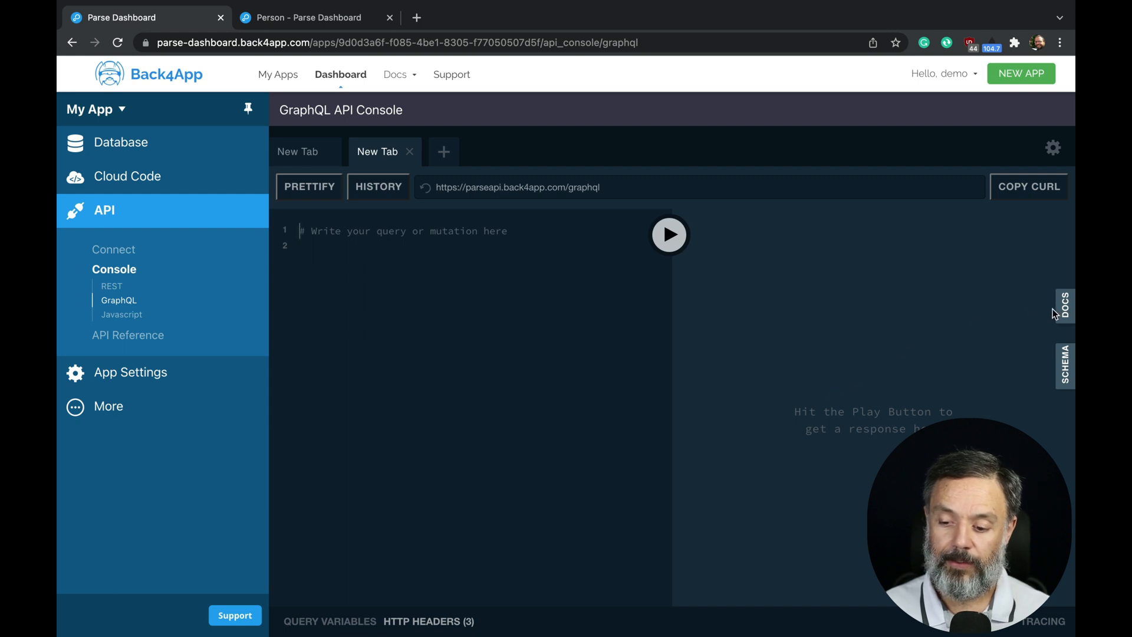
click(1064, 304)
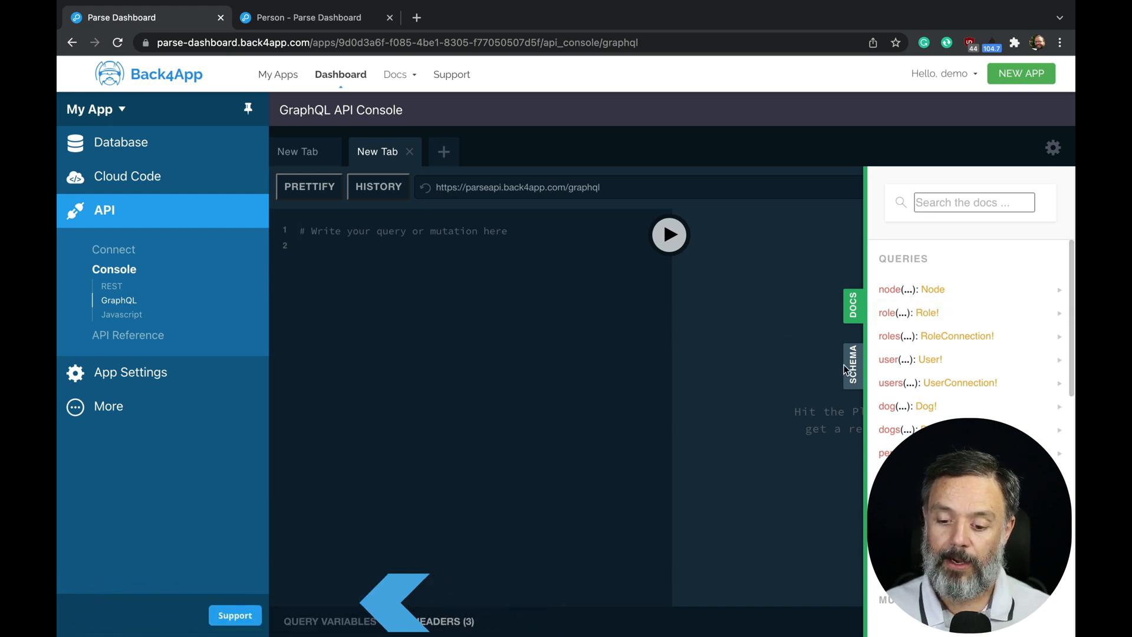
click(853, 364)
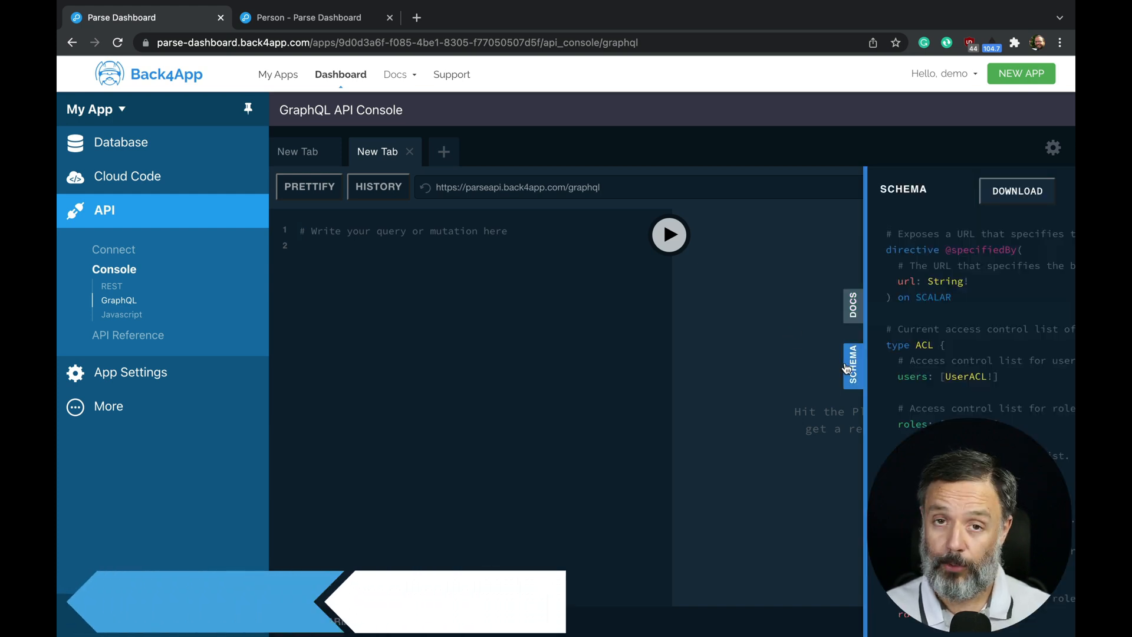
mouse_move(1073, 210)
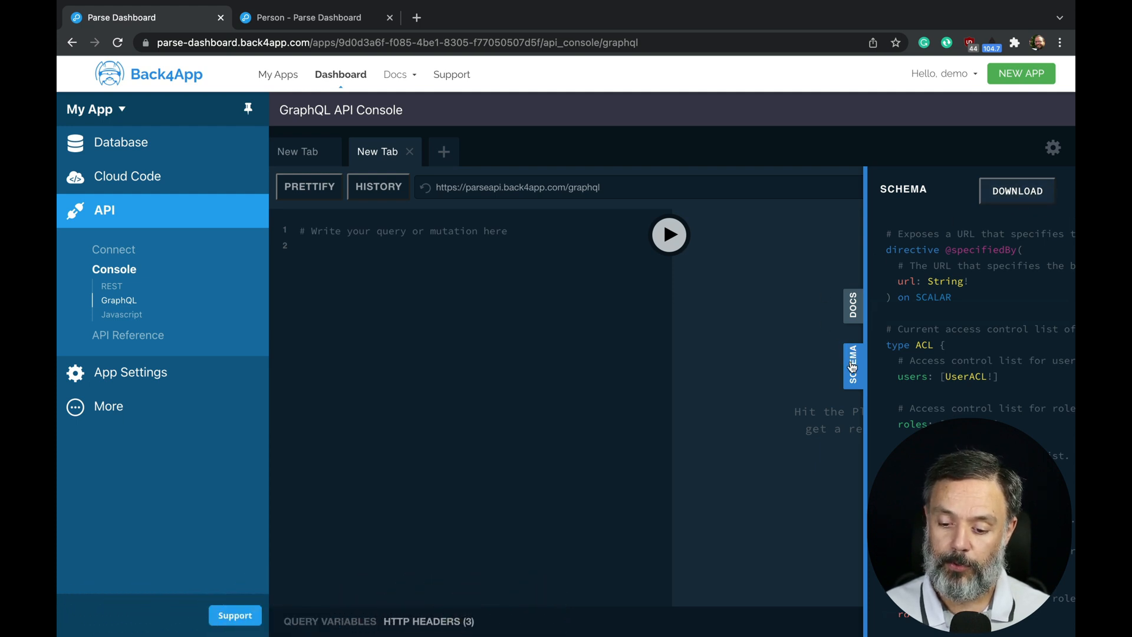
click(852, 365)
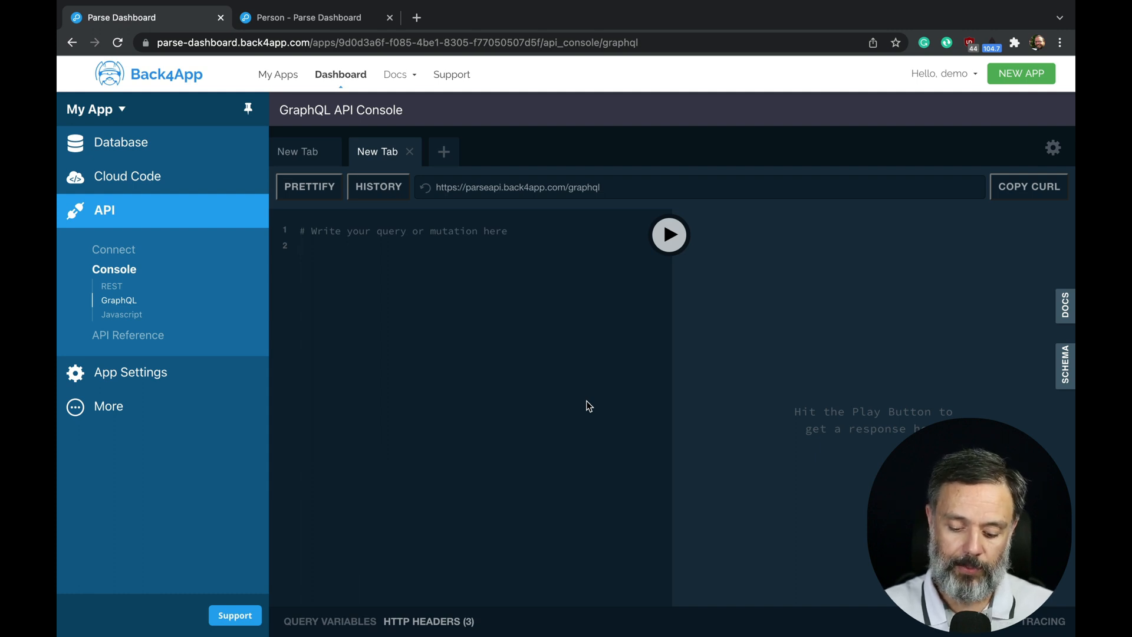
Step: Run query { dogs { edges { node { name } } } } to list dog names Fido and Rex
text(query{)
text(do)
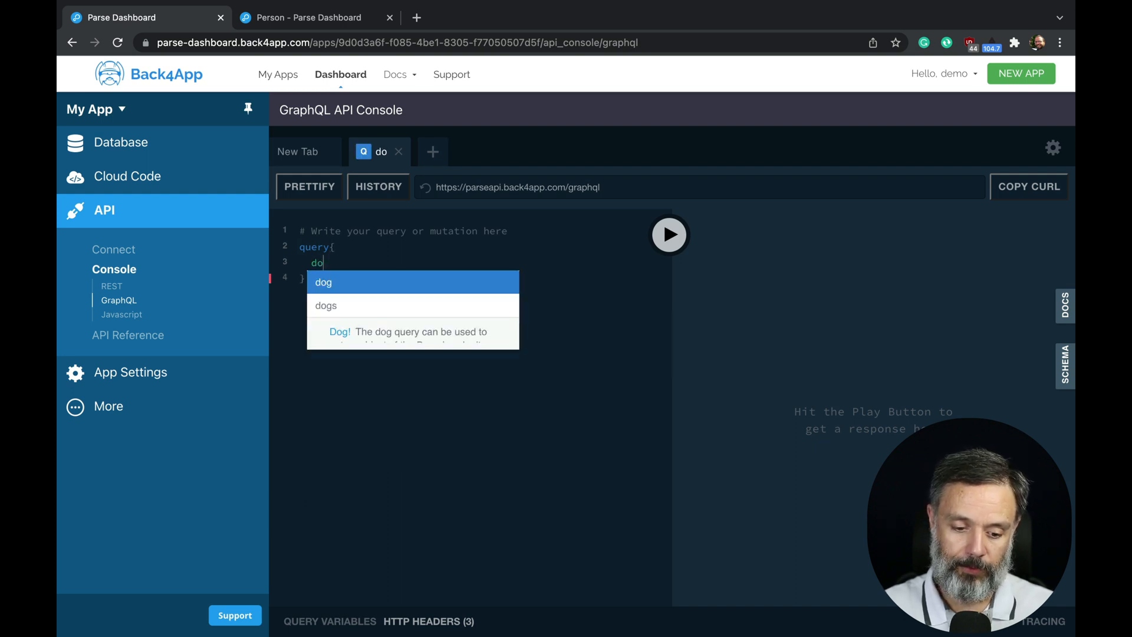
click(325, 305)
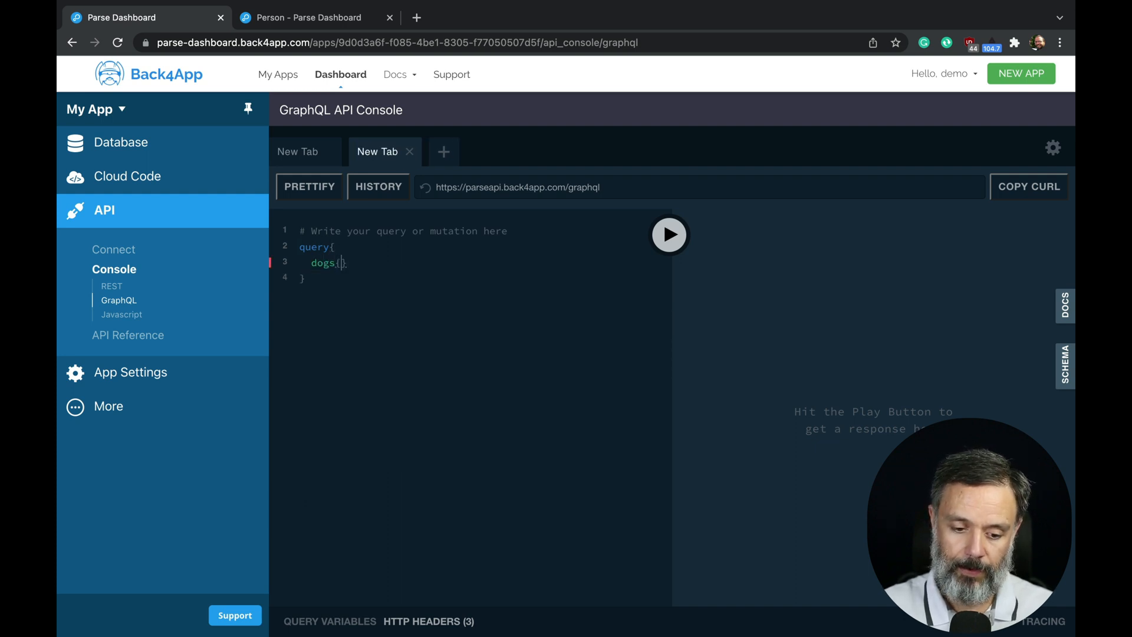
key(Enter)
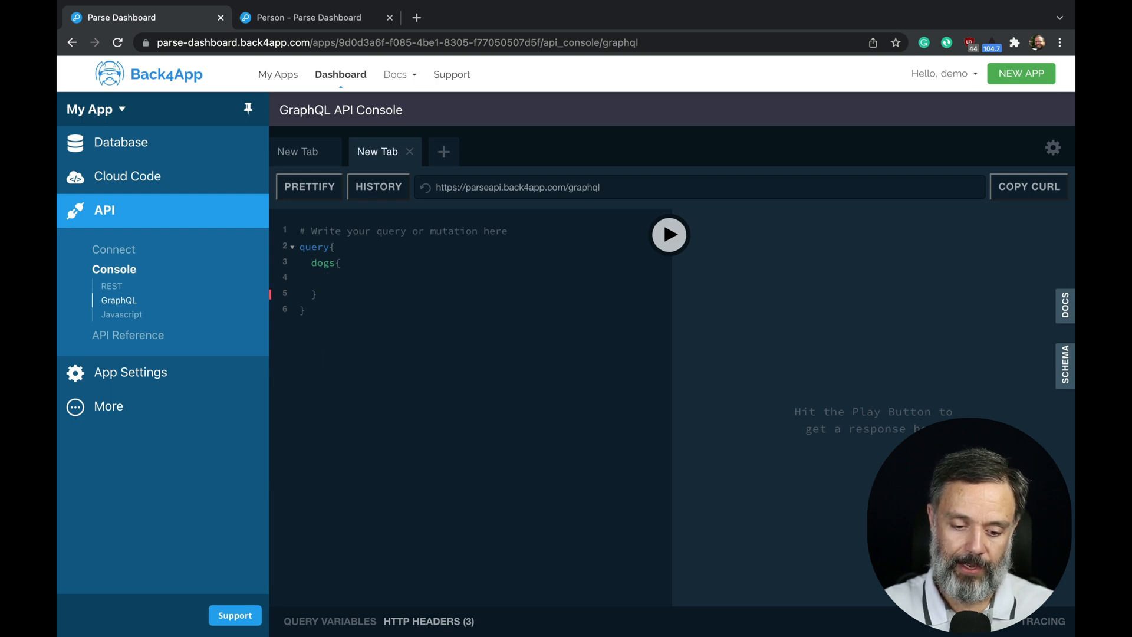
text(edges)
text(node)
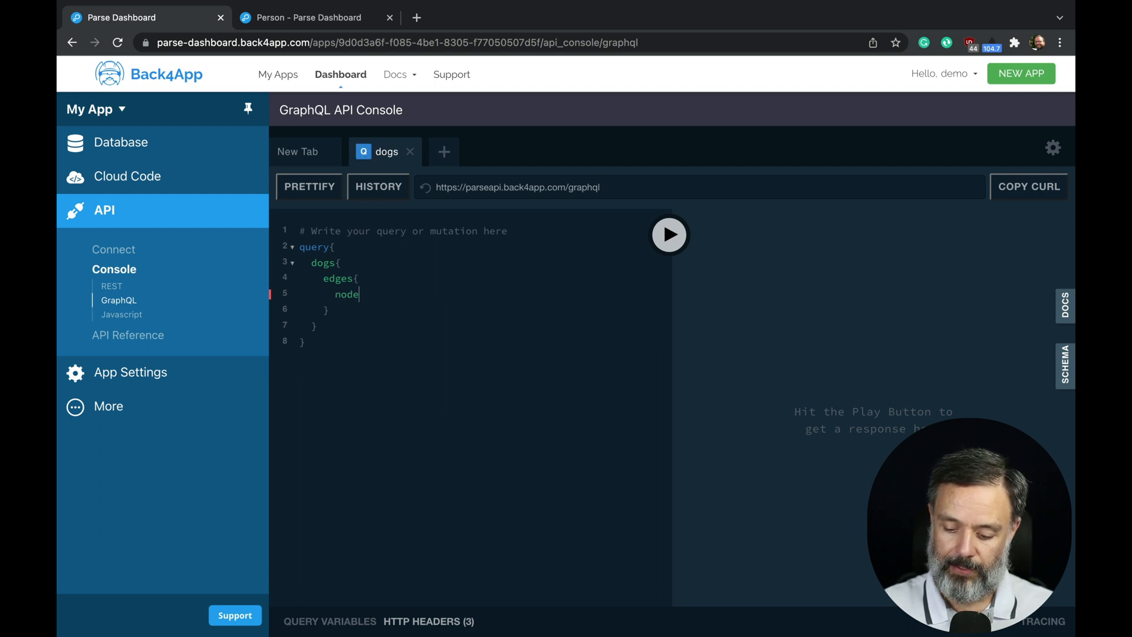
text({)
text(name)
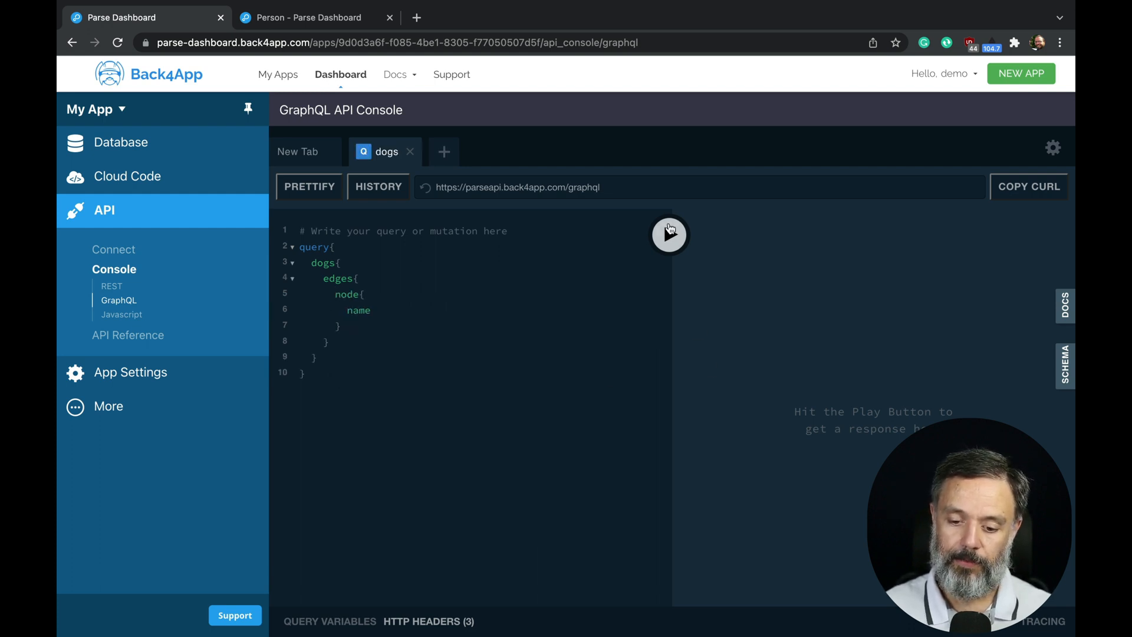
click(669, 234)
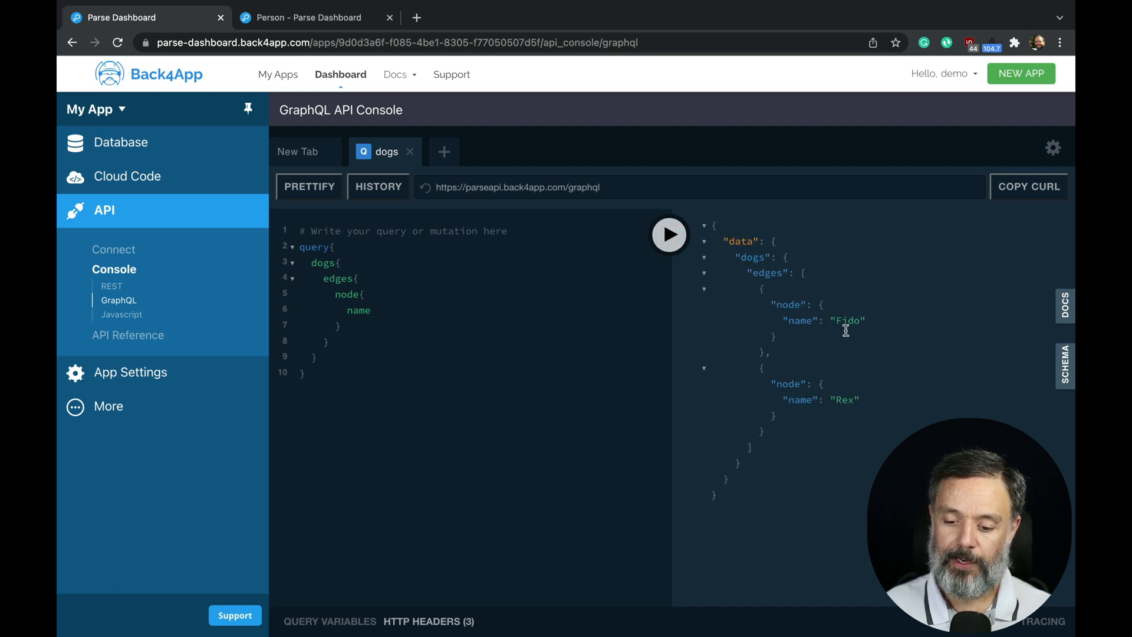
mouse_move(482, 311)
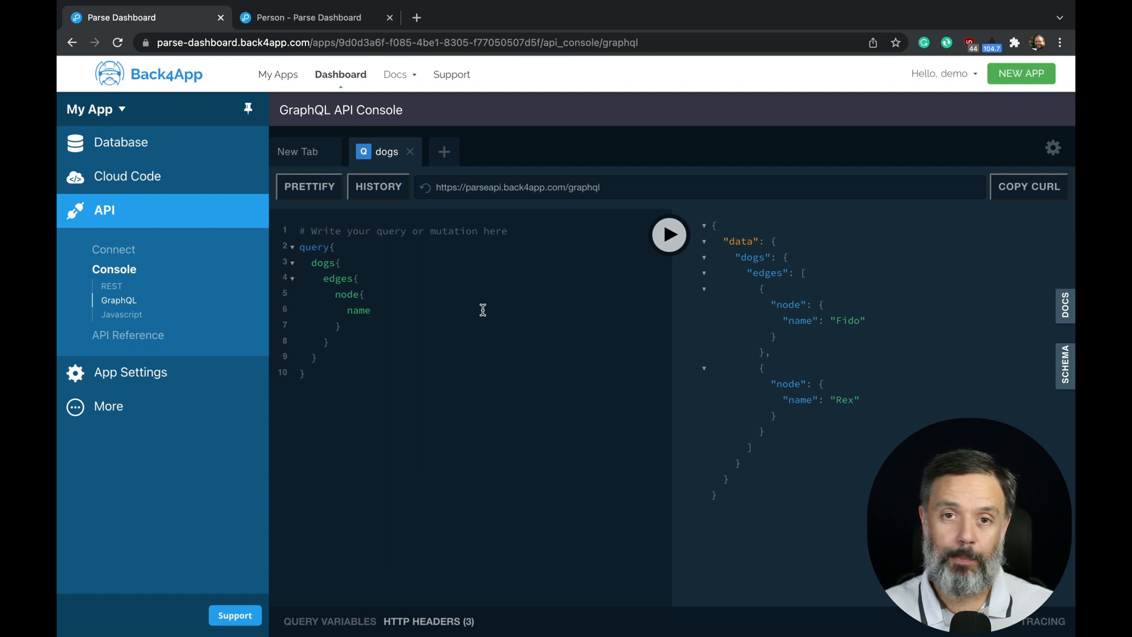
Step: Add owner { name } after the dog's name and rerun, showing Fido–Alex and Rex–Alysson
click(372, 309)
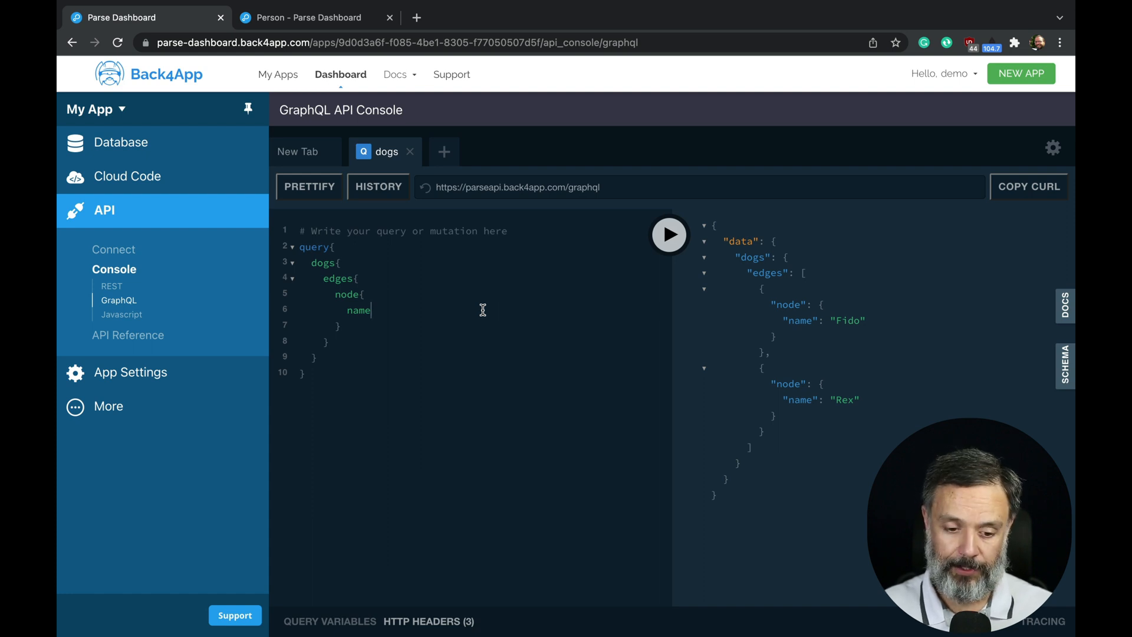
text(owner{)
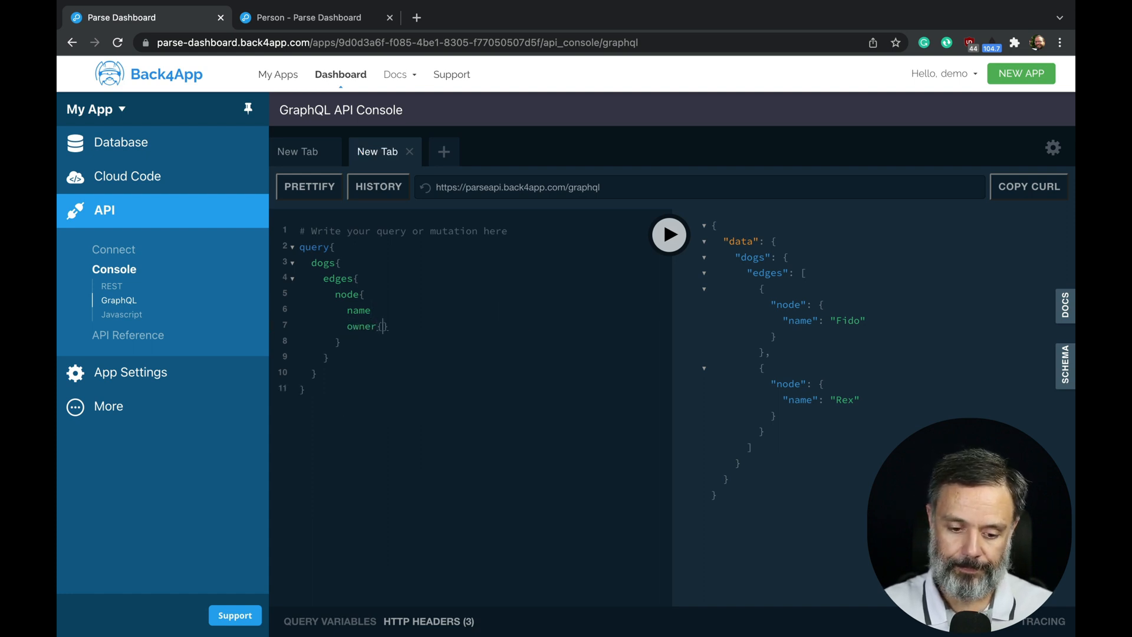
text(name)
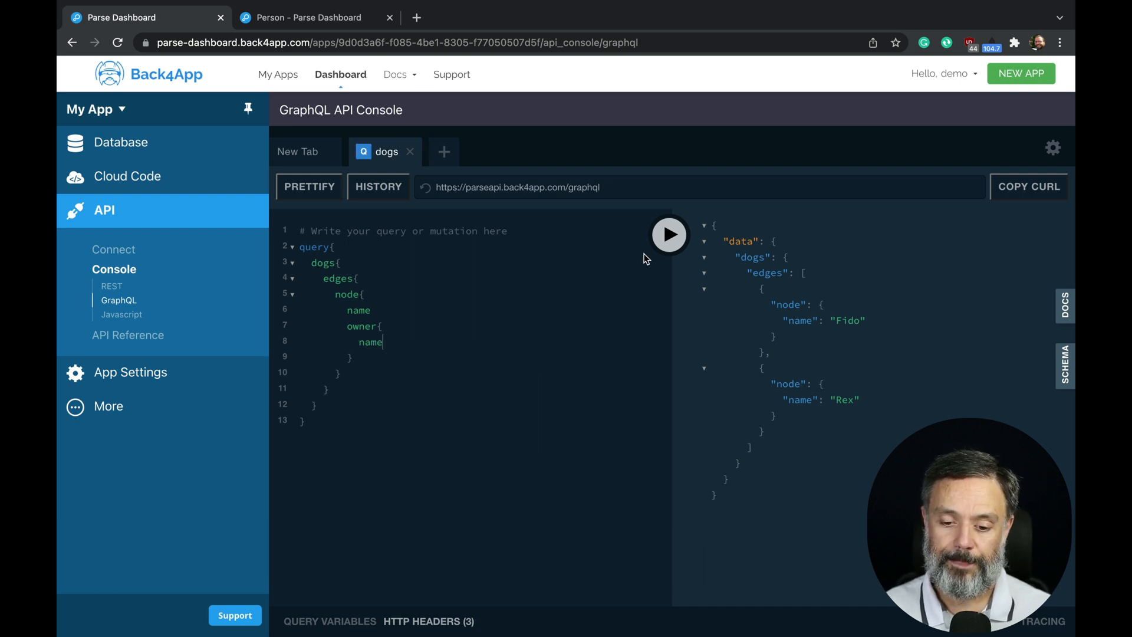
click(669, 234)
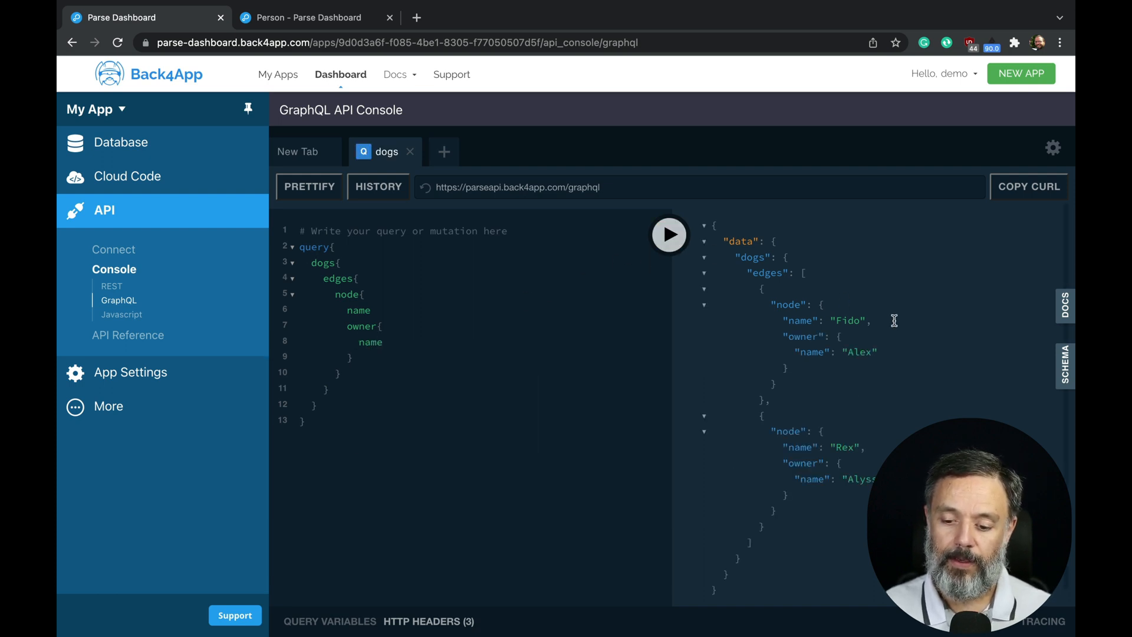
mouse_move(859, 450)
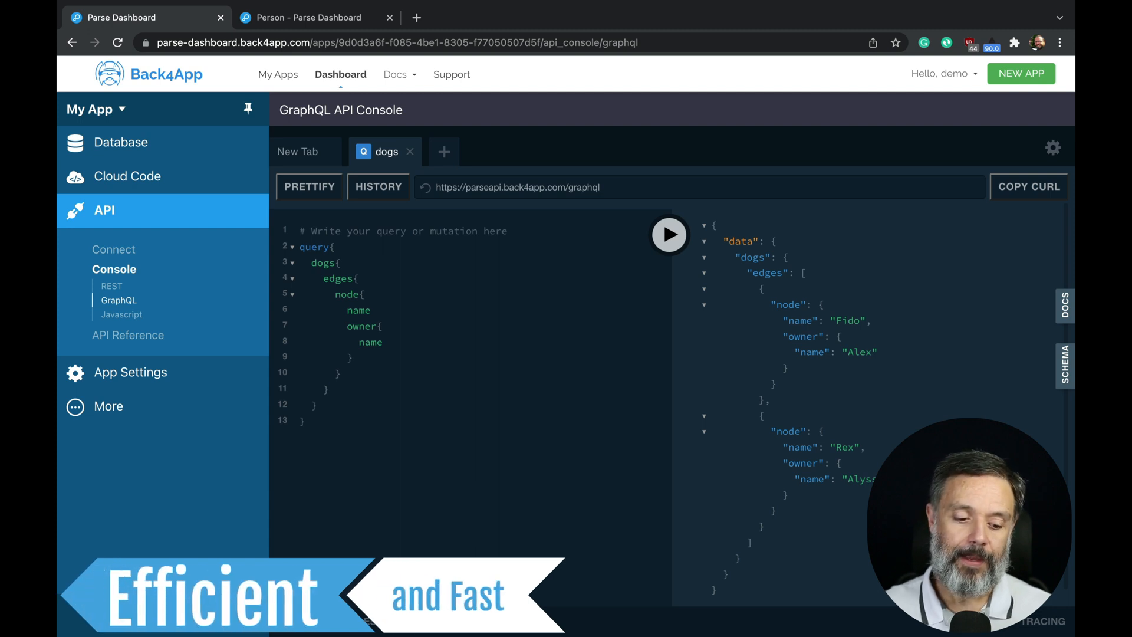
mouse_move(121, 315)
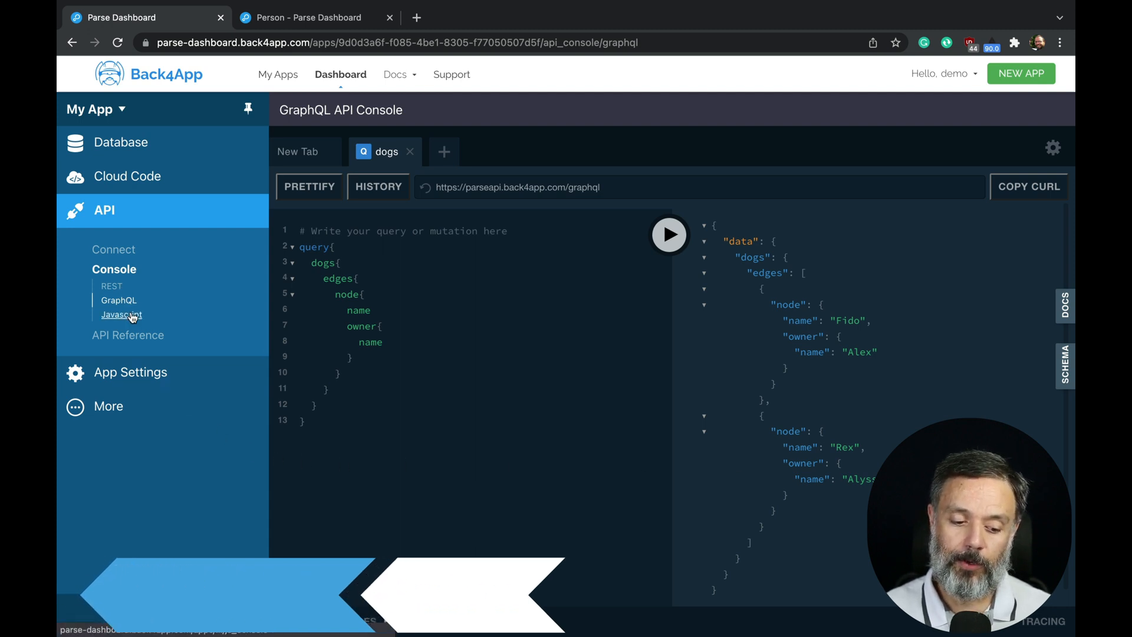
Step: Open the JavaScript console under API > Console in the sidebar
click(121, 314)
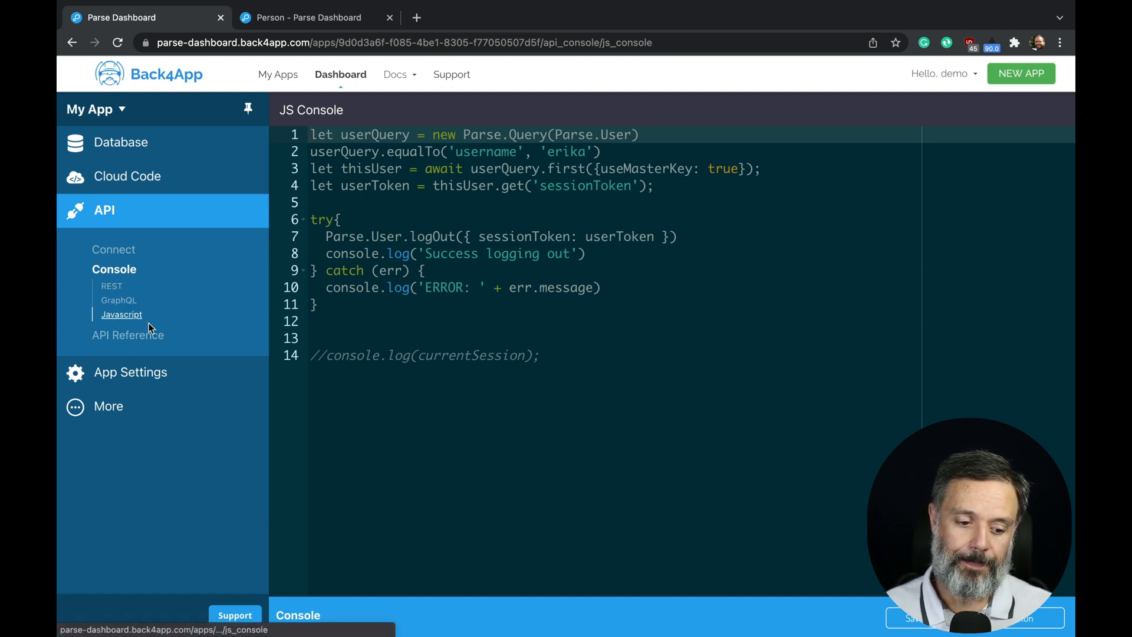
Step: Open API Reference and go to the Person Class API section
click(128, 334)
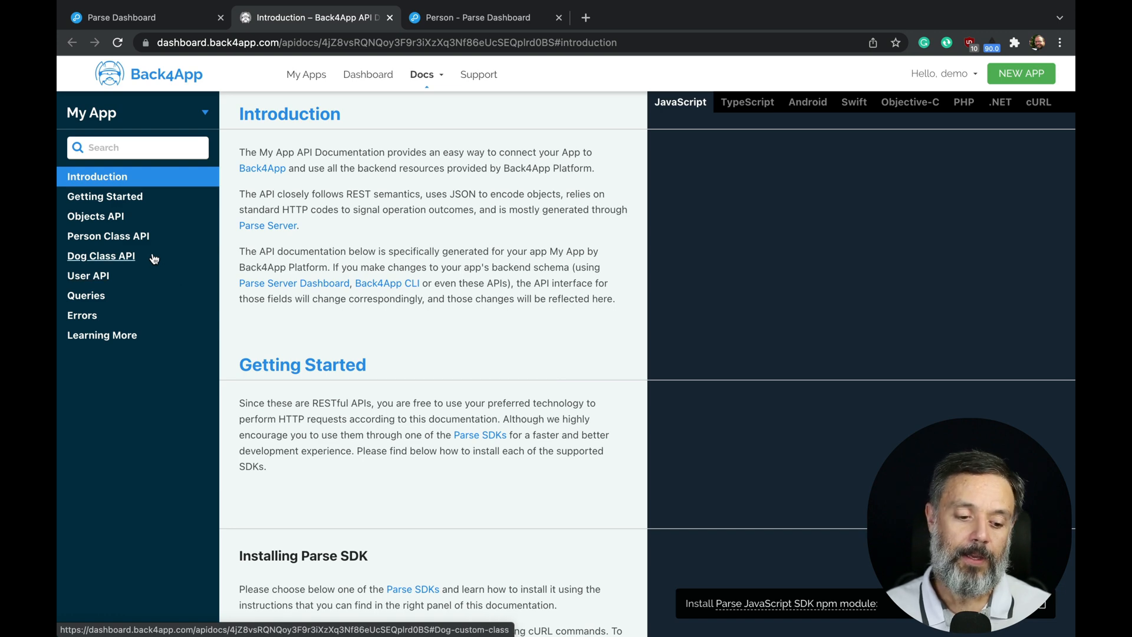
mouse_move(108, 236)
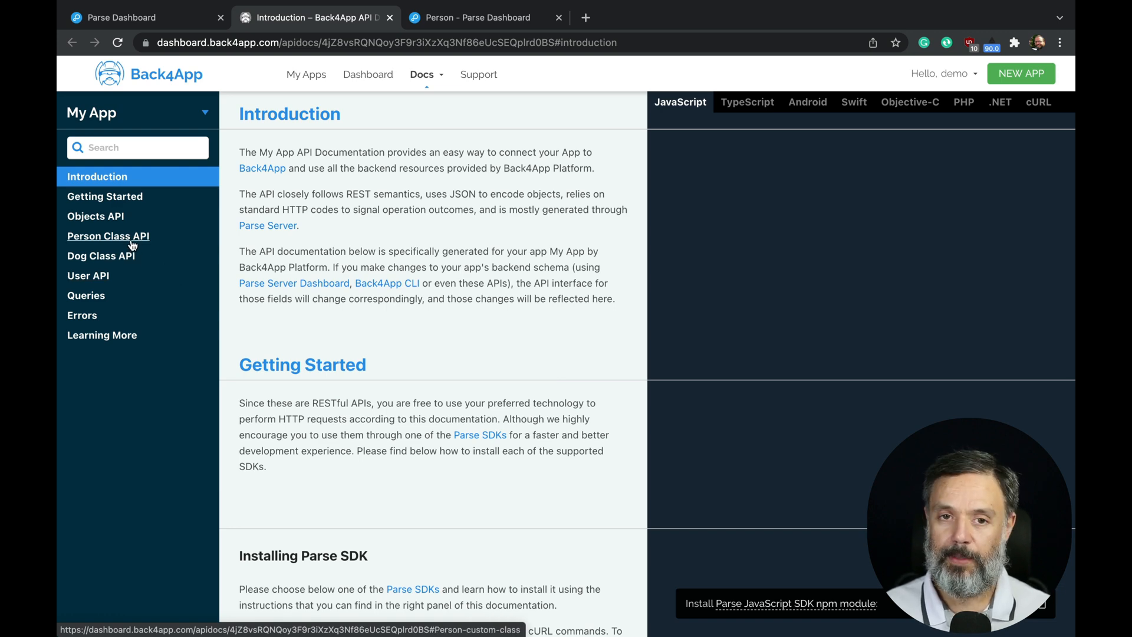
click(109, 235)
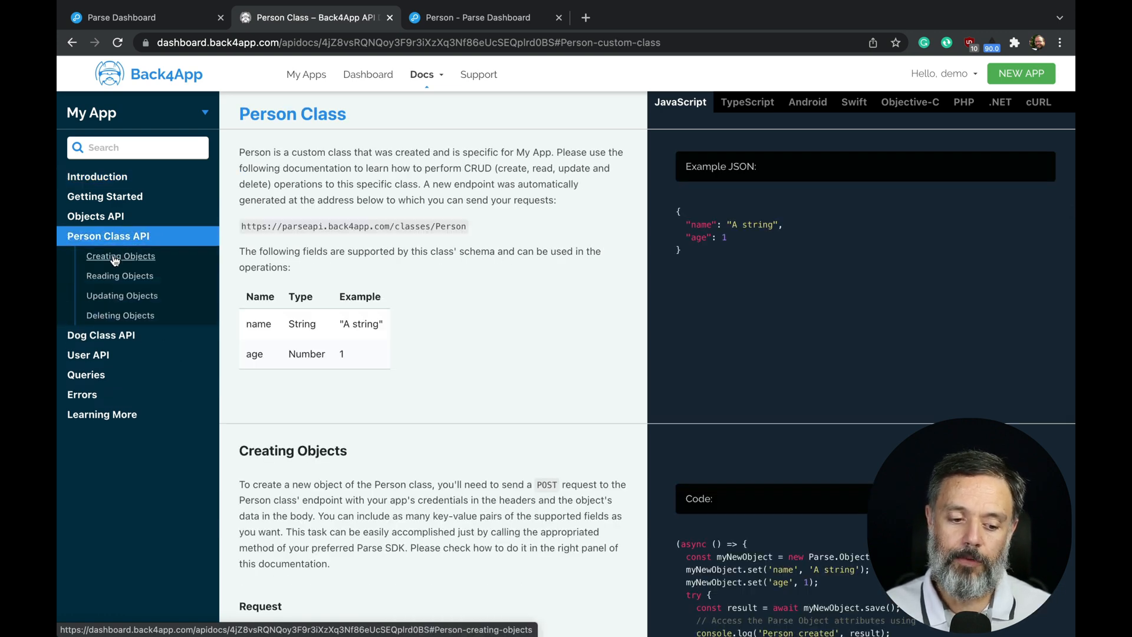
mouse_move(121, 295)
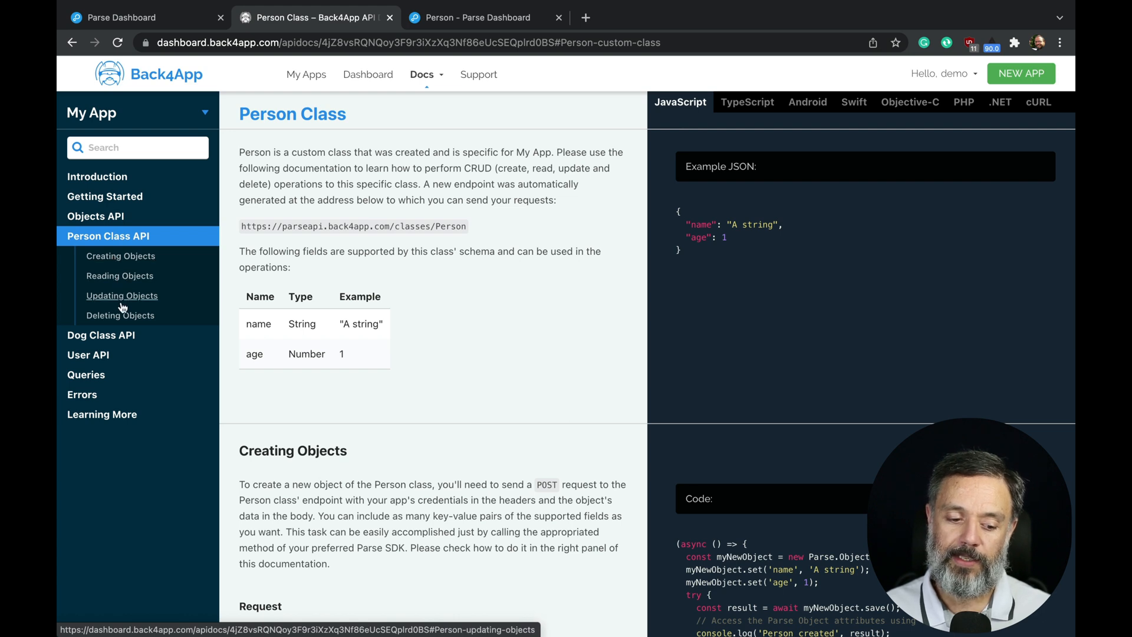
mouse_move(120, 315)
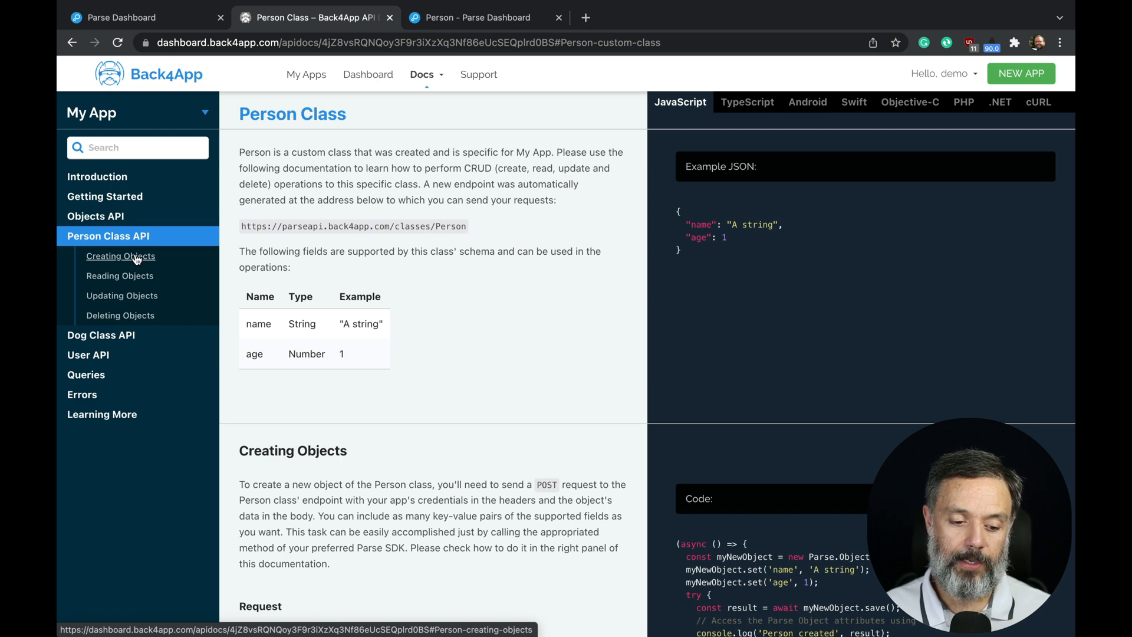
Step: View the Swift sample for Creating Objects, then the JavaScript sample for Updating Objects
click(121, 256)
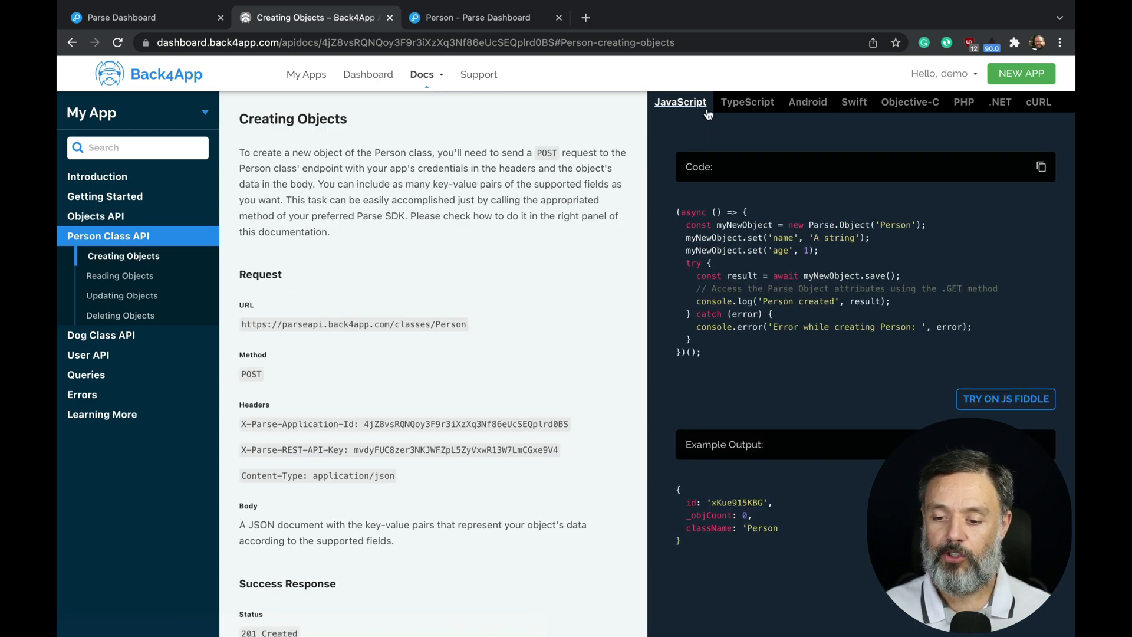
mouse_move(838, 136)
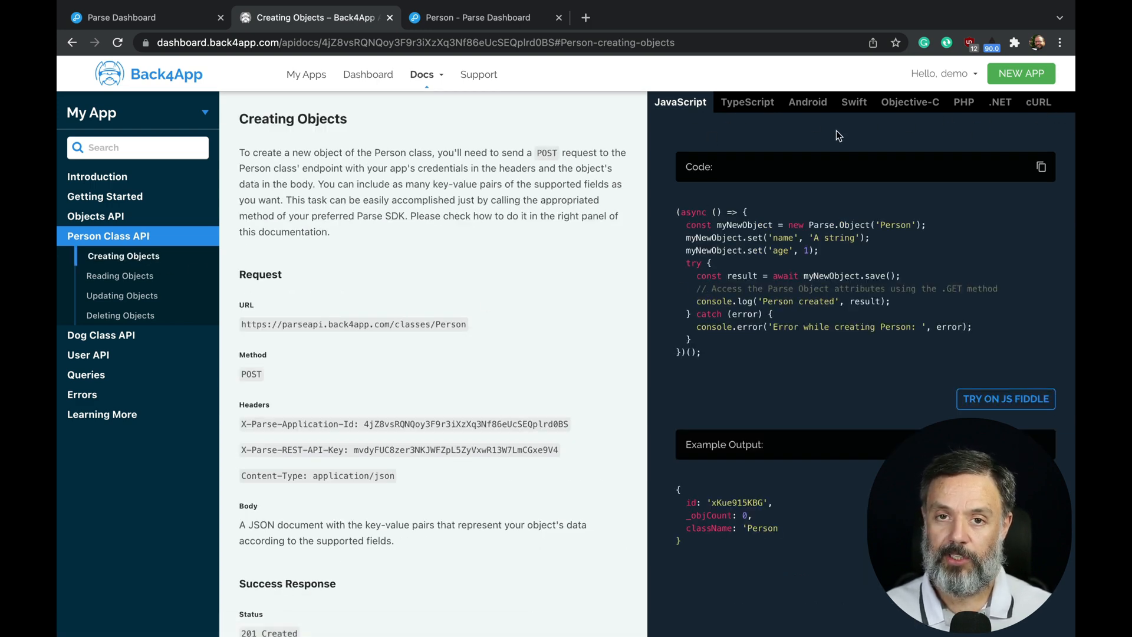
mouse_move(821, 138)
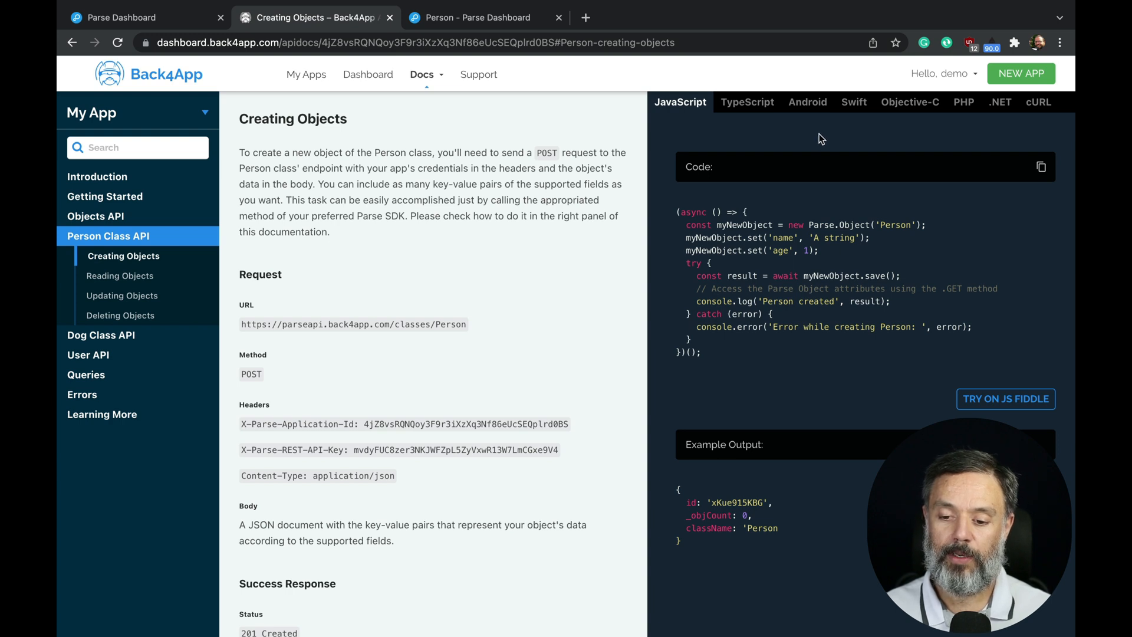
mouse_move(853, 102)
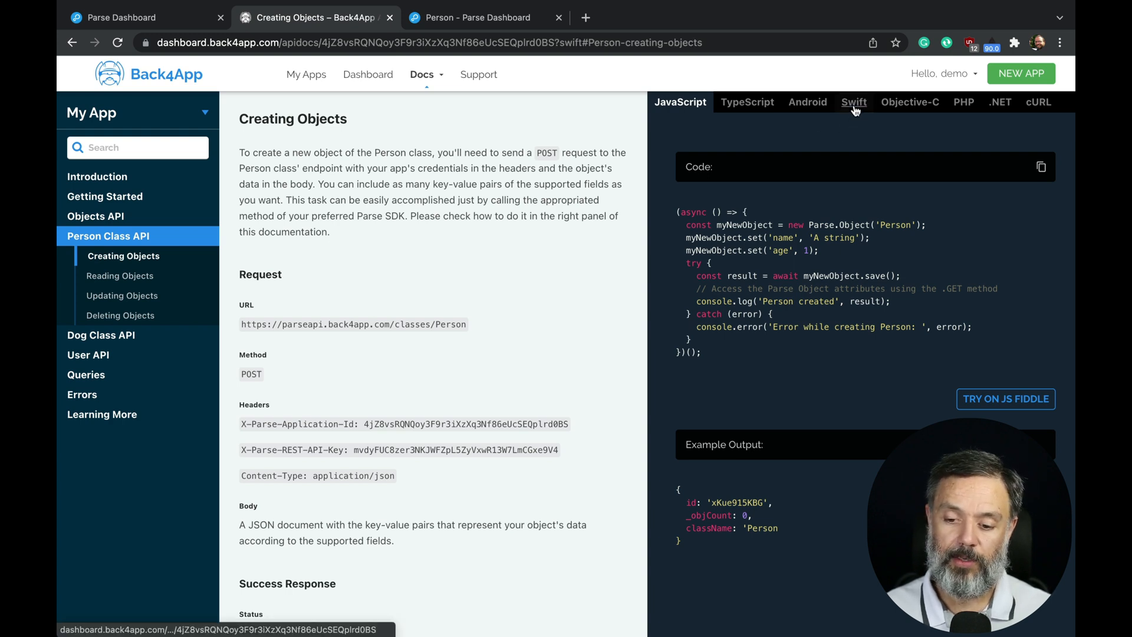
click(853, 102)
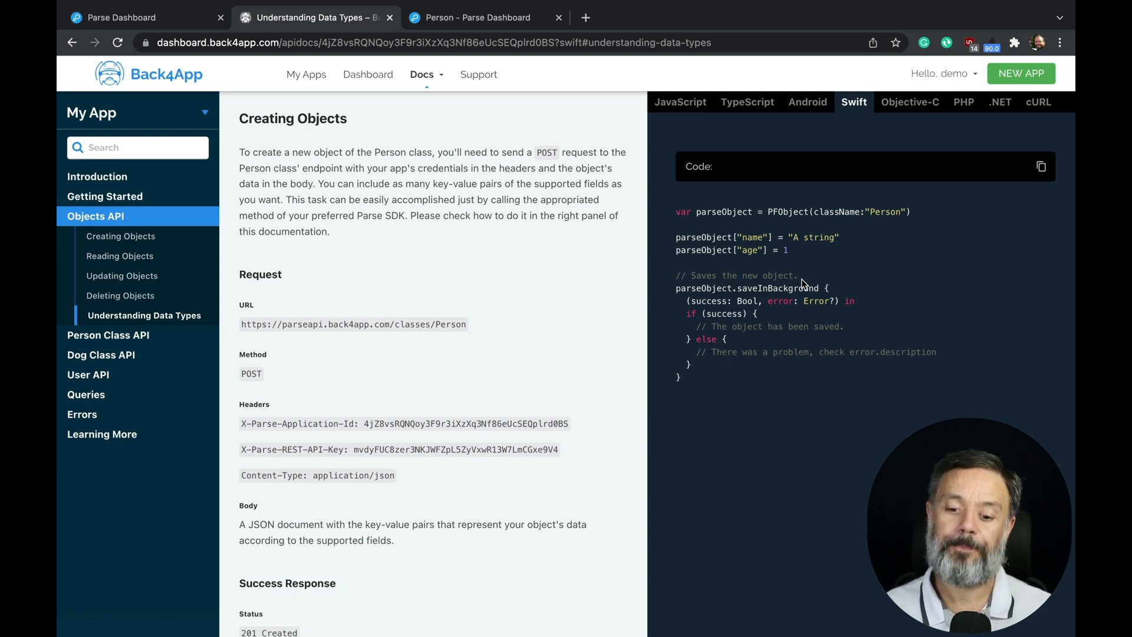
mouse_move(775, 270)
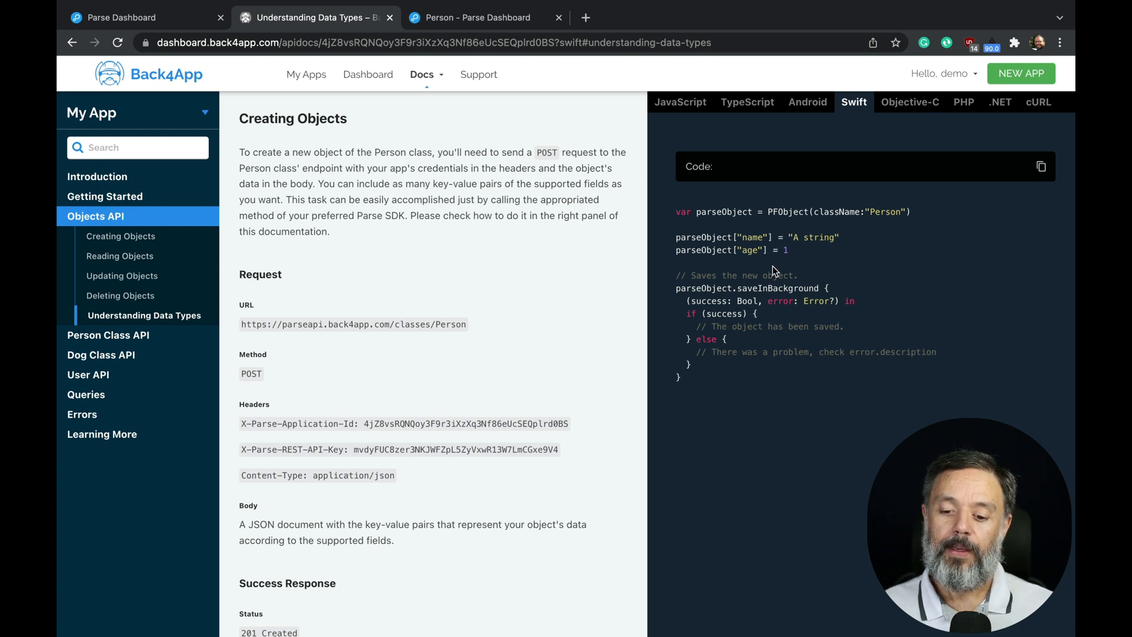
mouse_move(755, 232)
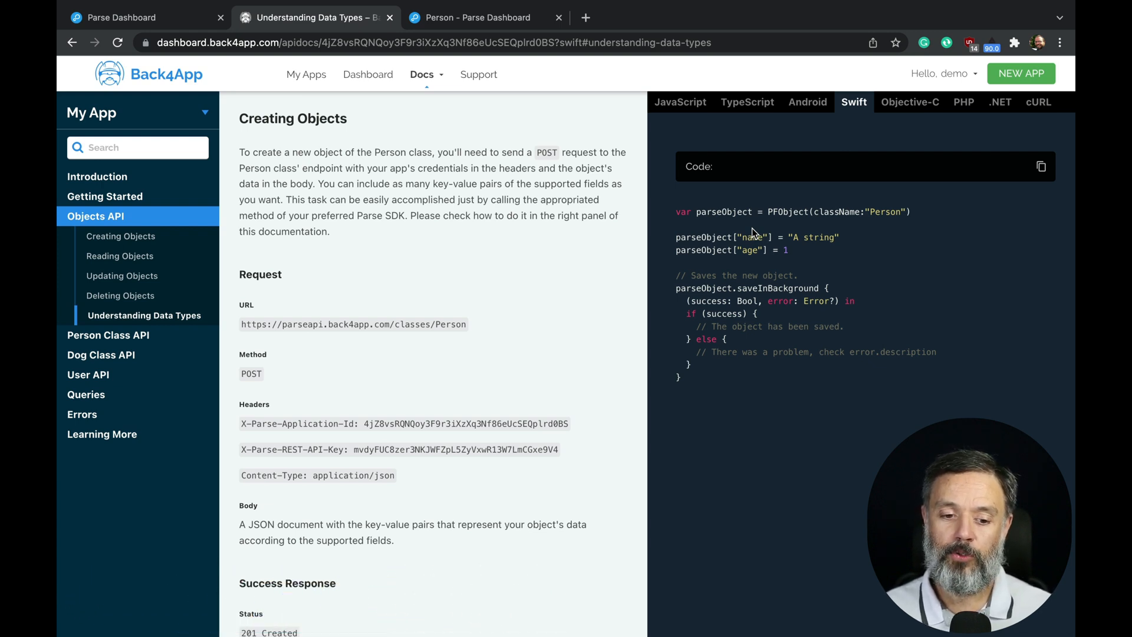
mouse_move(762, 205)
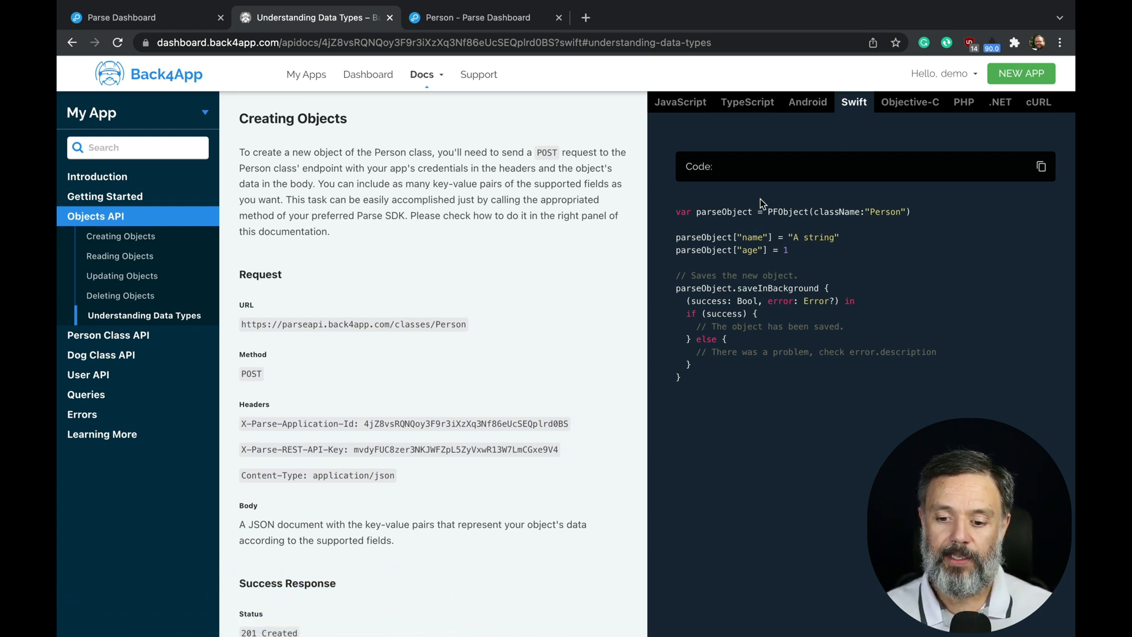
click(144, 314)
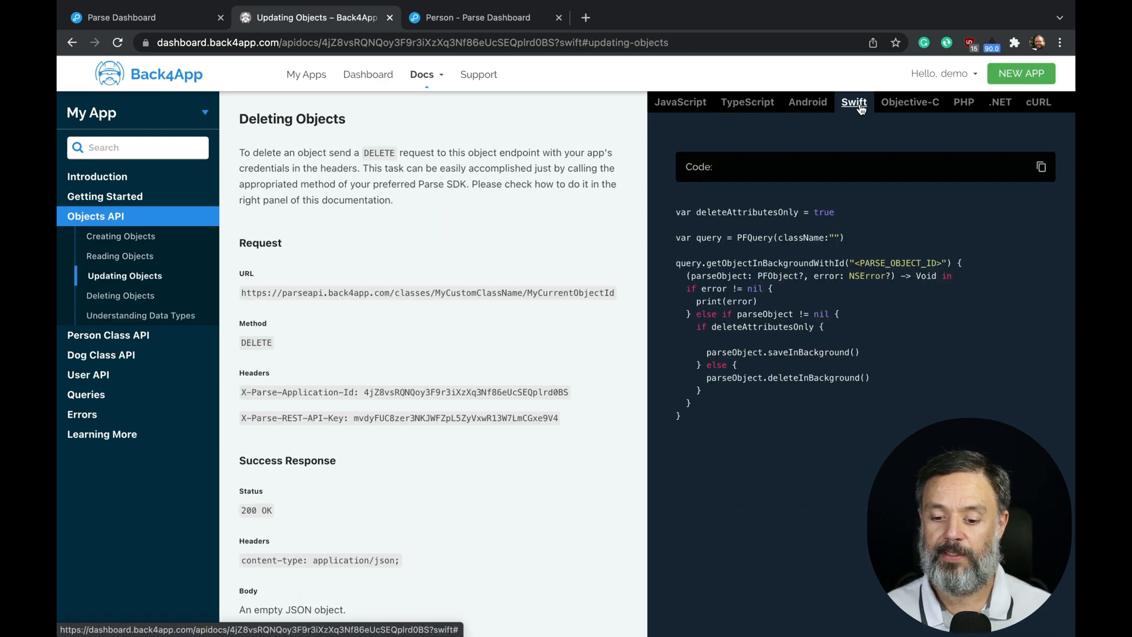
mouse_move(680, 102)
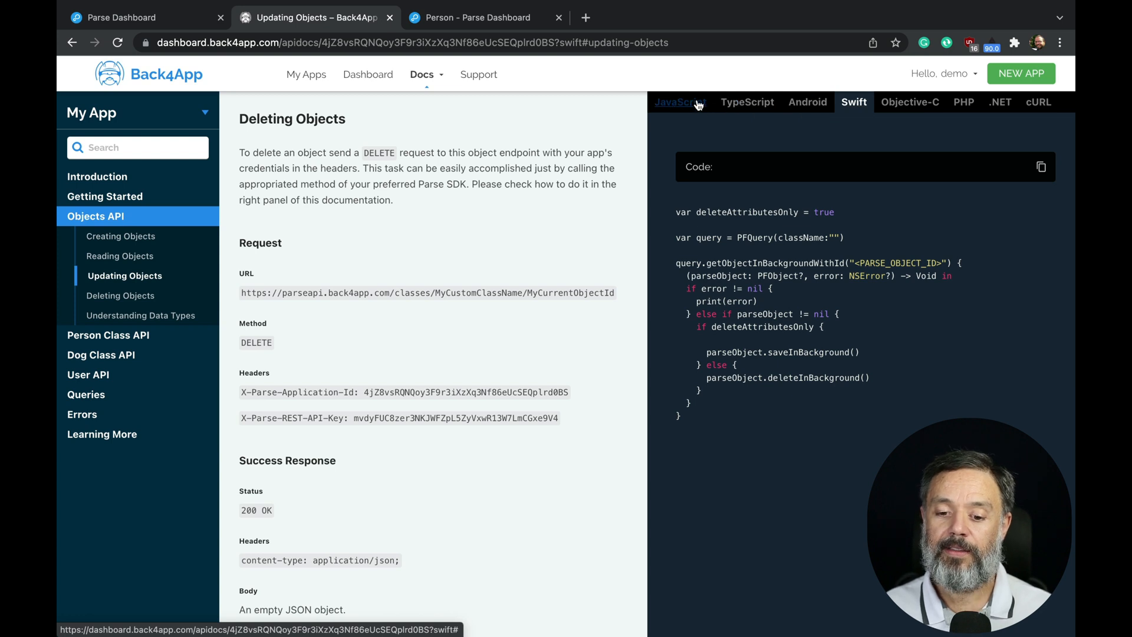
click(679, 102)
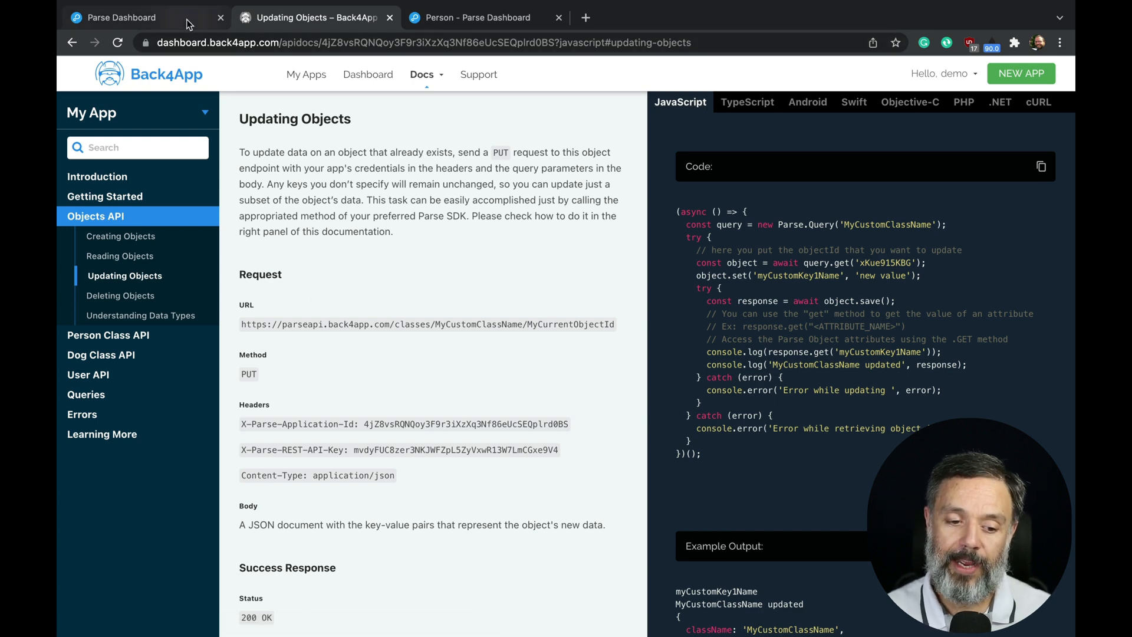
Step: Go back to the Parse Dashboard tab and open Database to show Dog rows Rex and Fido
click(123, 17)
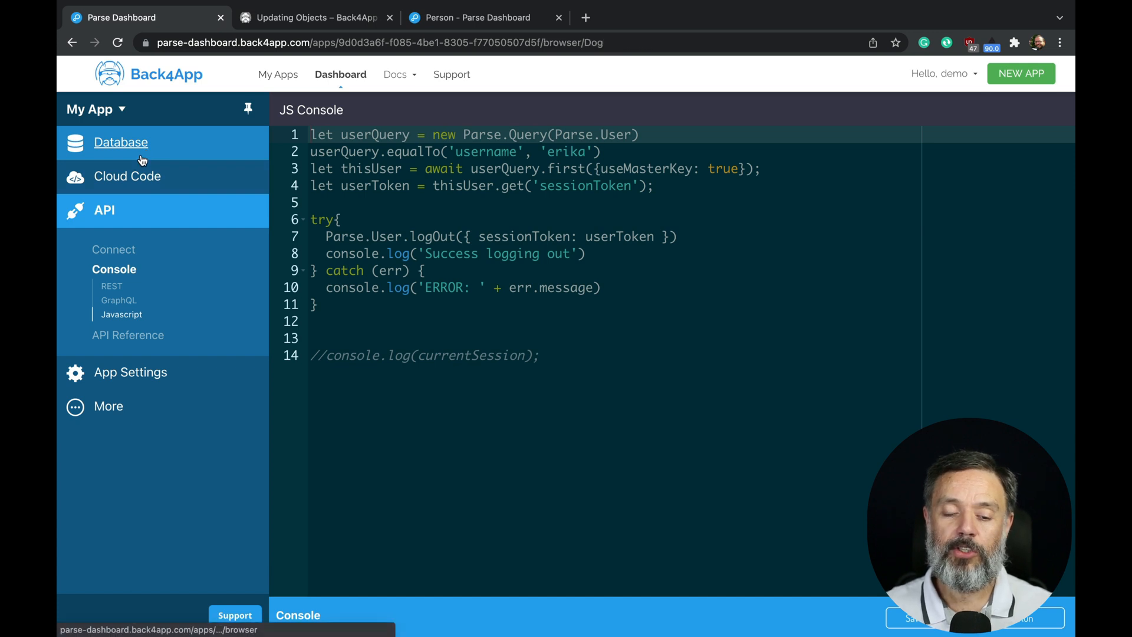
click(120, 142)
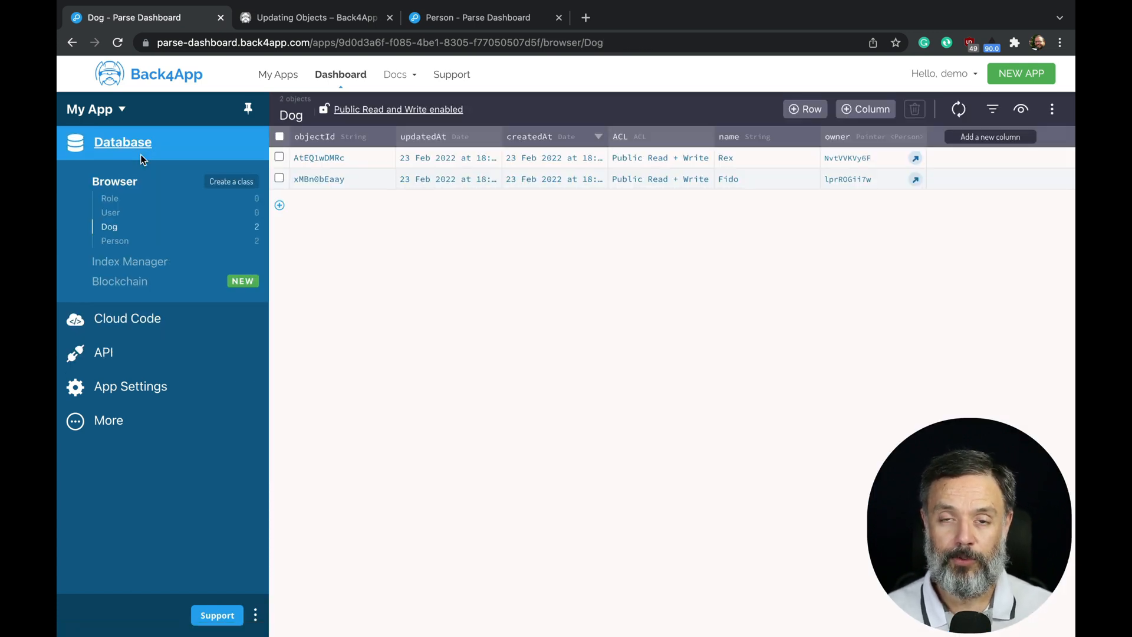